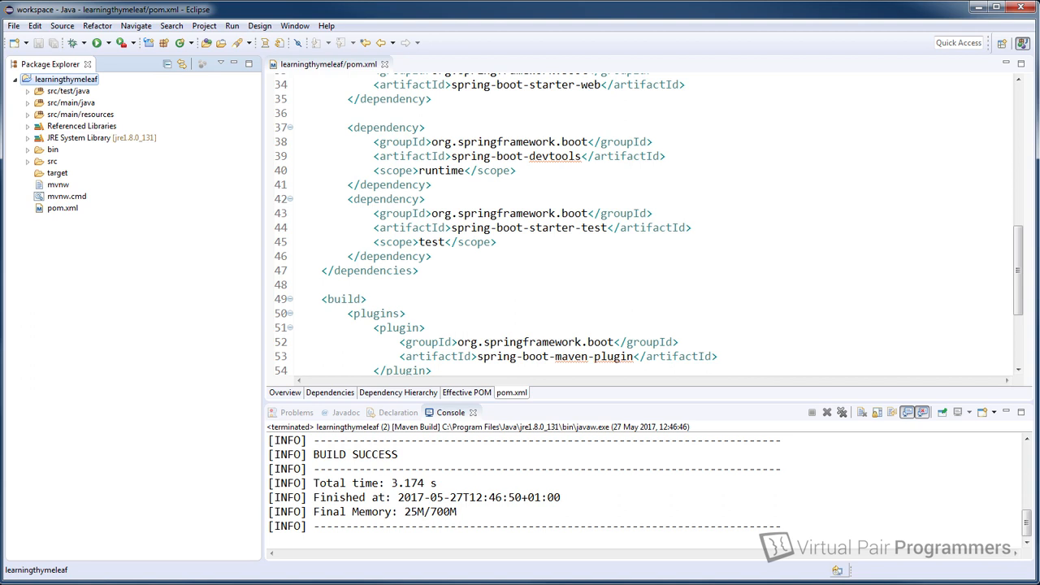
pyautogui.moveTo(144, 172)
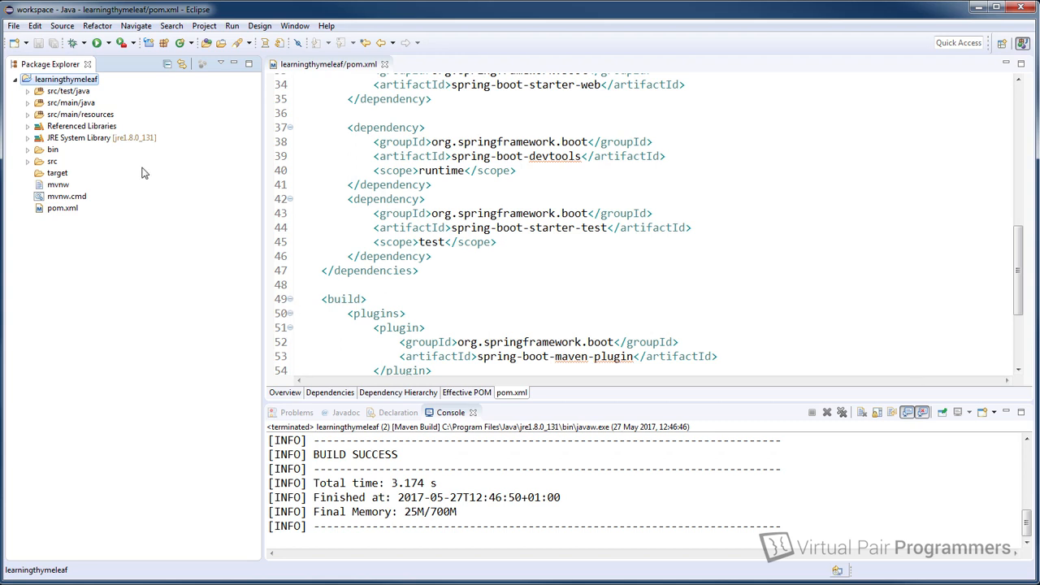
# Start a new Java class named MainController in the main learningthymeleaf package.
pyautogui.click(28, 102)
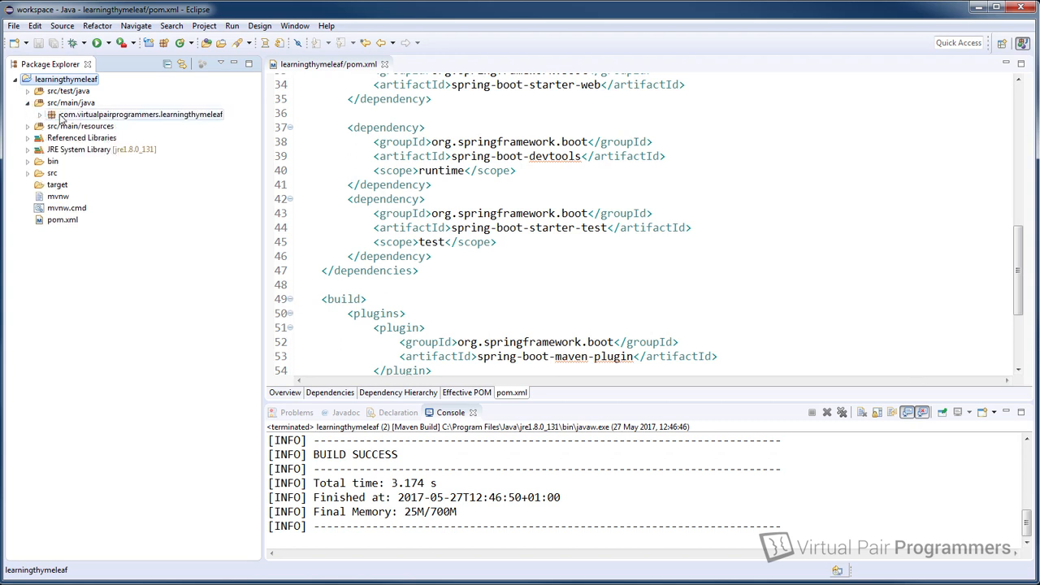
pyautogui.rightClick(136, 114)
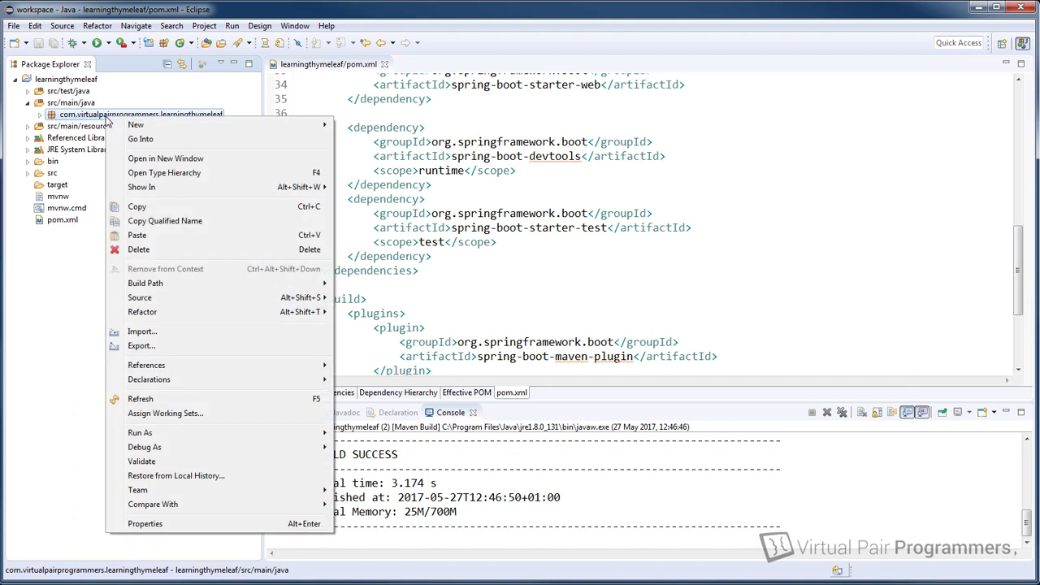
pyautogui.click(137, 124)
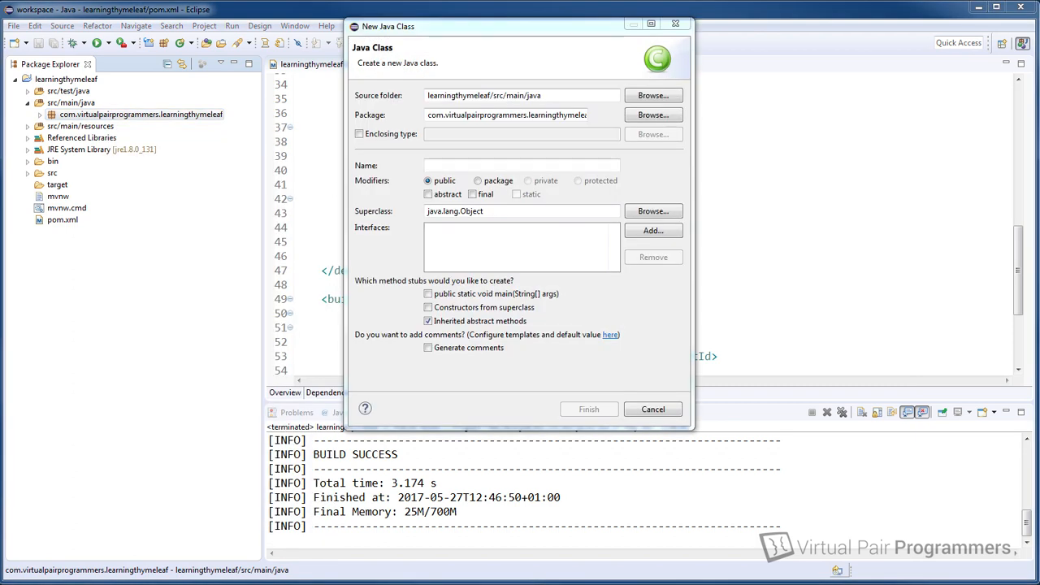
pyautogui.moveTo(566, 185)
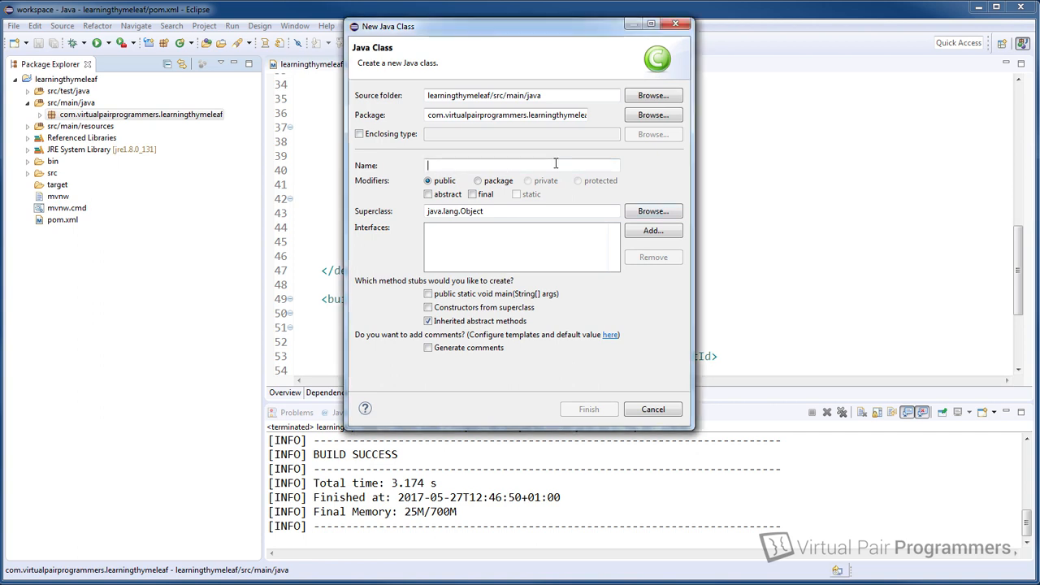
pyautogui.write('MainController')
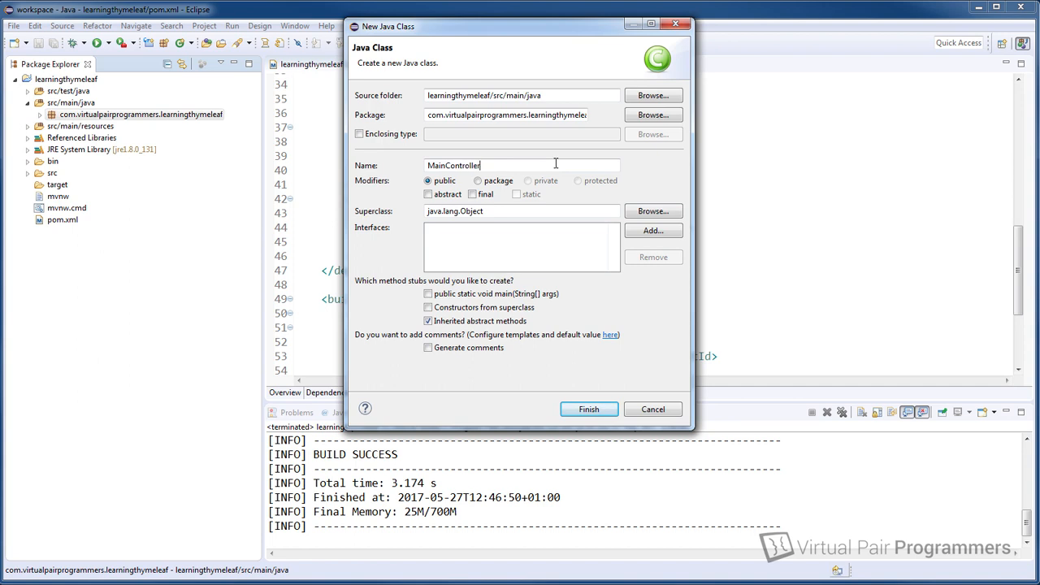
pyautogui.click(588, 409)
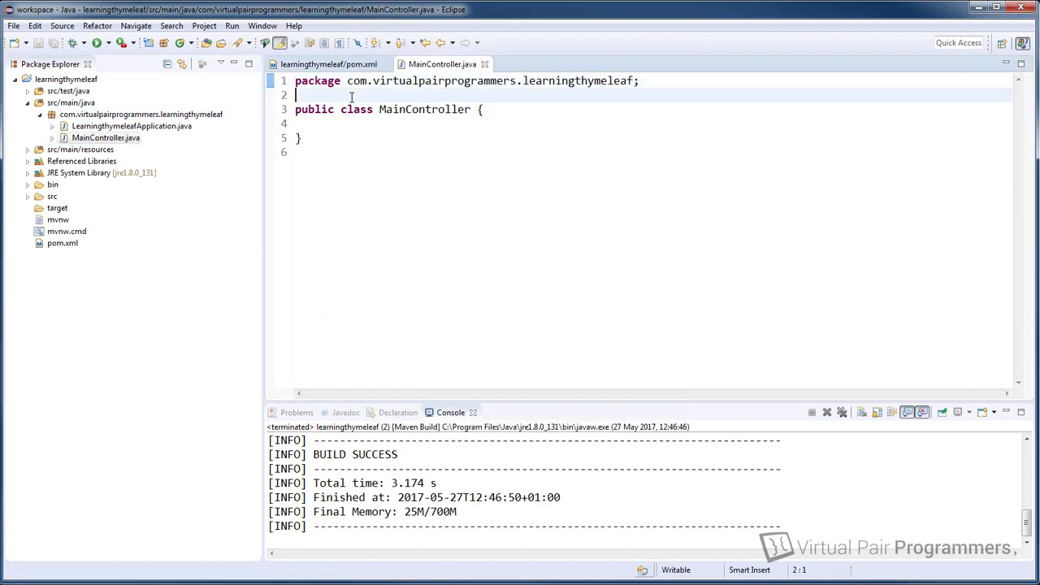
pyautogui.press('Return')
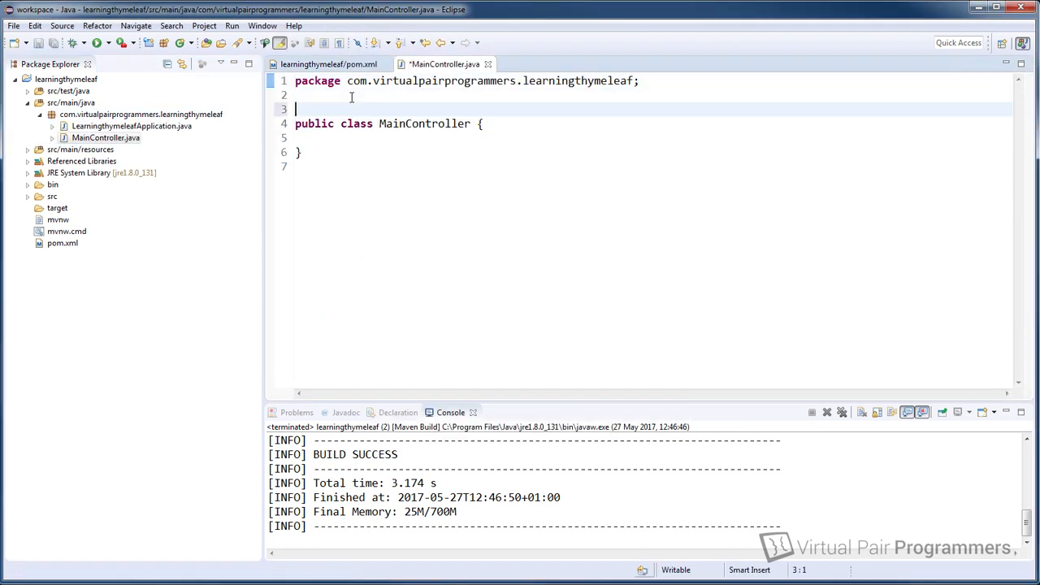
pyautogui.write('@Controller')
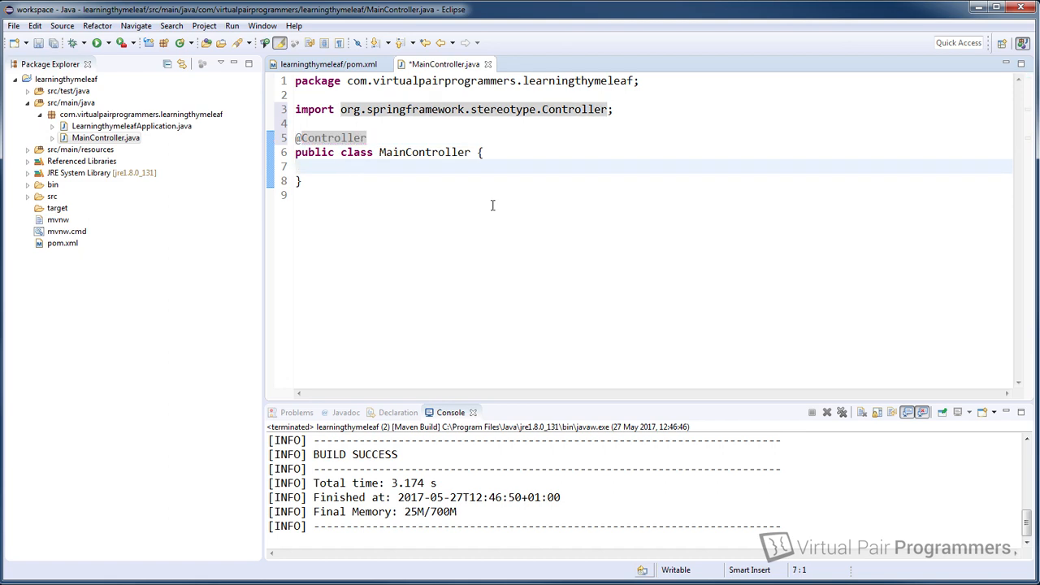
# Add a public homePage() method returning new ModelAndView("homepage").
pyautogui.write('public')
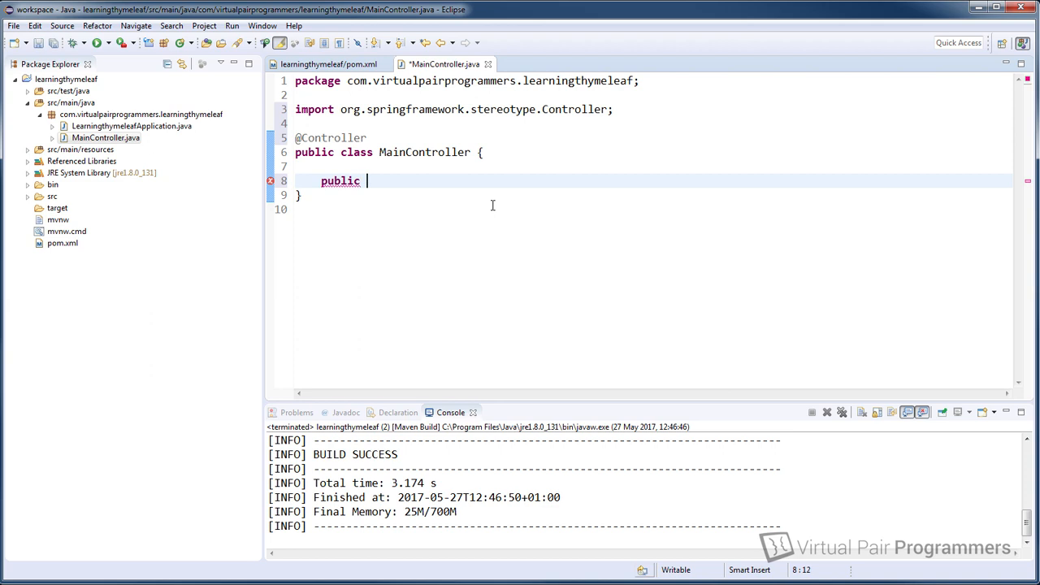
pyautogui.write('ModelAndV')
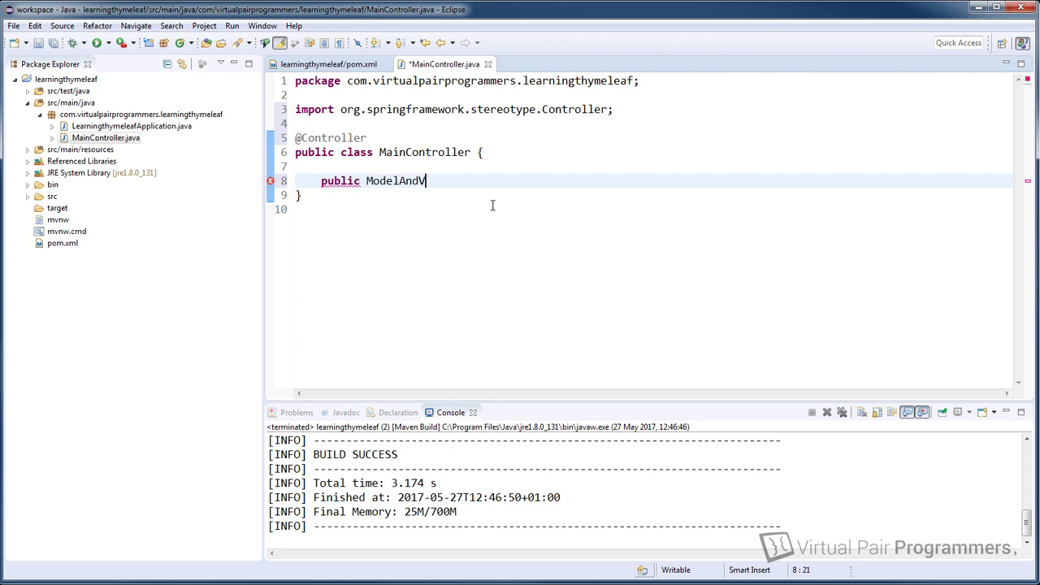
pyautogui.write('iew home')
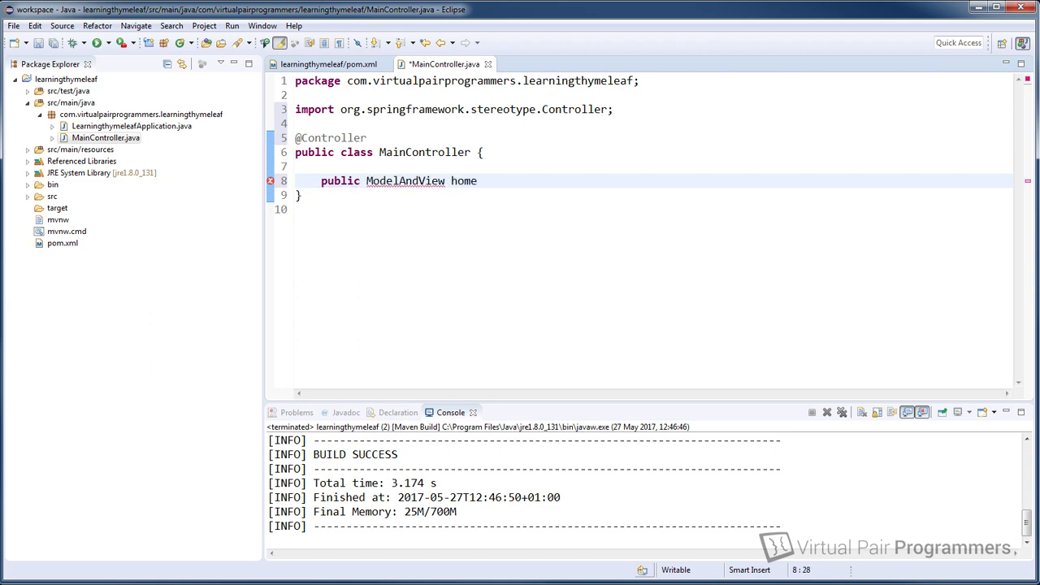
pyautogui.write('Page() {')
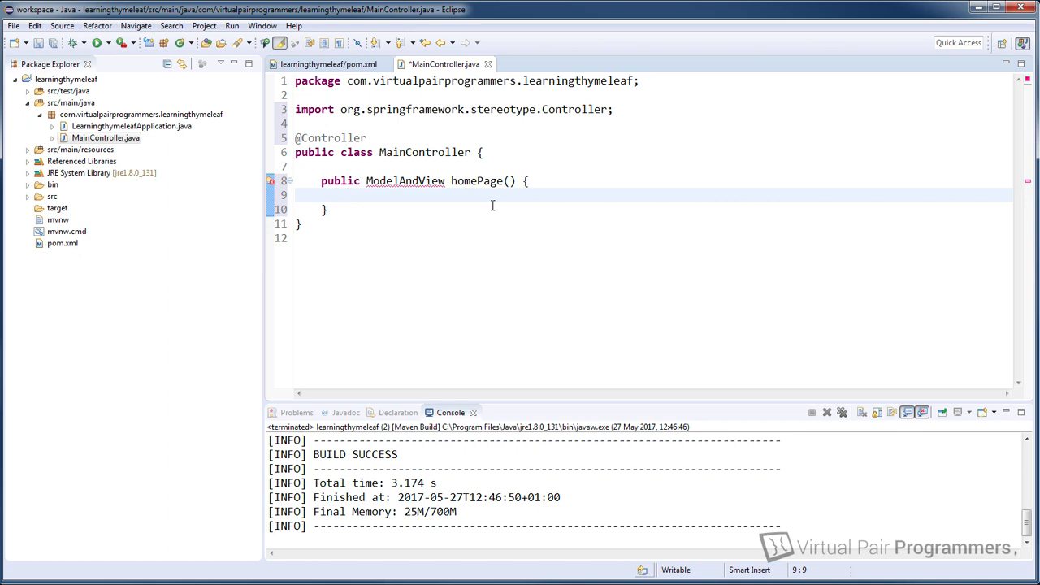
pyautogui.write('return n')
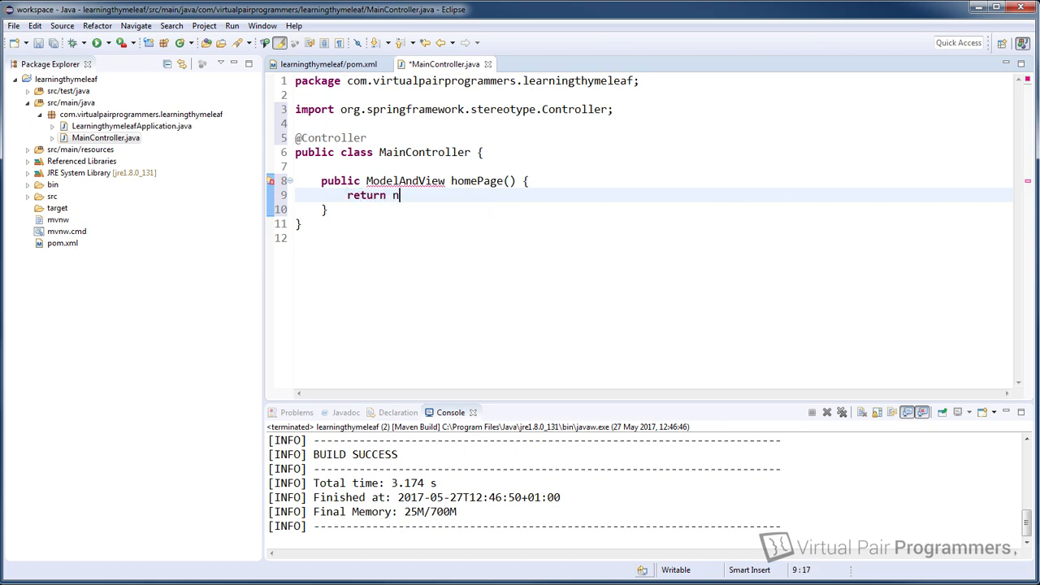
pyautogui.write('ew ModelAndView')
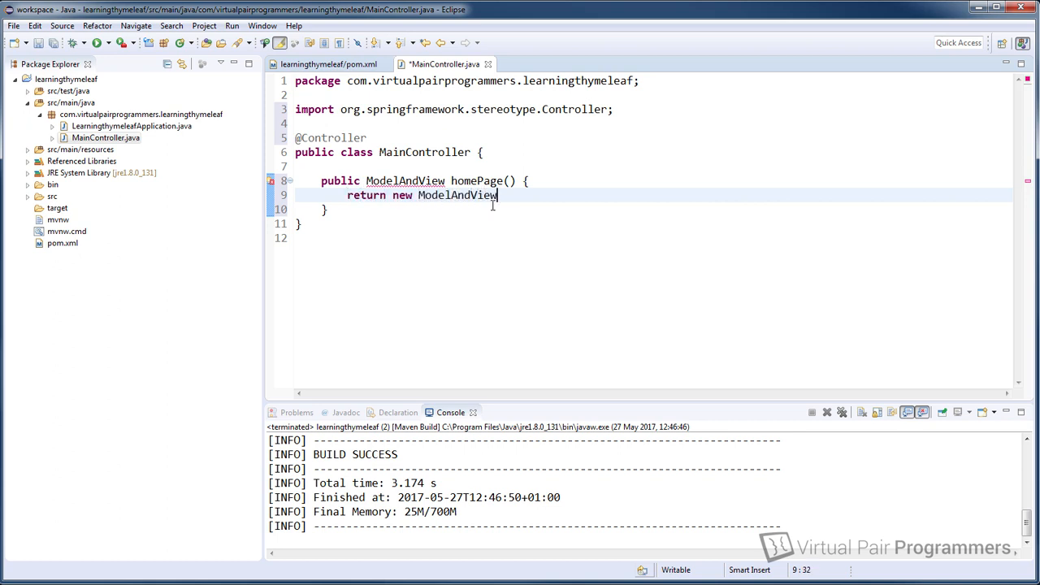
pyautogui.write('("homepage")')
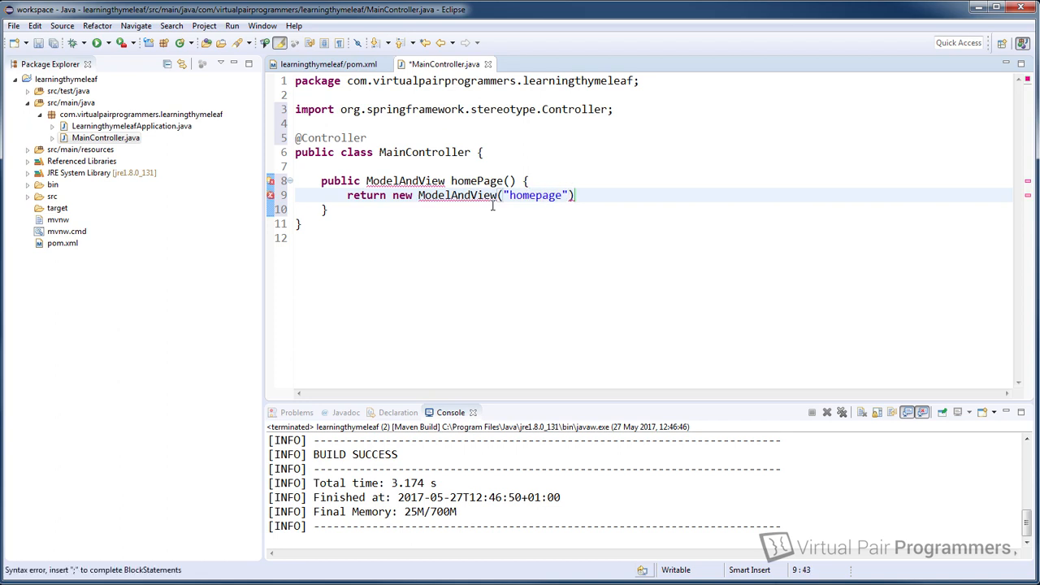
pyautogui.write(';')
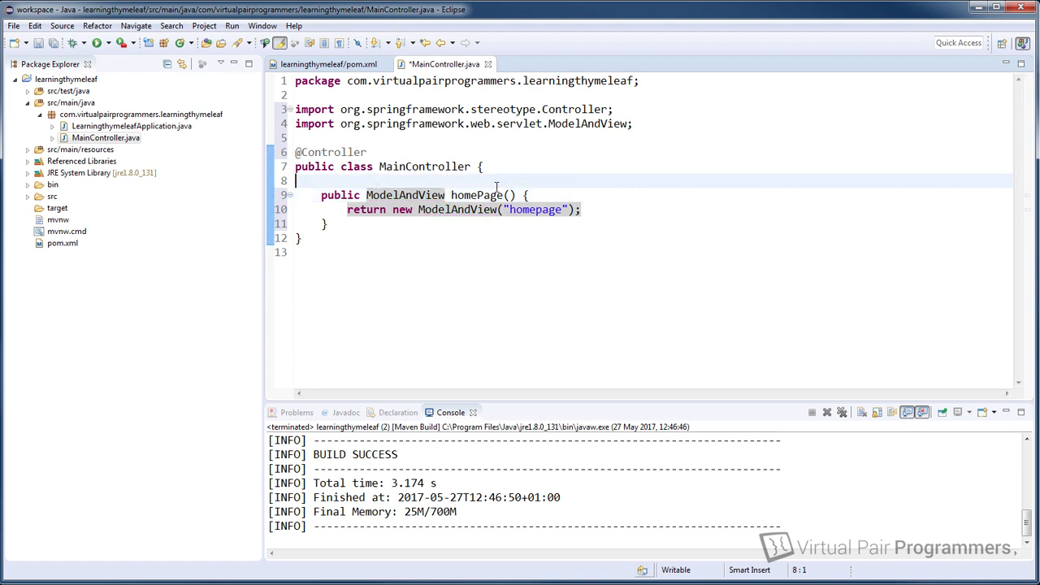
pyautogui.press('Return')
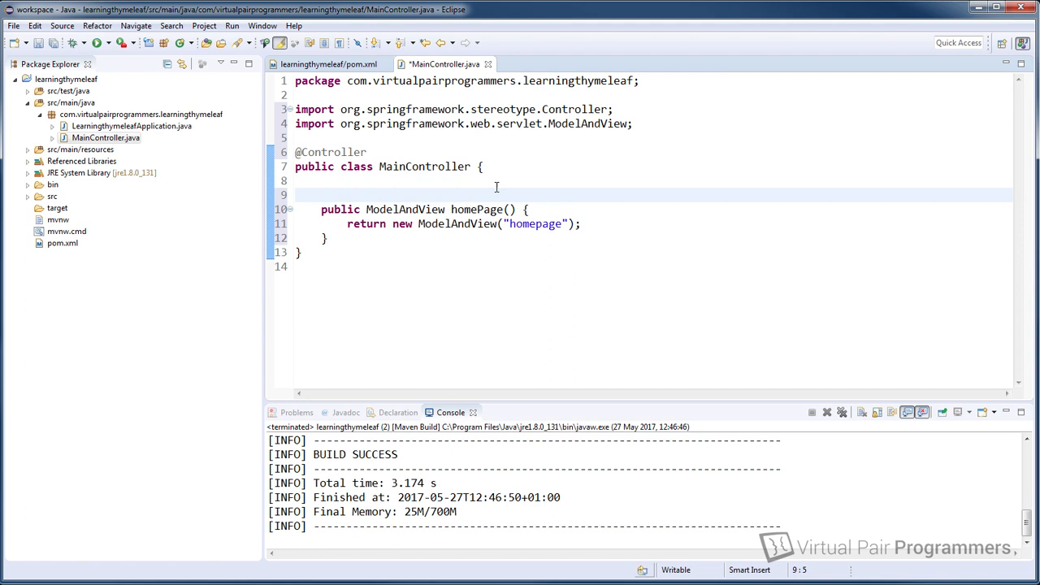
pyautogui.write('@R')
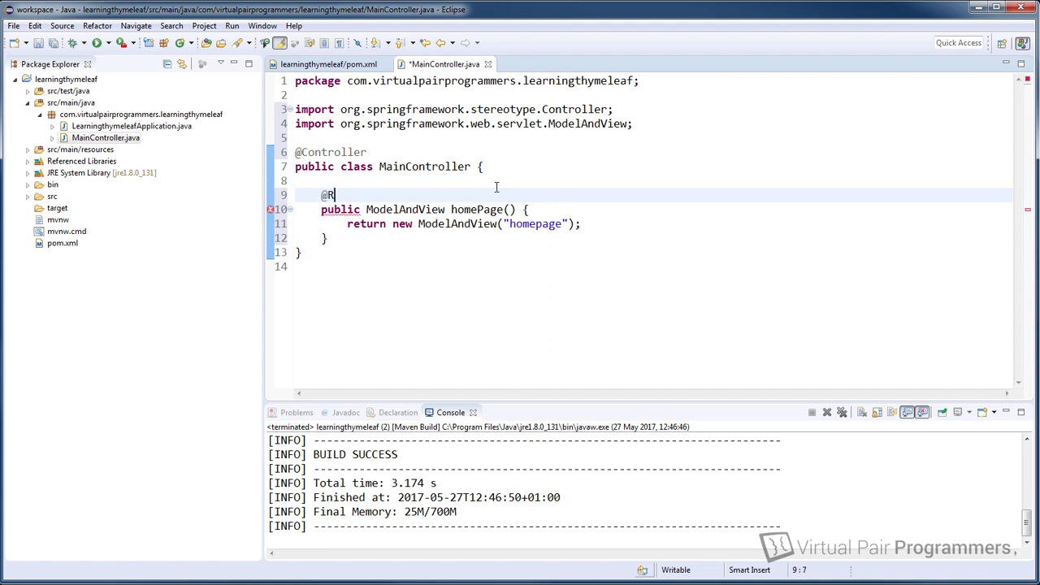
pyautogui.write('equestMappin')
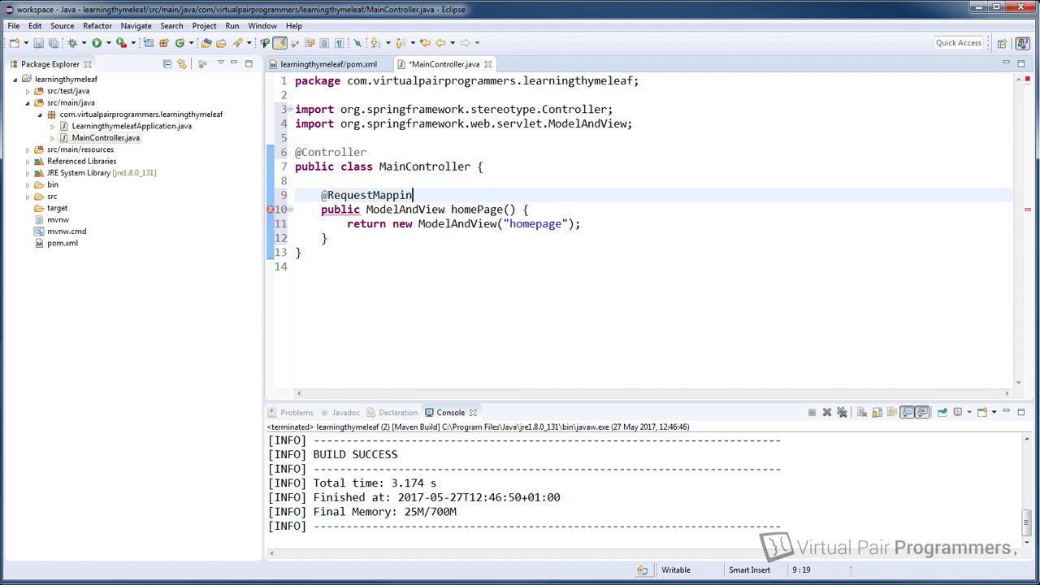
pyautogui.write('("")')
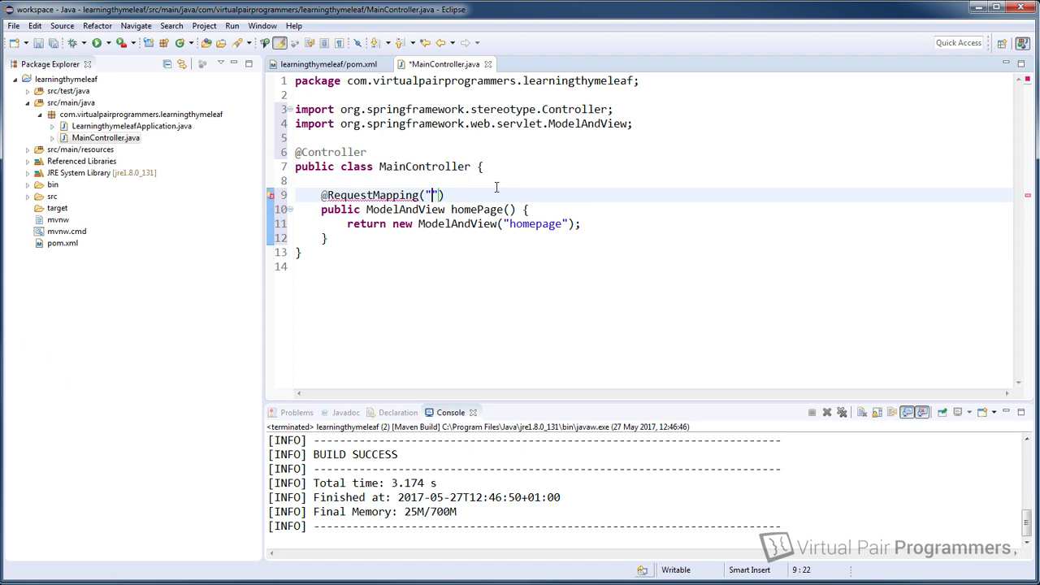
pyautogui.write('/')
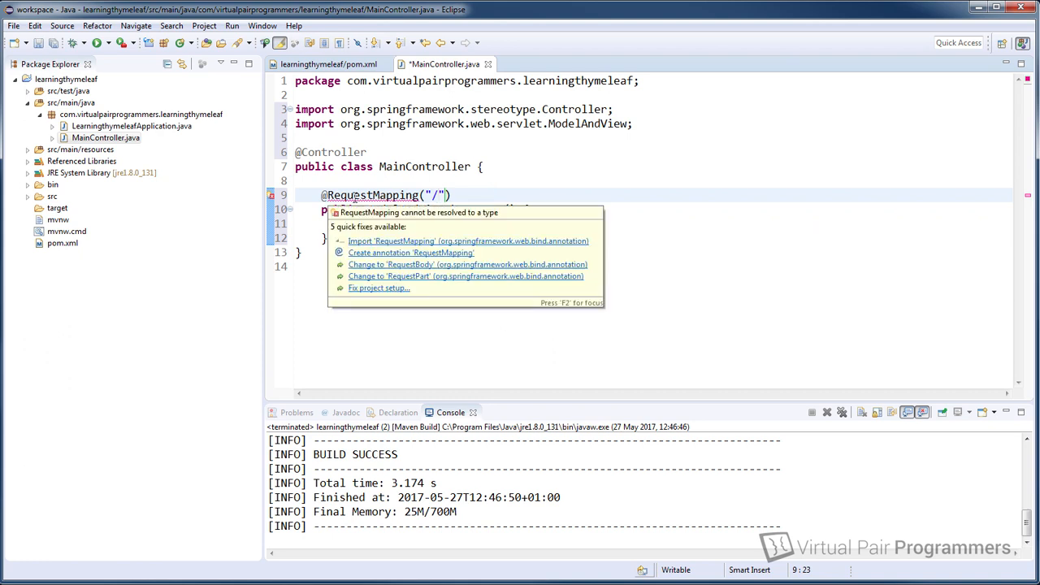
pyautogui.click(468, 240)
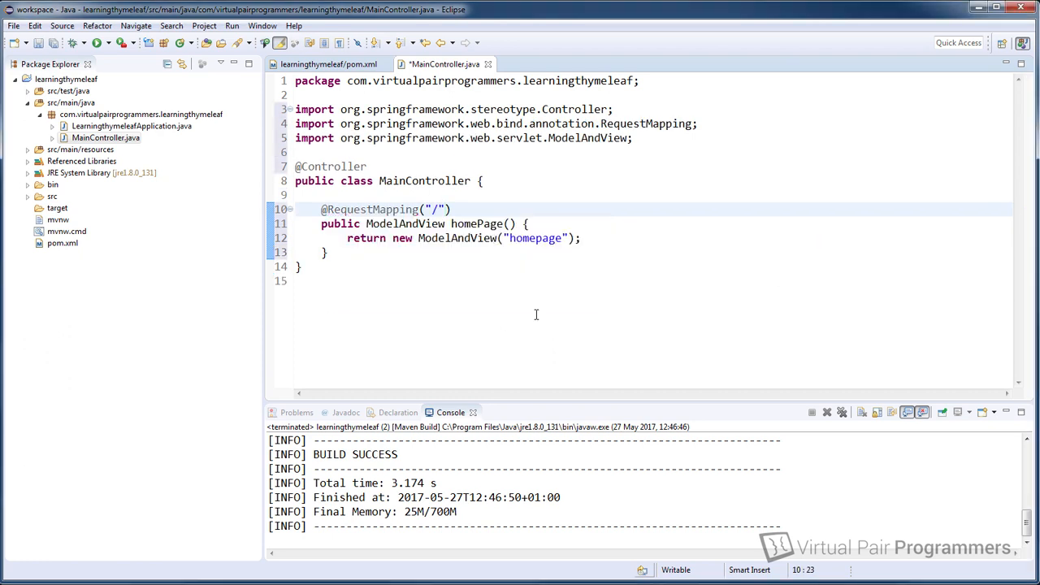
# Run LearningthymeleafApplication as a Java Application so Tomcat starts in the console.
pyautogui.click(309, 279)
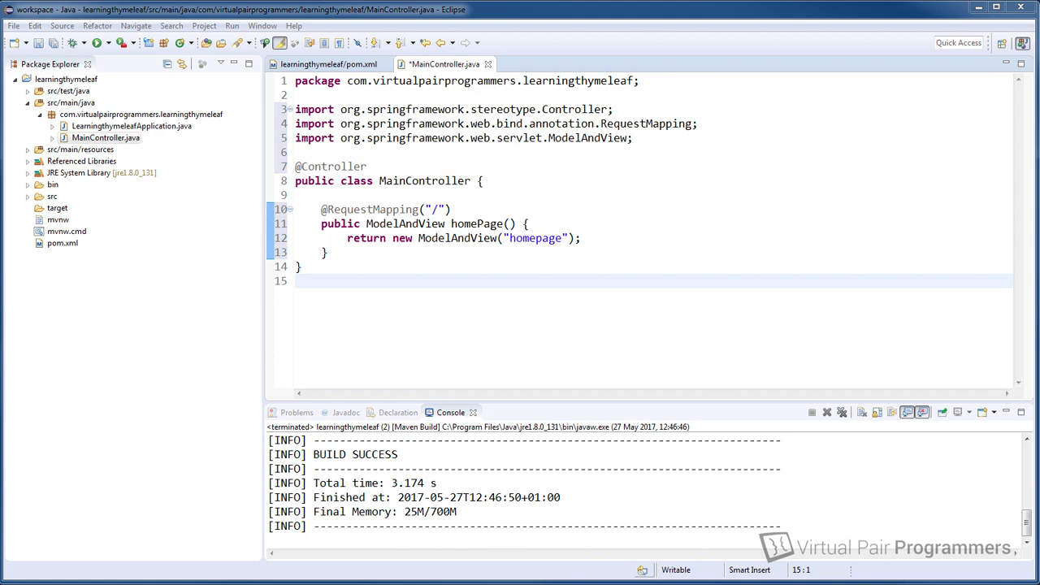
pyautogui.moveTo(939, 316)
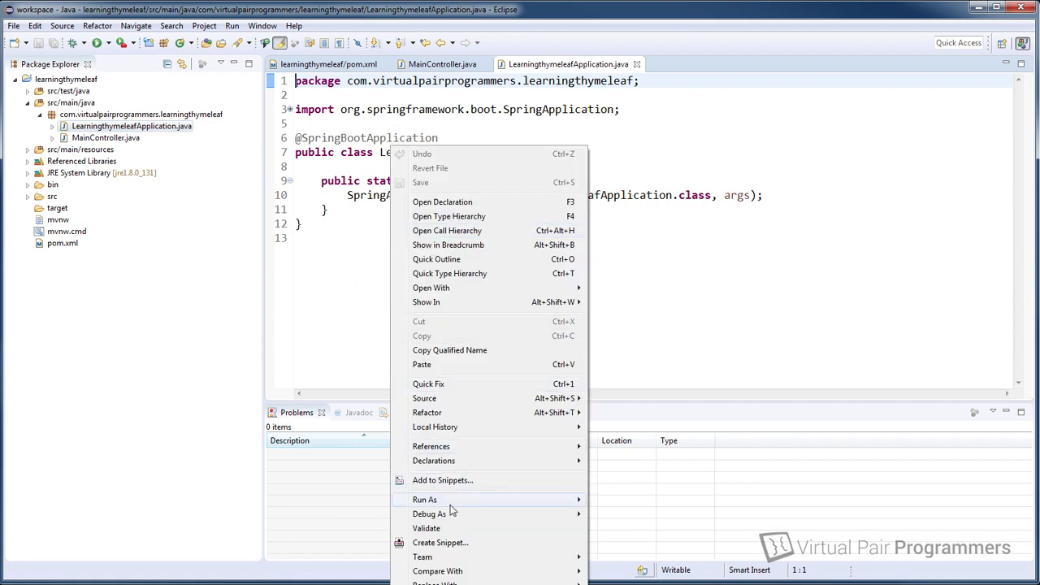
pyautogui.click(424, 499)
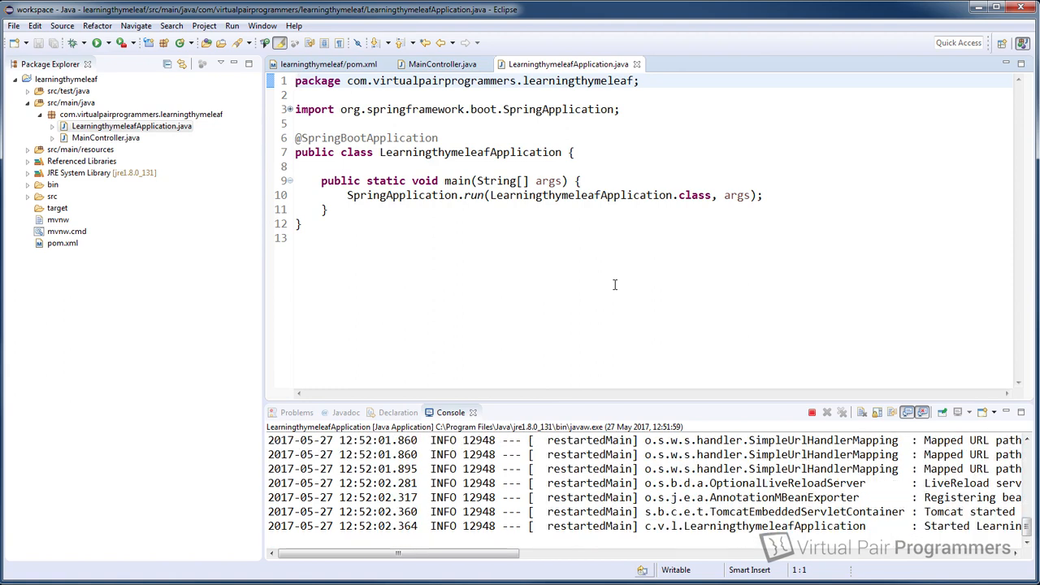
pyautogui.moveTo(614, 284)
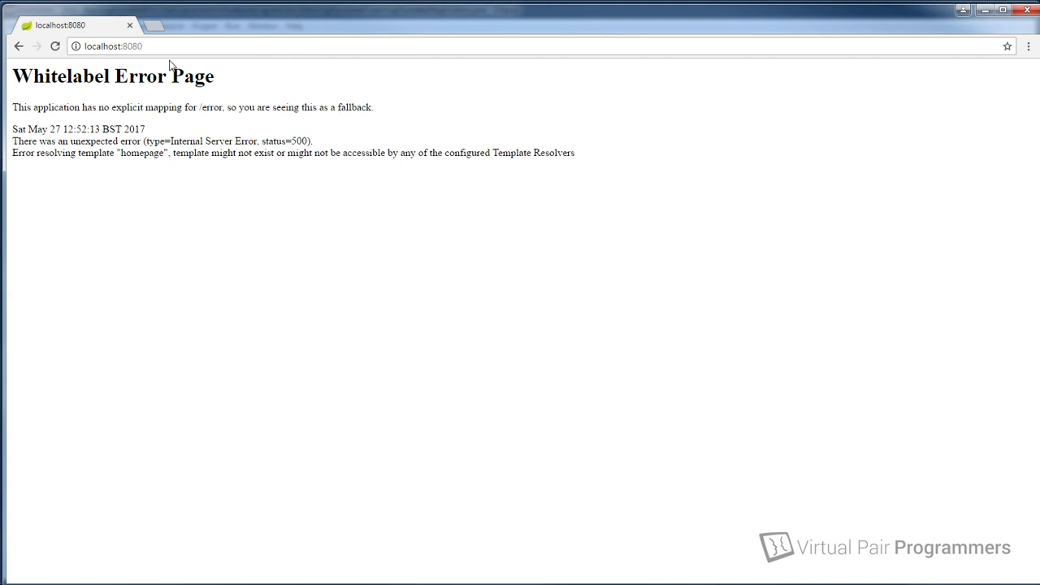
pyautogui.moveTo(319, 143)
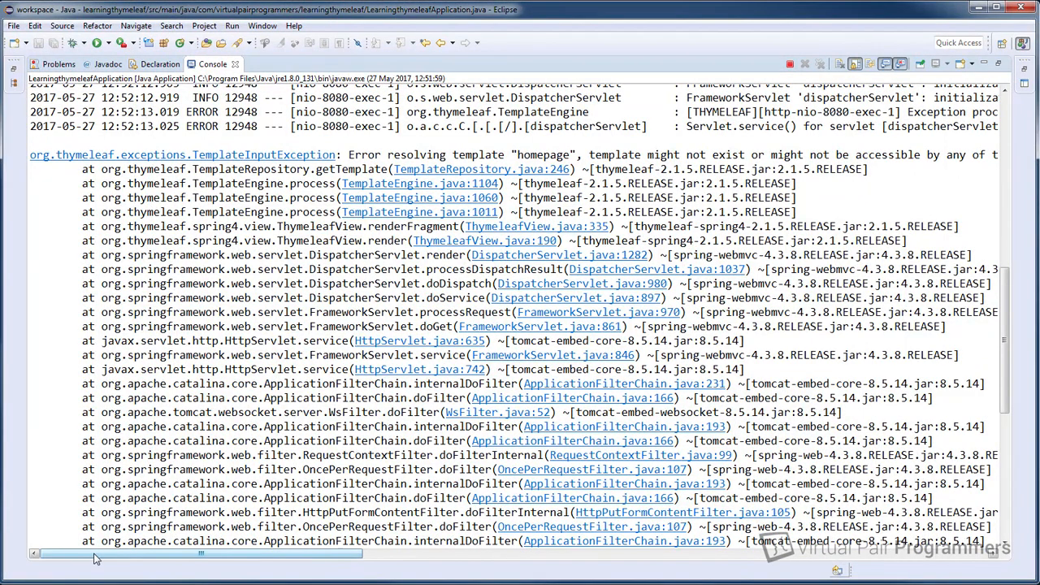
pyautogui.moveTo(240, 168)
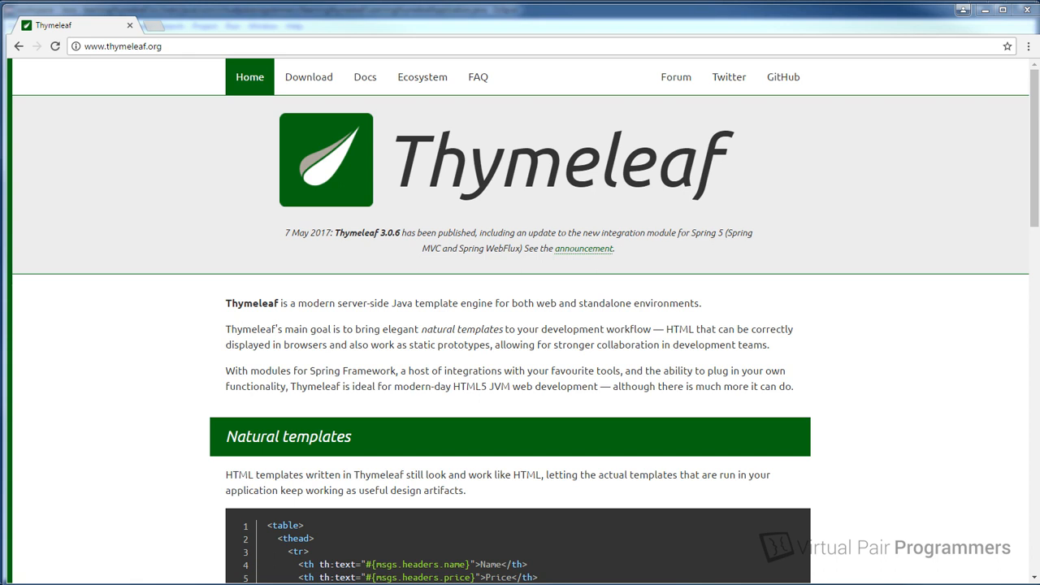
pyautogui.moveTo(364, 76)
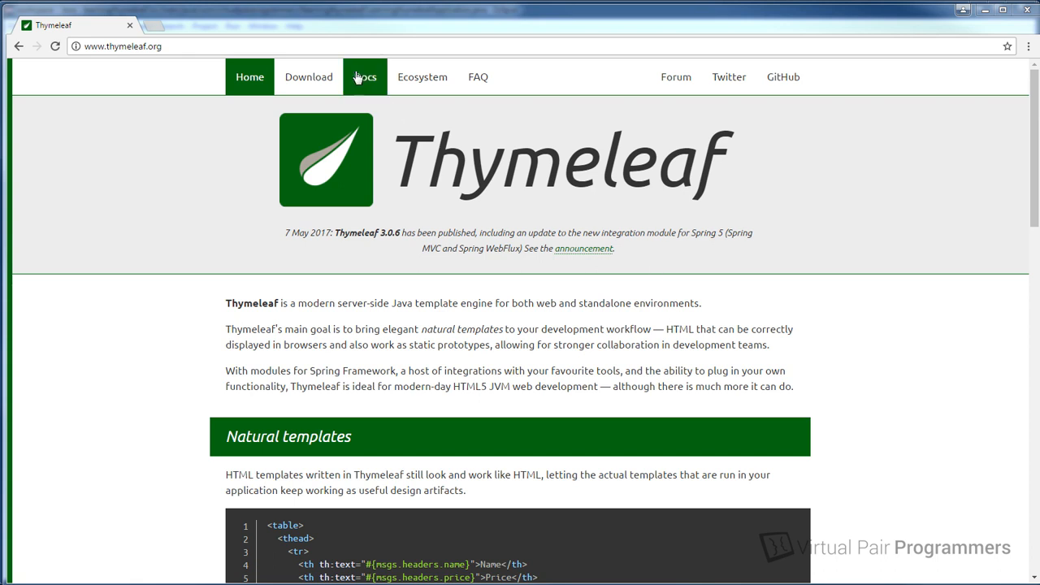
# Go to the Thymeleaf Docs page and scroll to the Thymeleaf + Spring tutorials.
pyautogui.click(364, 77)
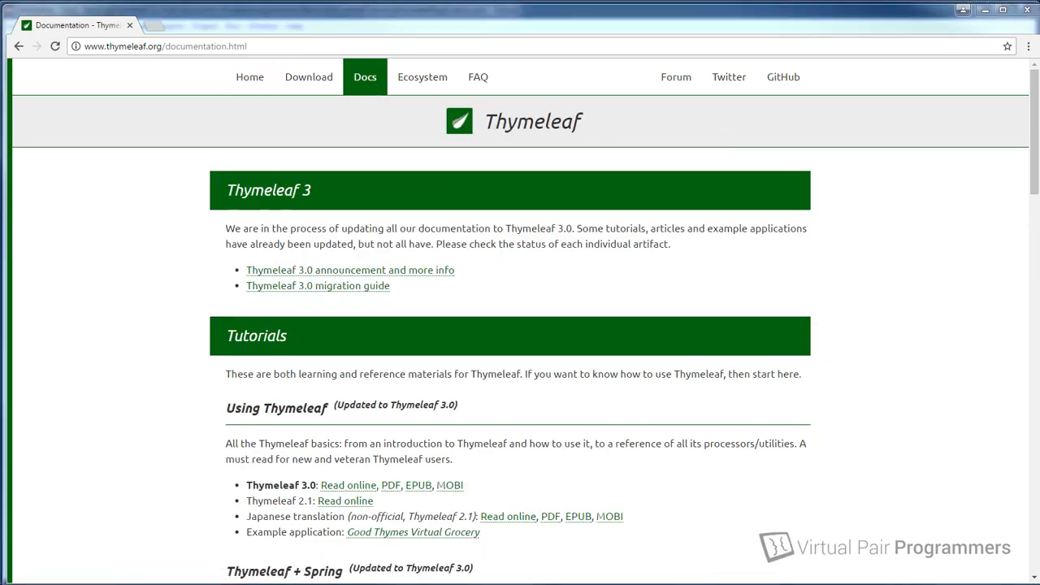
pyautogui.moveTo(756, 523)
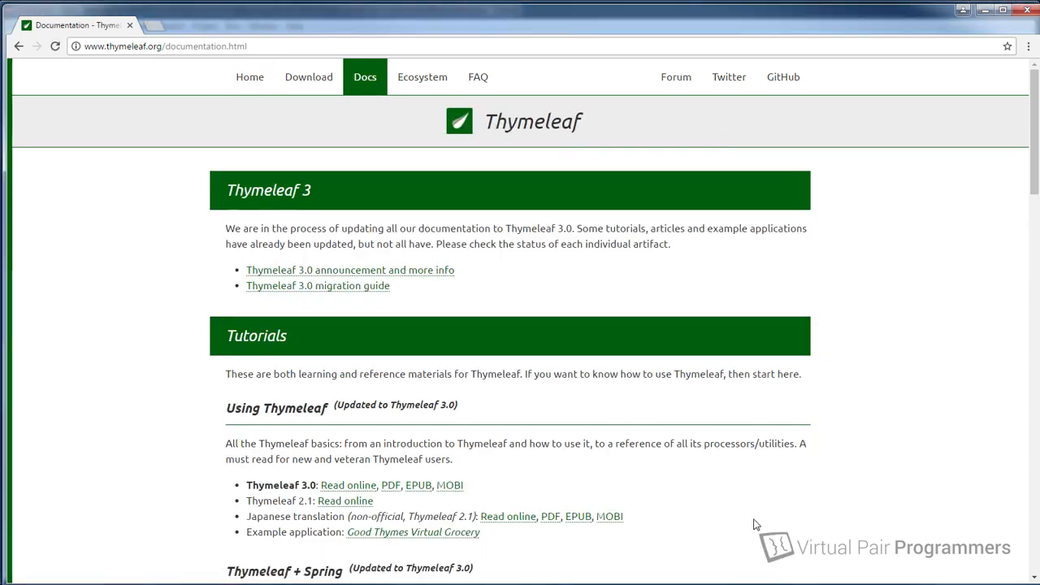
pyautogui.scroll(-3)
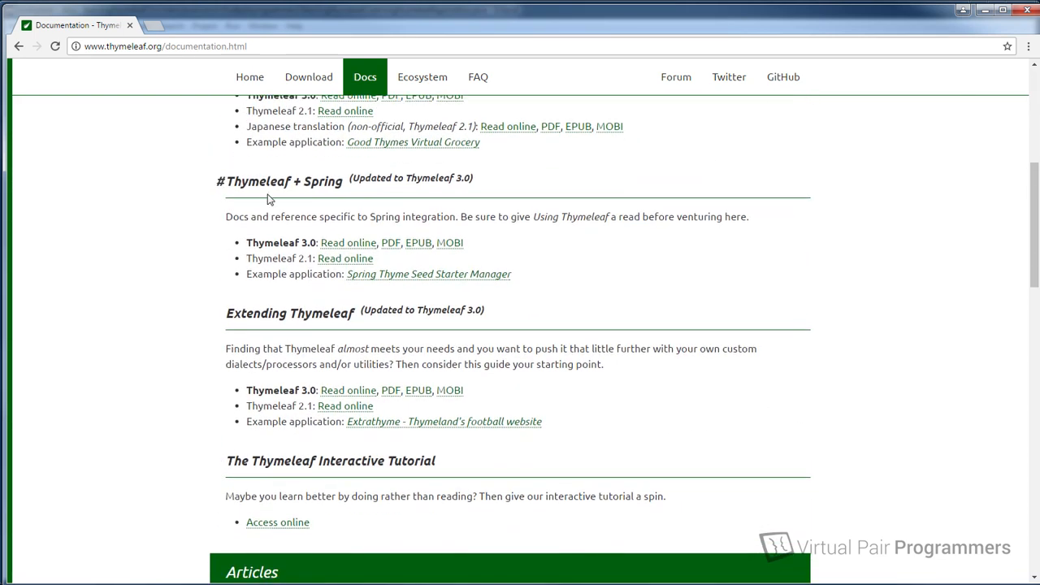
pyautogui.moveTo(302, 182)
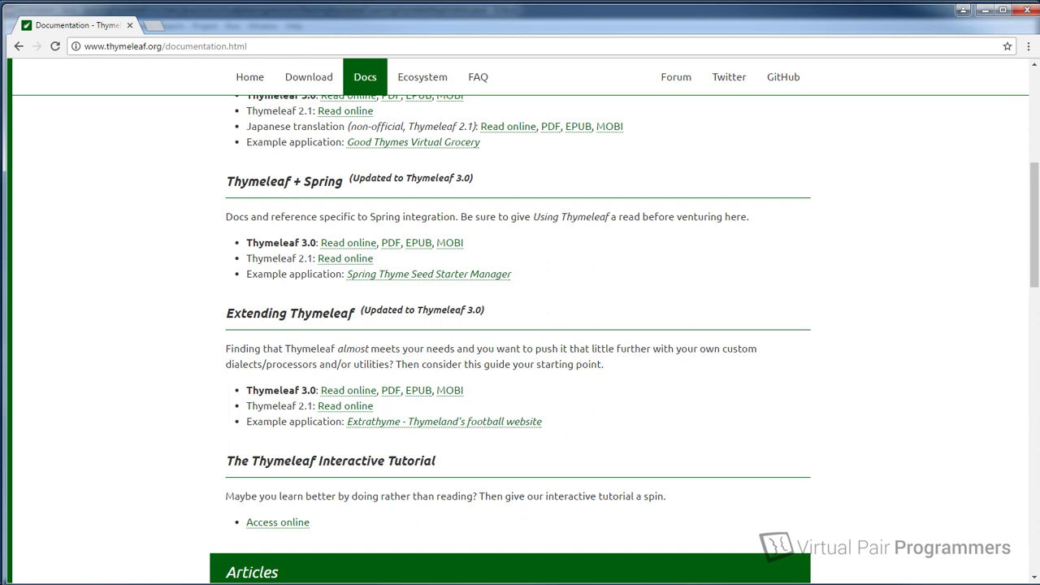
pyautogui.moveTo(636, 242)
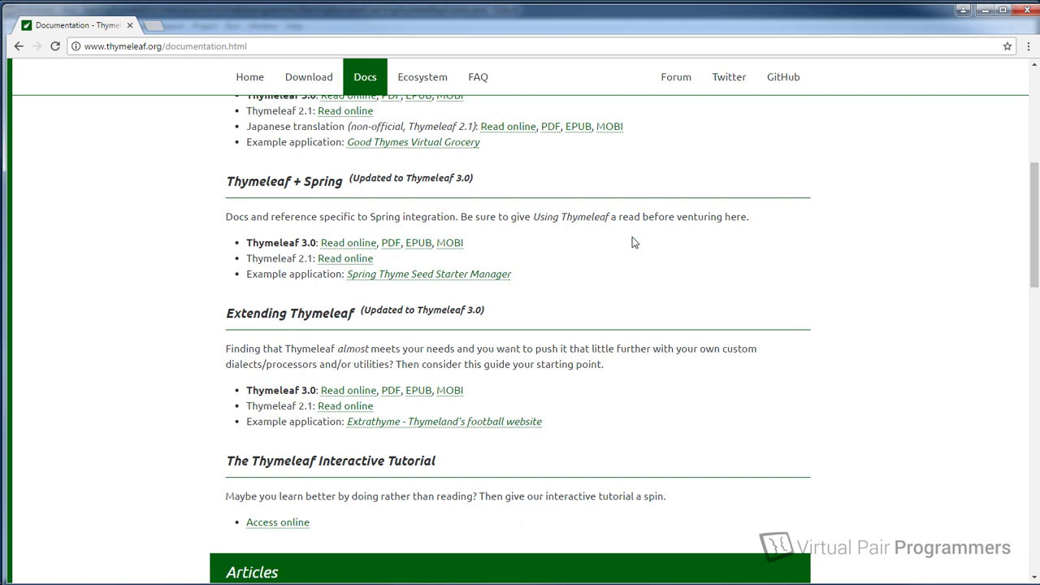
pyautogui.moveTo(289, 280)
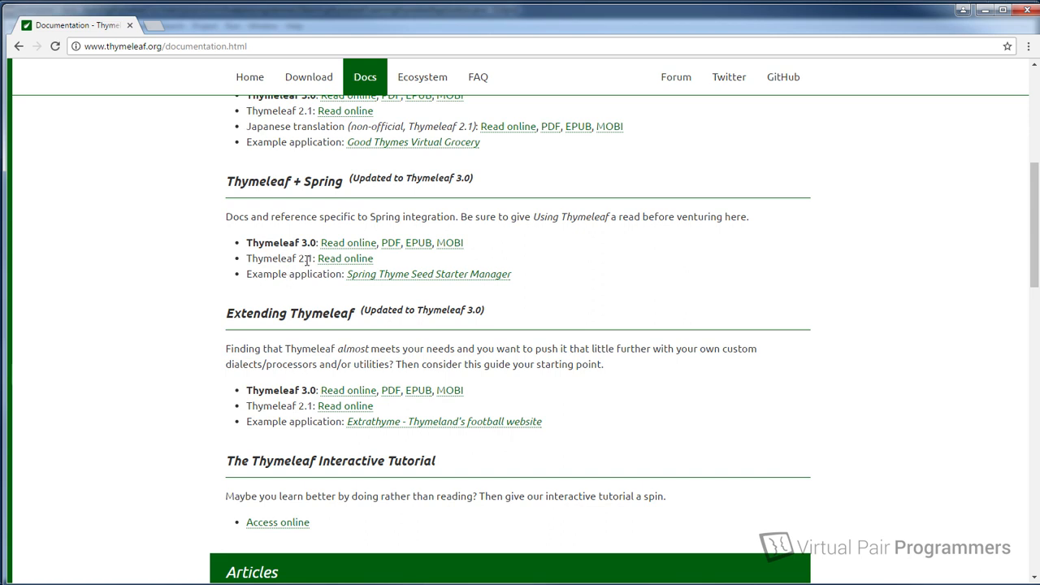
pyautogui.moveTo(267, 273)
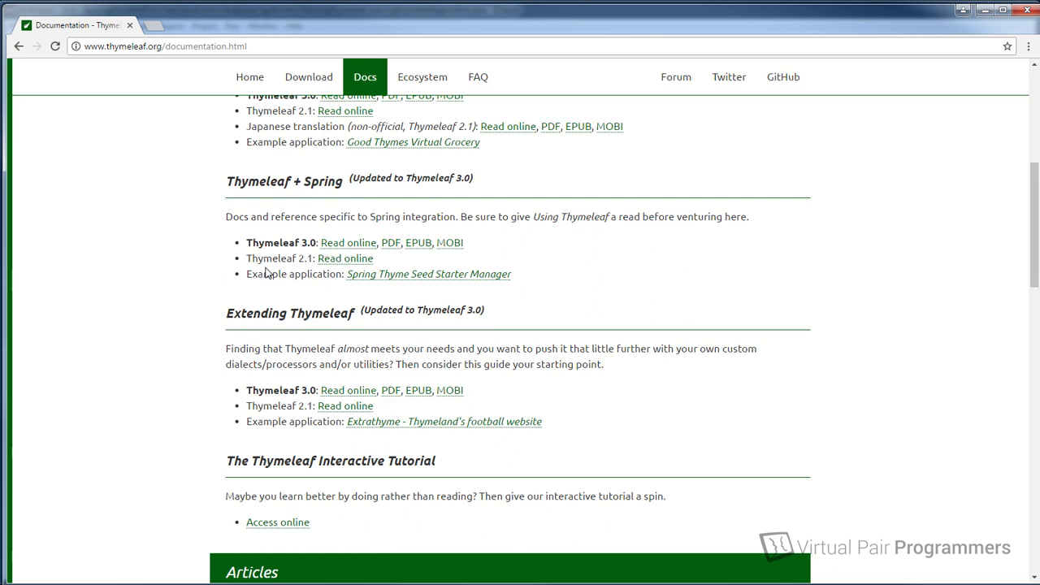
pyautogui.moveTo(344, 258)
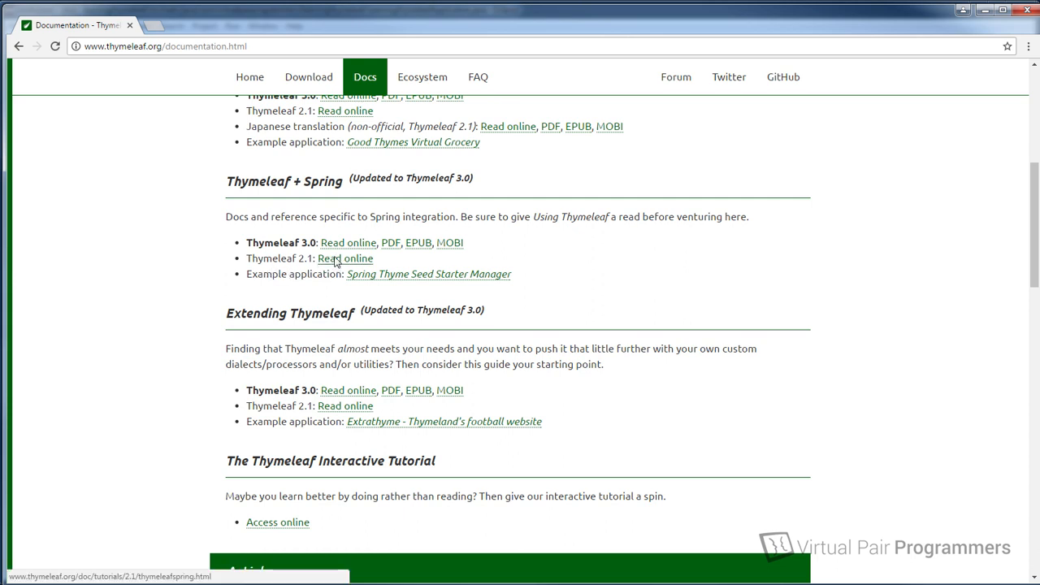
# Read the Thymeleaf 2.1 + Spring tutorial online at its 5.3 Spring MVC configuration section.
pyautogui.click(344, 258)
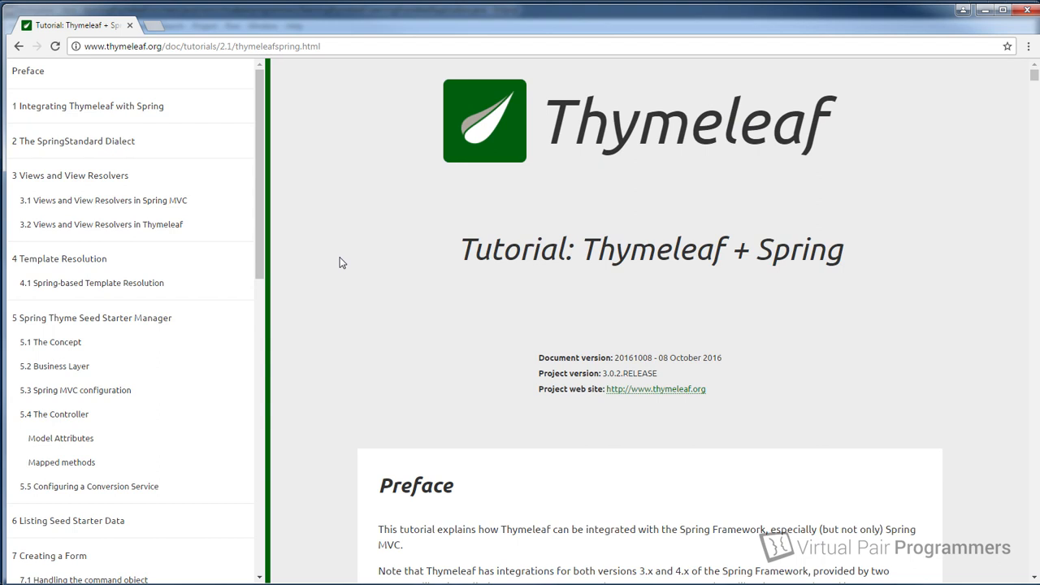
pyautogui.click(80, 390)
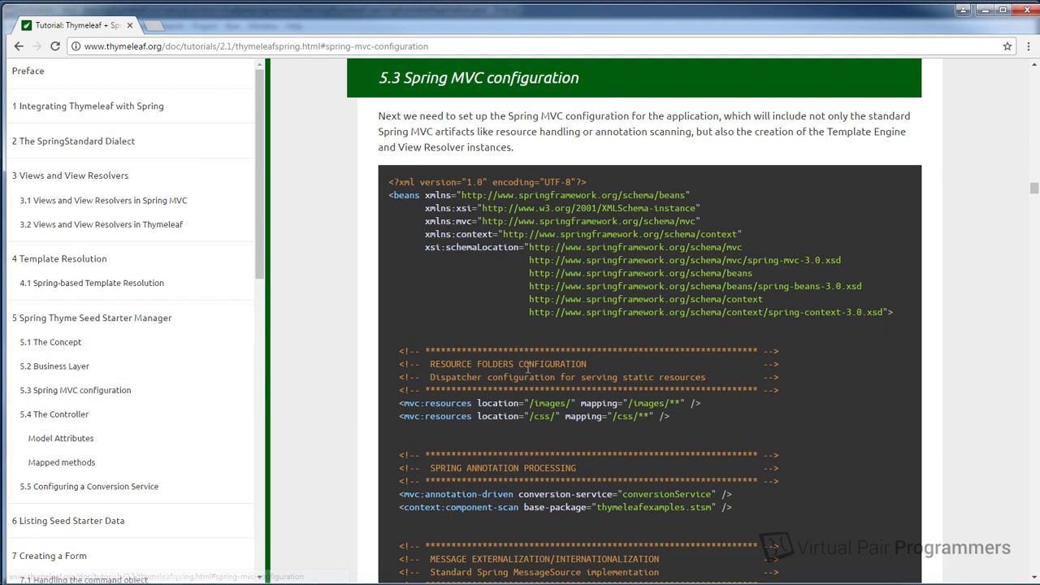
pyautogui.moveTo(707, 442)
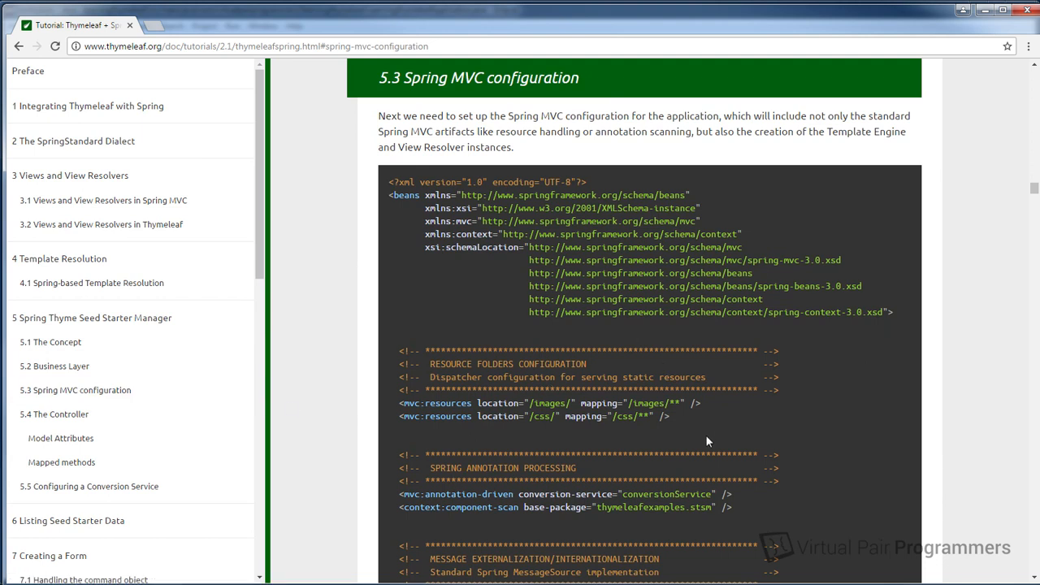
pyautogui.moveTo(437, 477)
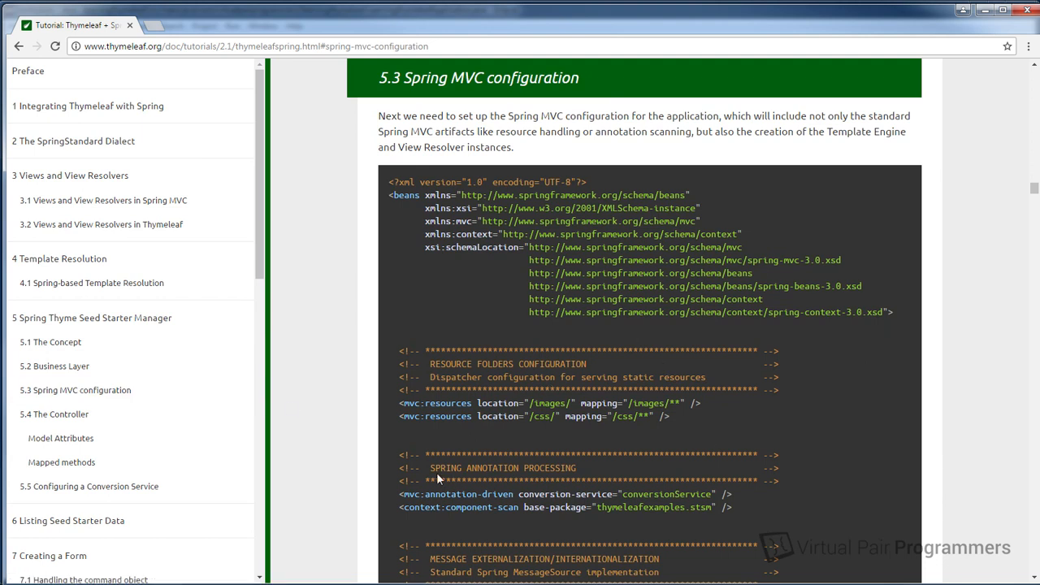
pyautogui.moveTo(949, 517)
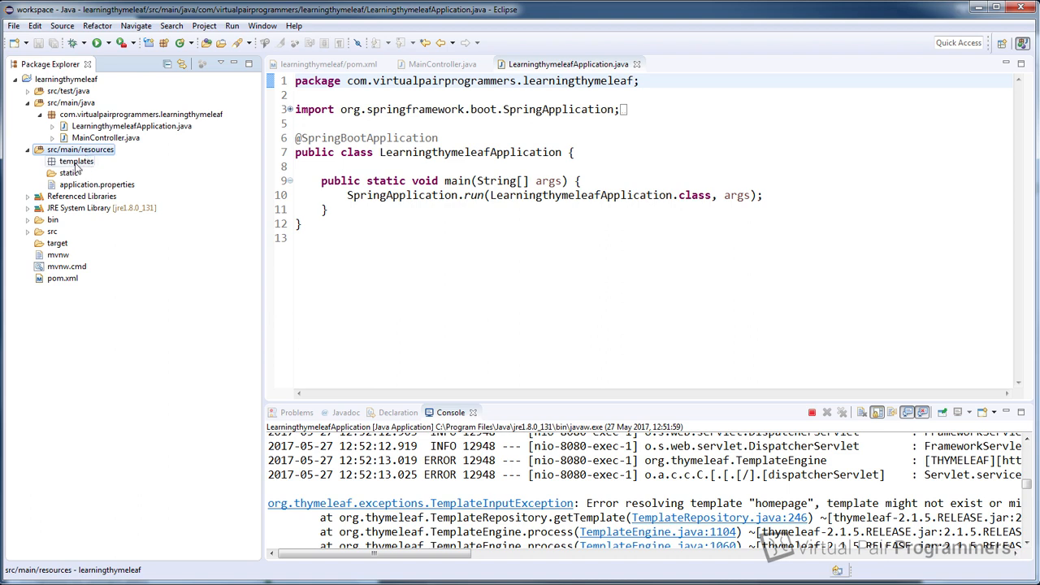
pyautogui.click(74, 161)
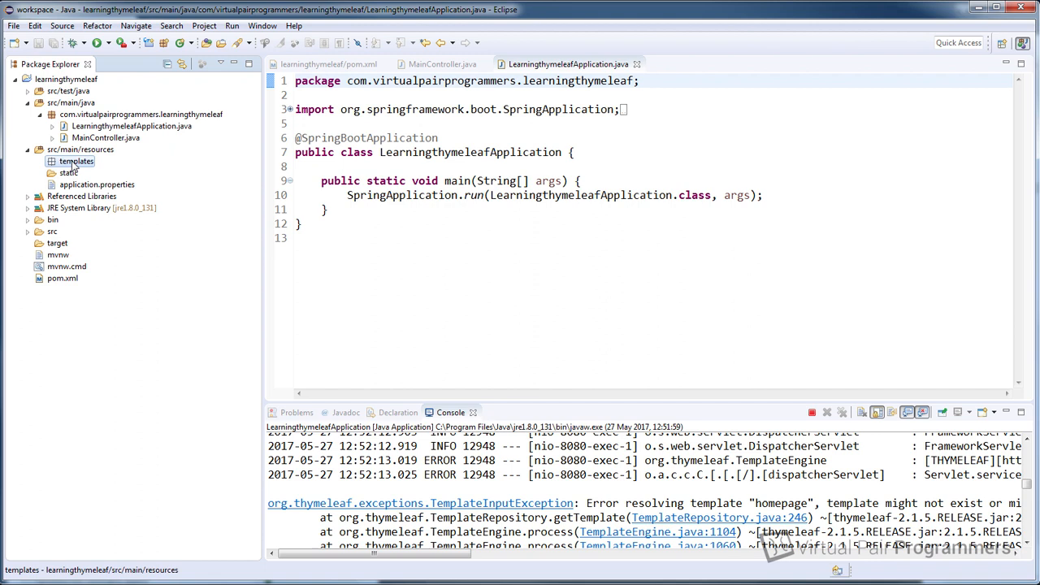
pyautogui.moveTo(73, 166)
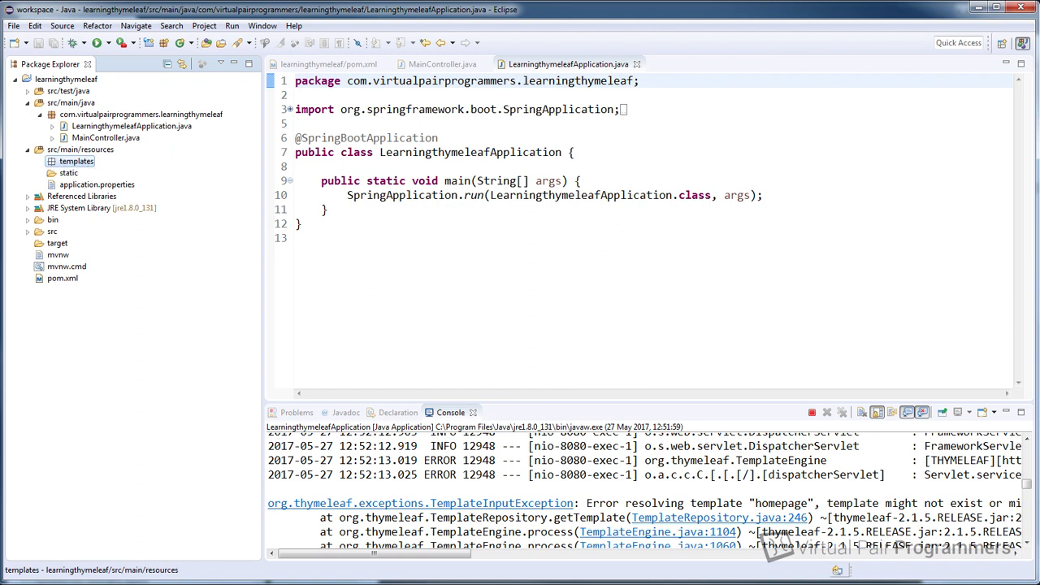
pyautogui.moveTo(739, 299)
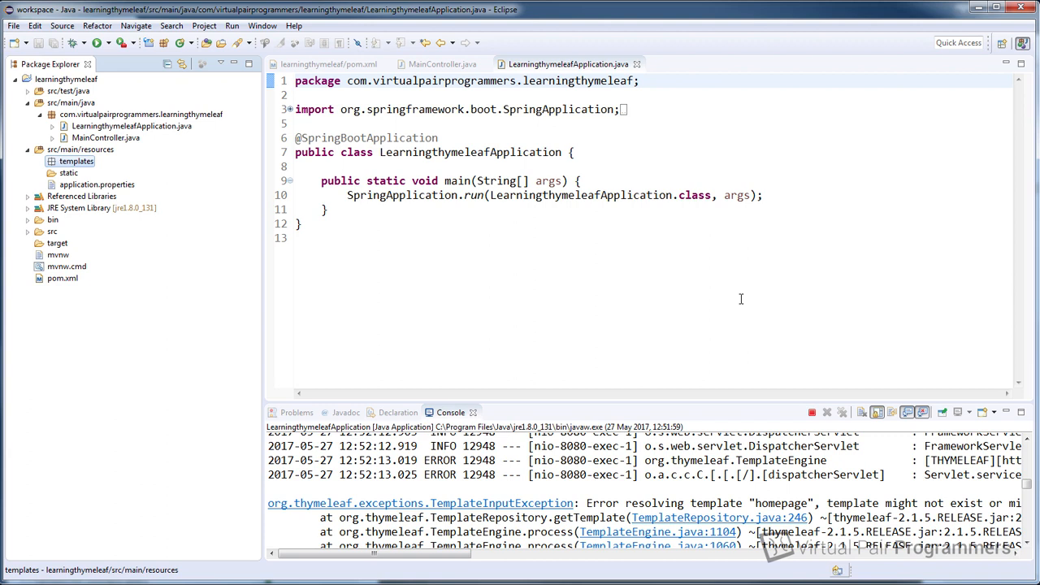
pyautogui.moveTo(692, 250)
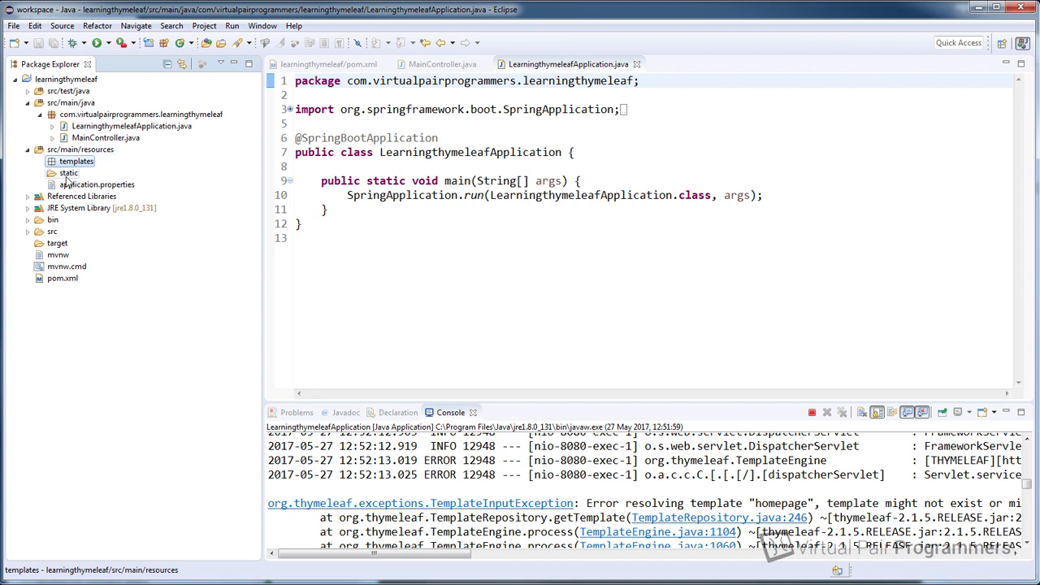
pyautogui.click(68, 173)
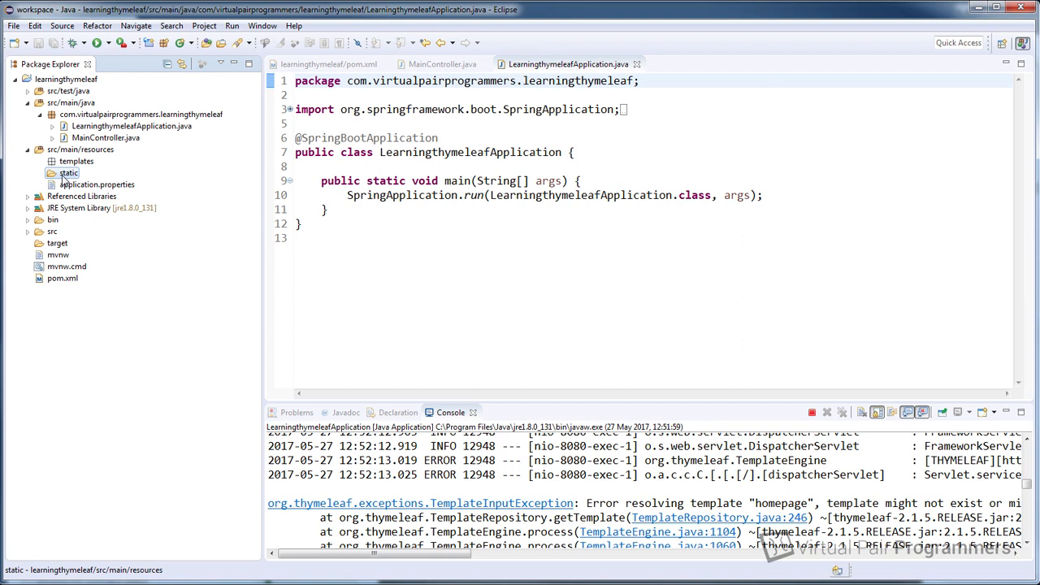
pyautogui.click(69, 172)
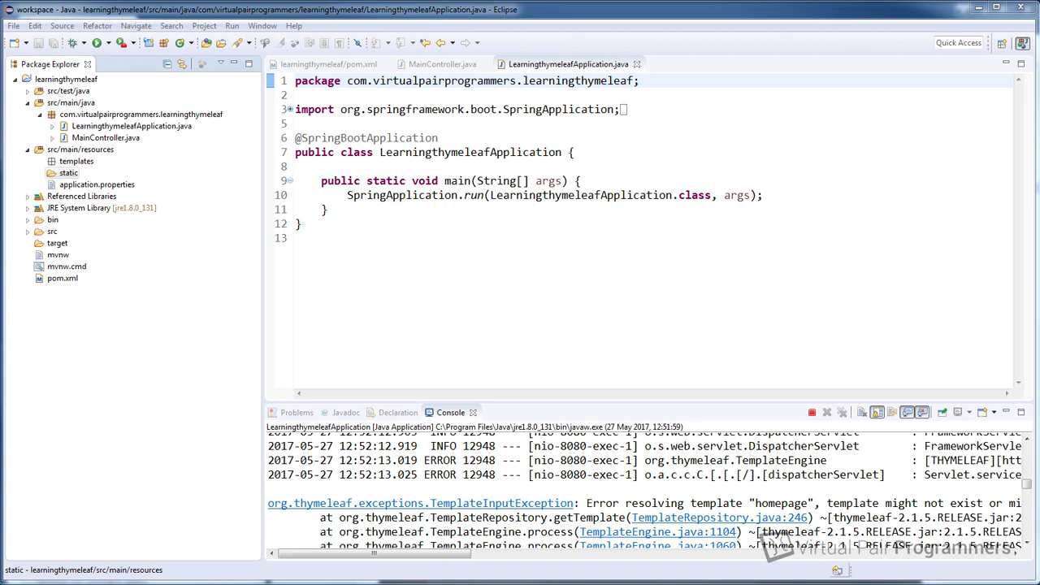
pyautogui.moveTo(581, 234)
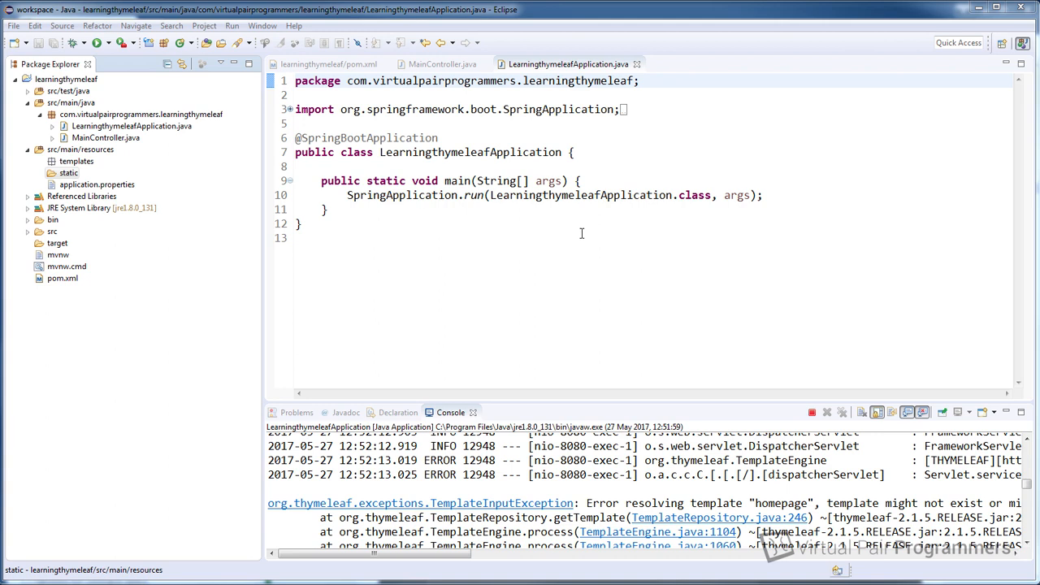
# Create an empty homepage.html file in the templates folder.
pyautogui.rightClick(77, 161)
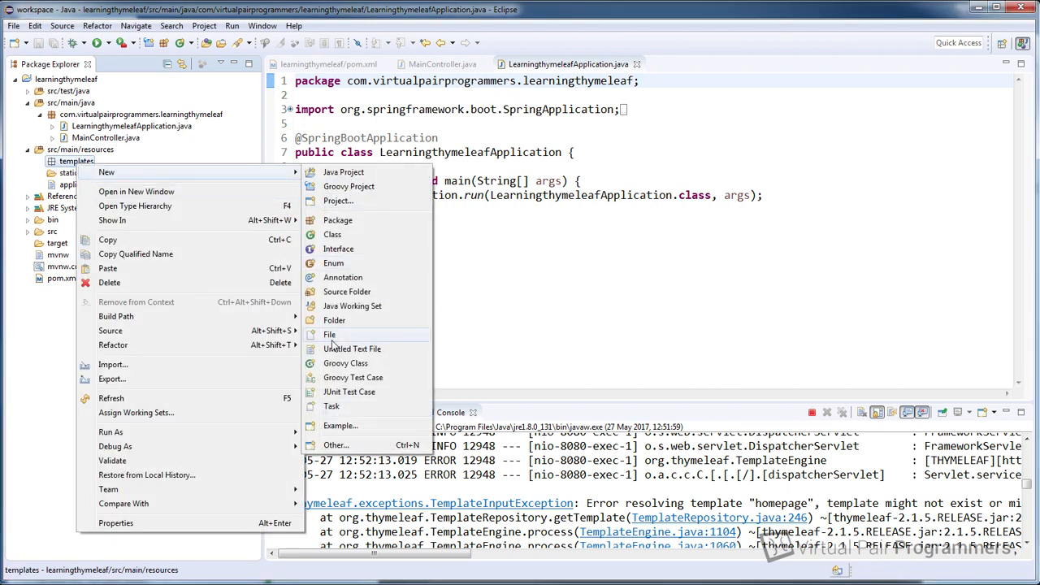
pyautogui.click(328, 335)
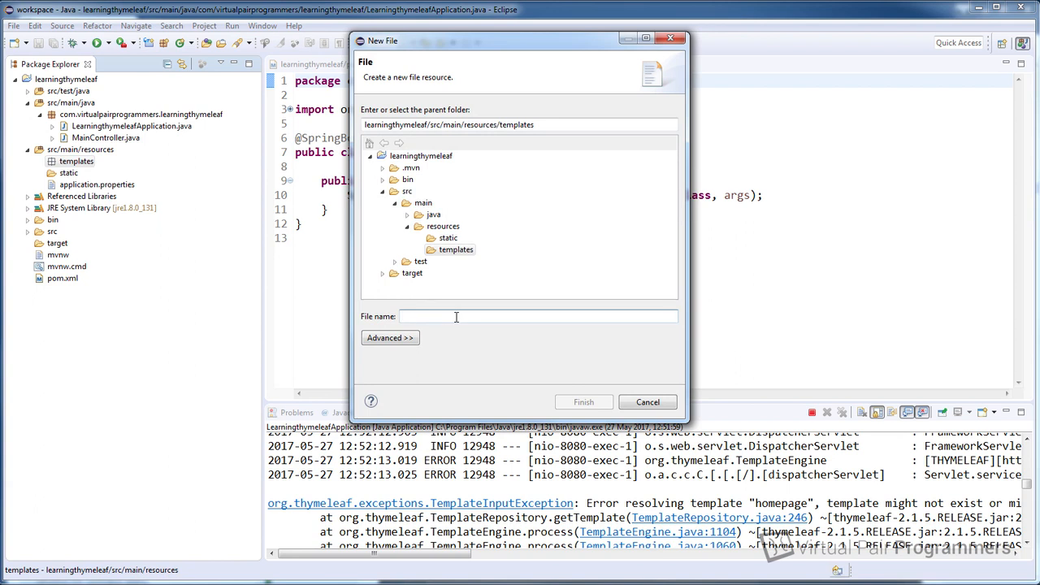
pyautogui.write('homepage.h')
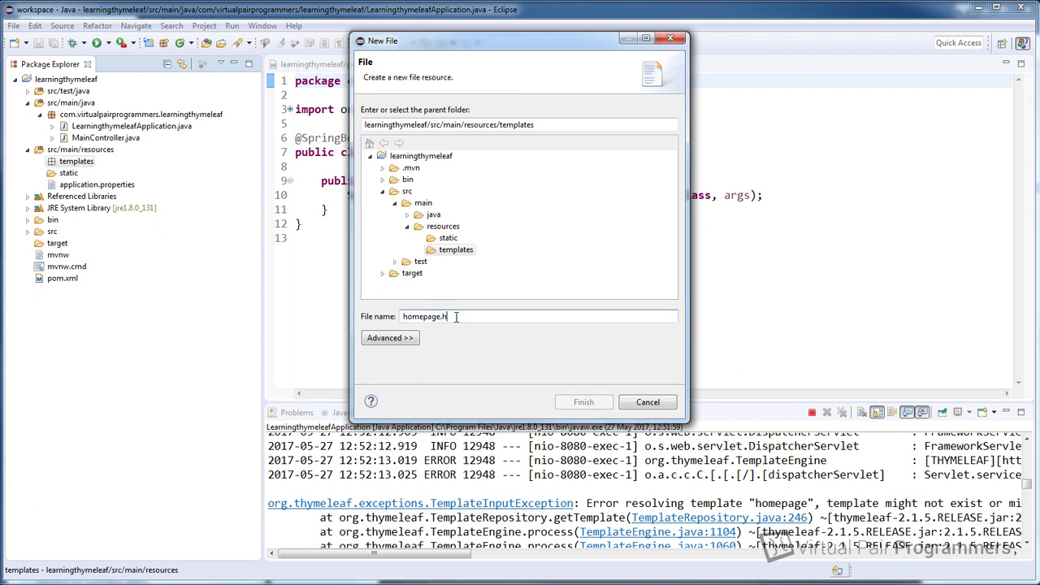
pyautogui.click(583, 401)
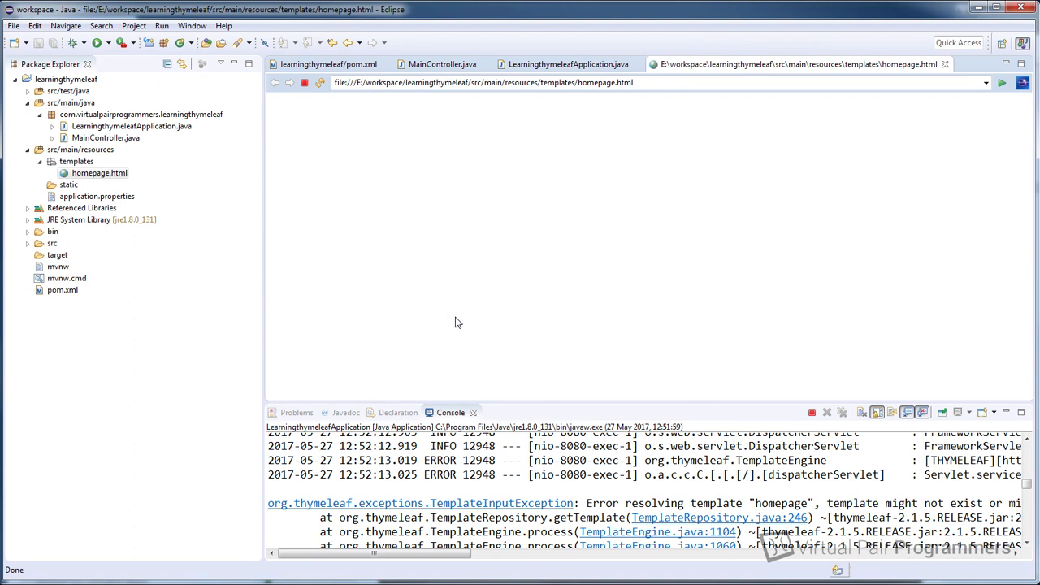
pyautogui.moveTo(653, 101)
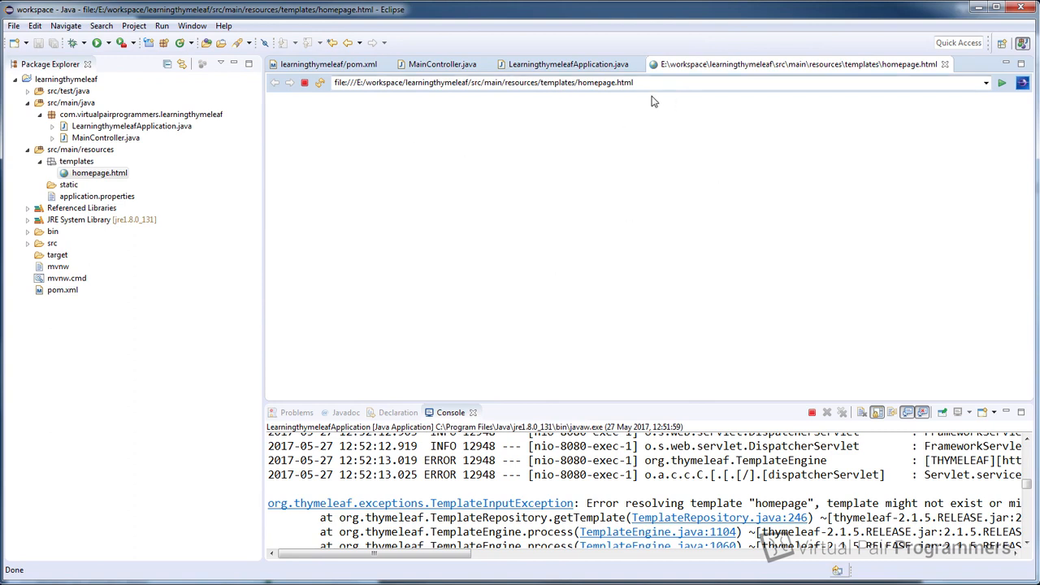
pyautogui.moveTo(544, 205)
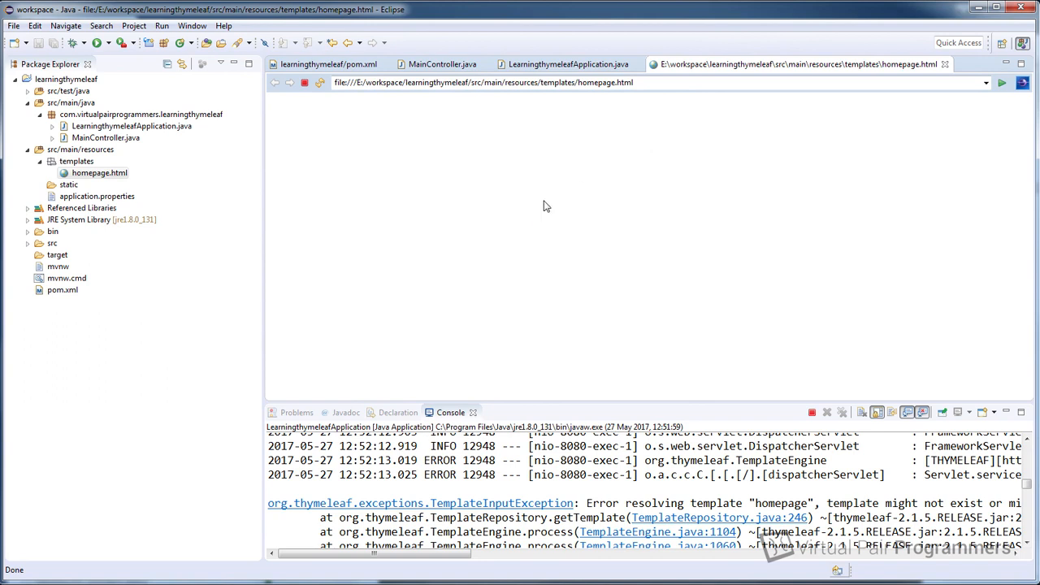
pyautogui.moveTo(604, 201)
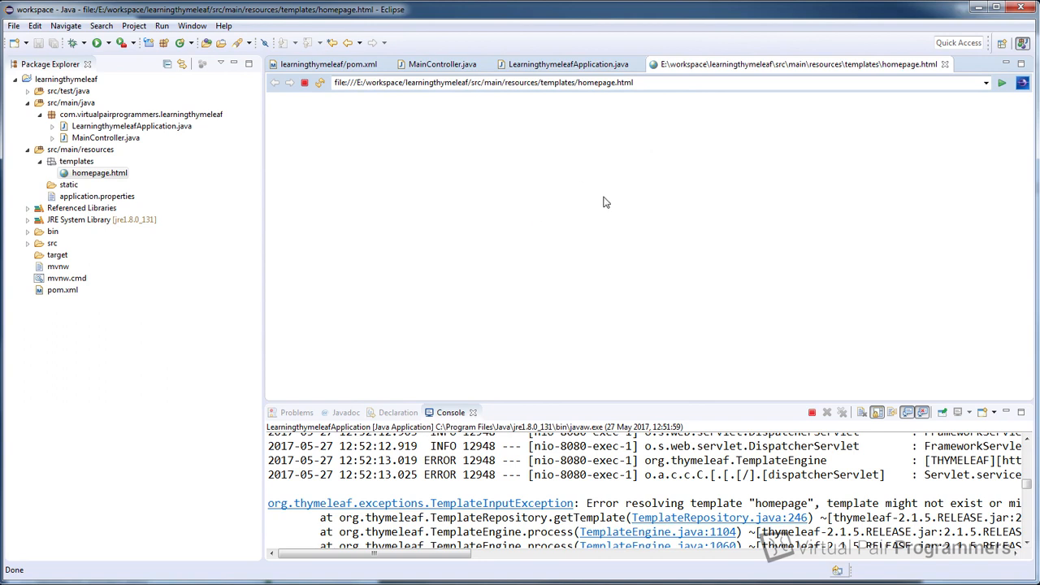
# Close the internal web browser preview of homepage.html to return to the application class.
pyautogui.click(99, 172)
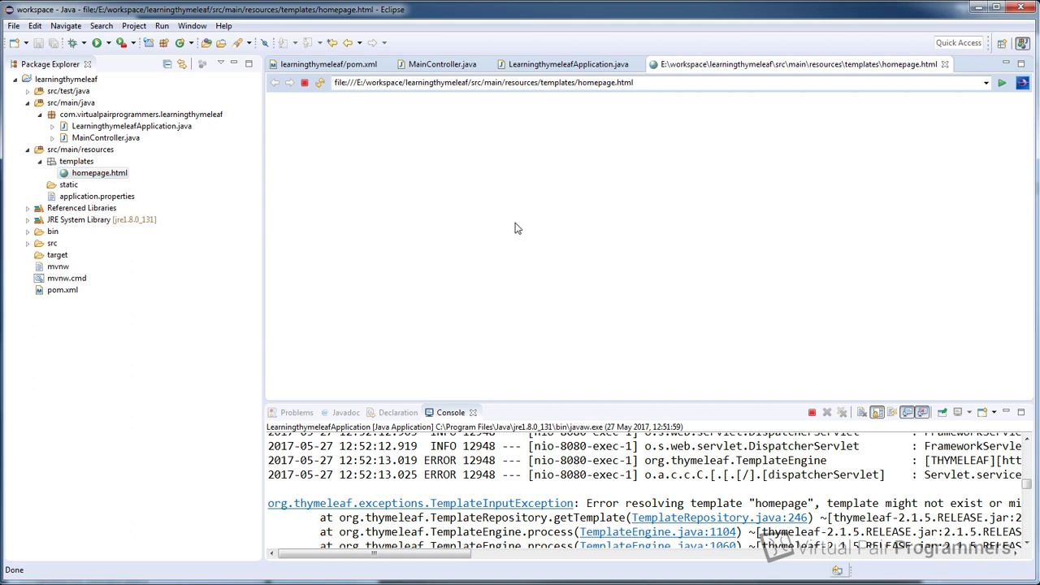
pyautogui.moveTo(946, 65)
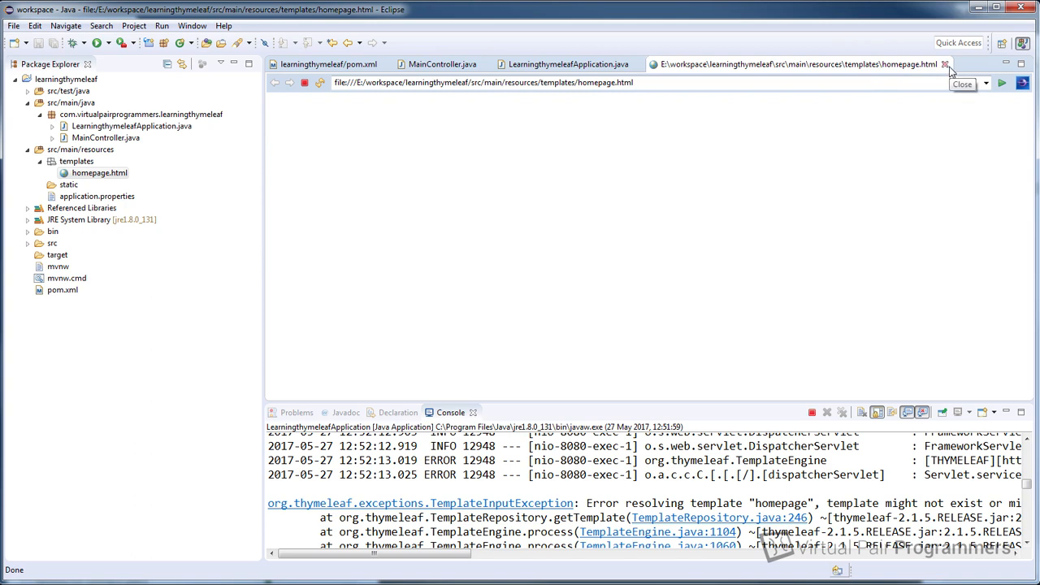
pyautogui.click(945, 65)
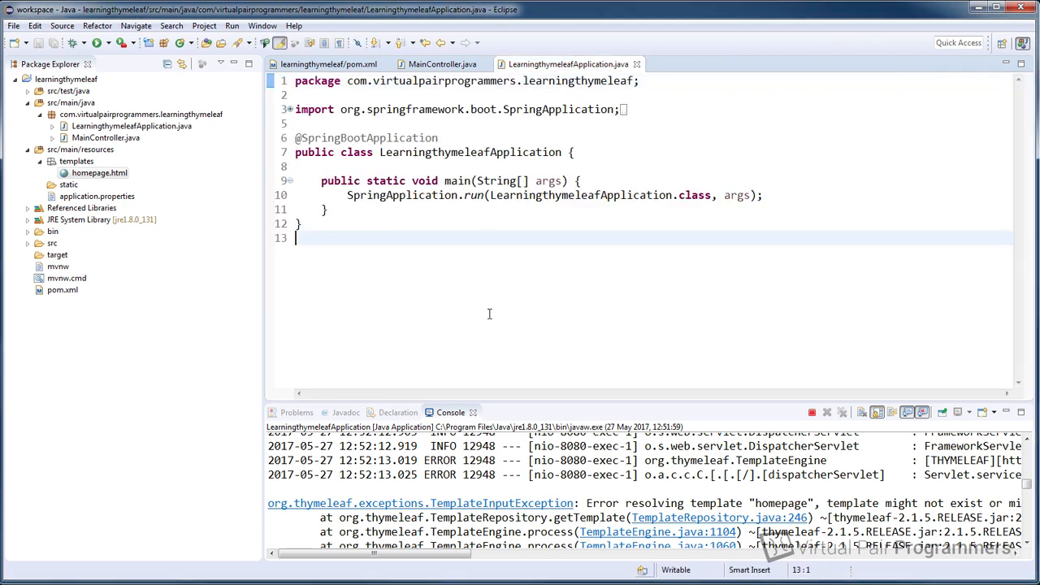
# In Preferences > General > Editors > File Associations, select the *.html file type.
pyautogui.click(261, 26)
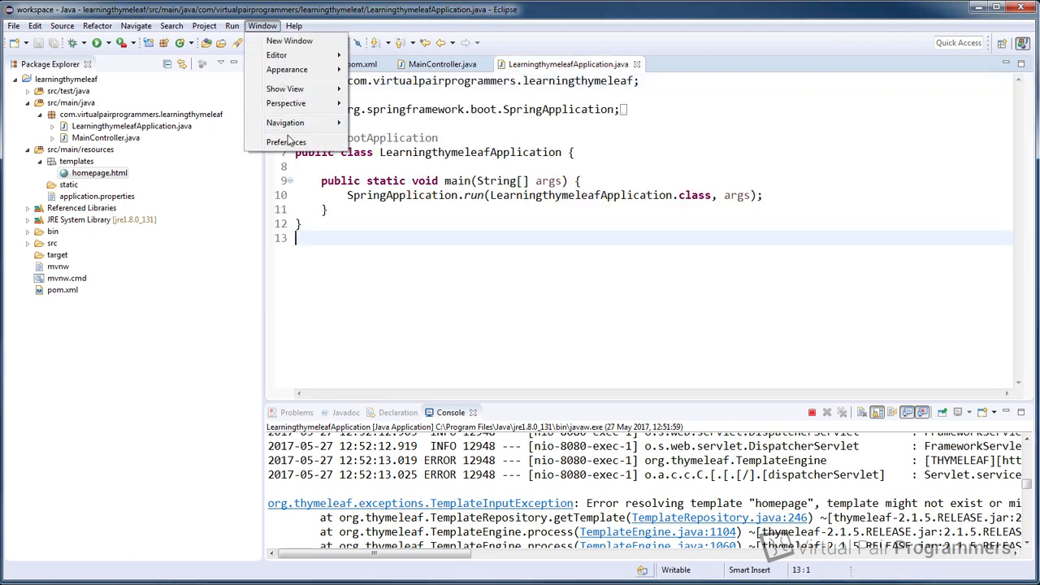
pyautogui.click(286, 141)
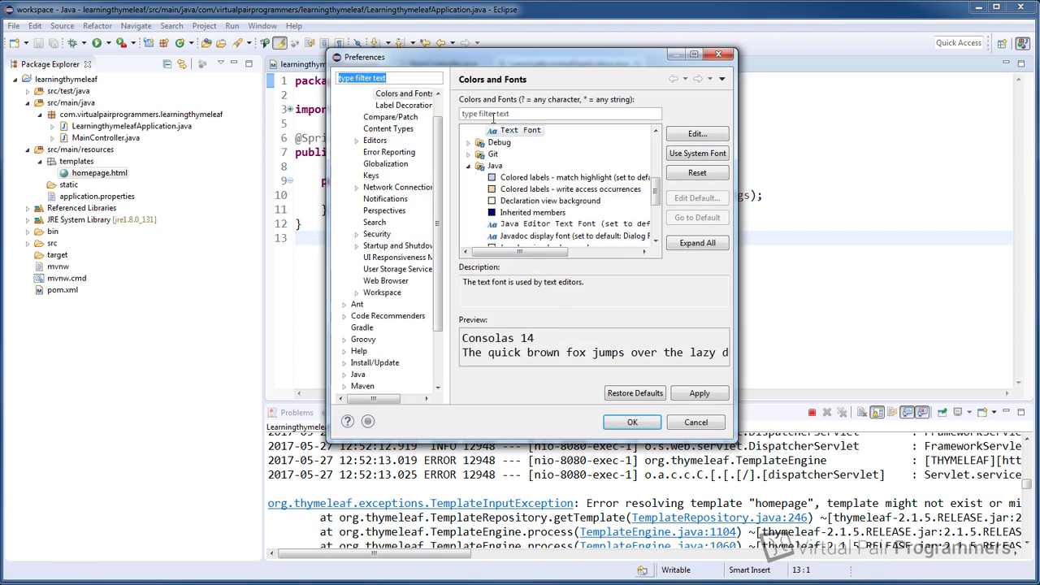
pyautogui.click(384, 104)
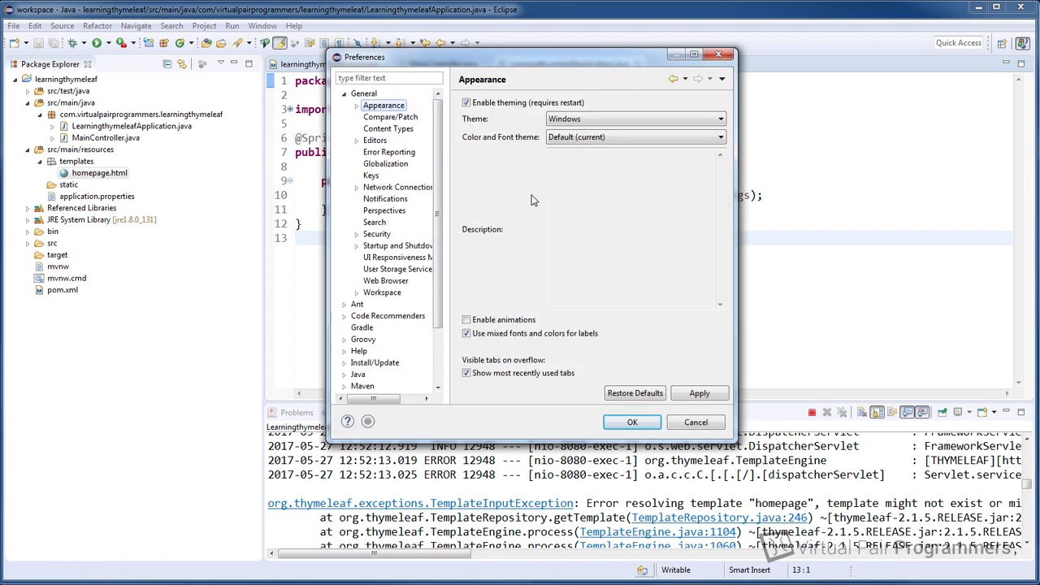
pyautogui.click(374, 140)
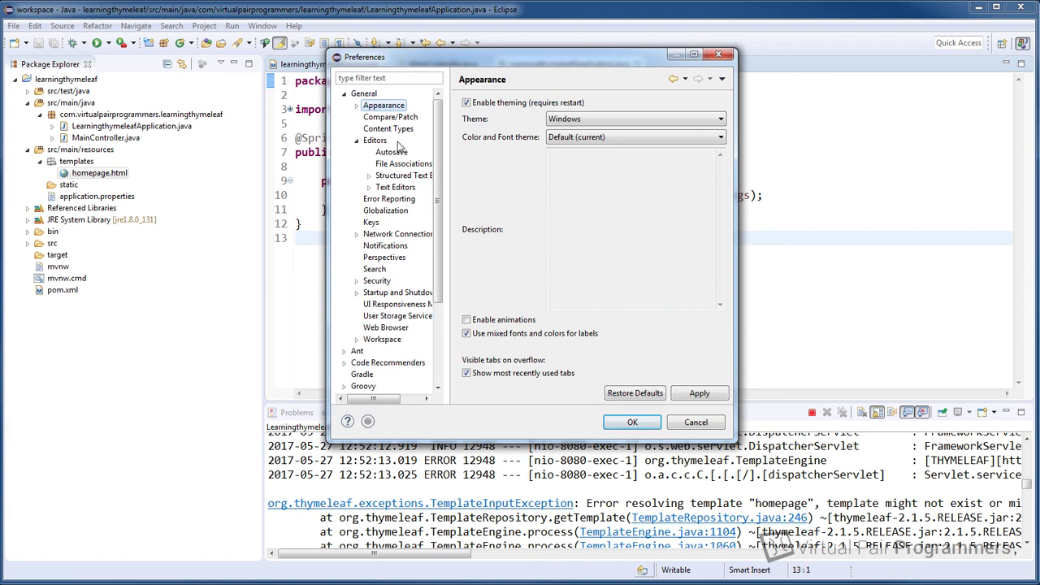
pyautogui.click(403, 163)
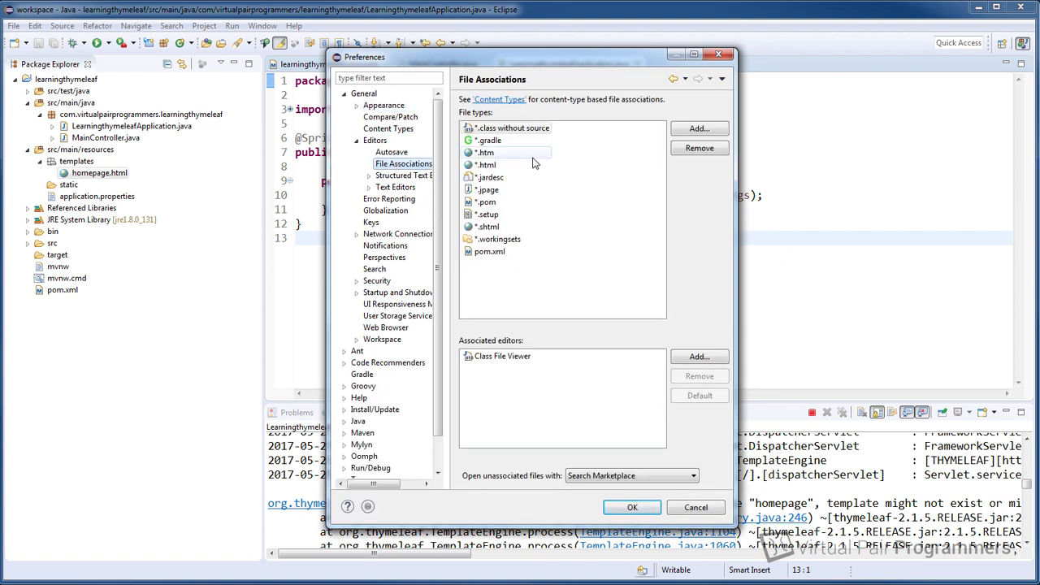
pyautogui.click(484, 164)
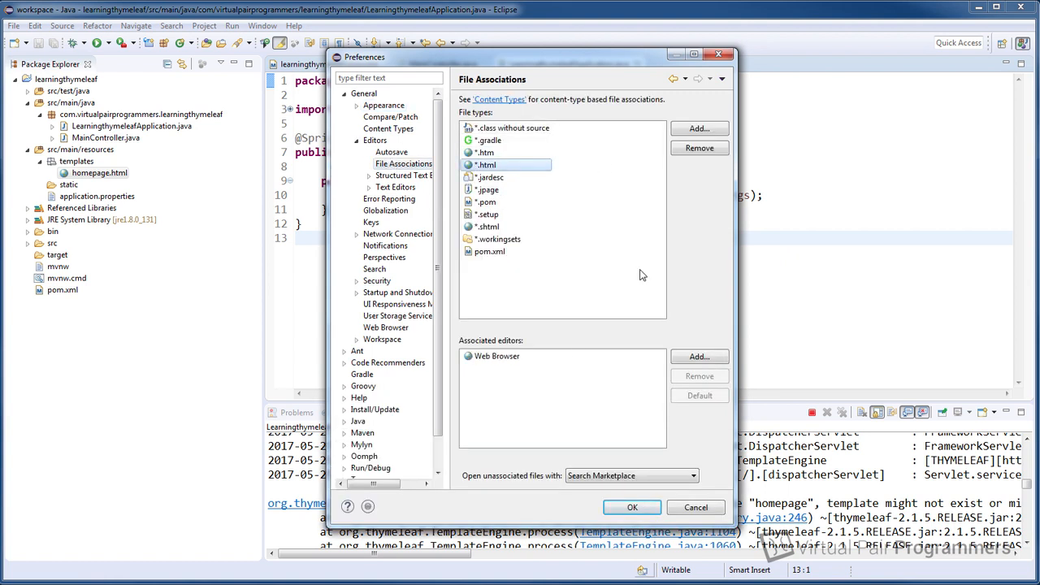
# Add the plain Text Editor as an associated editor for html files and confirm.
pyautogui.click(497, 355)
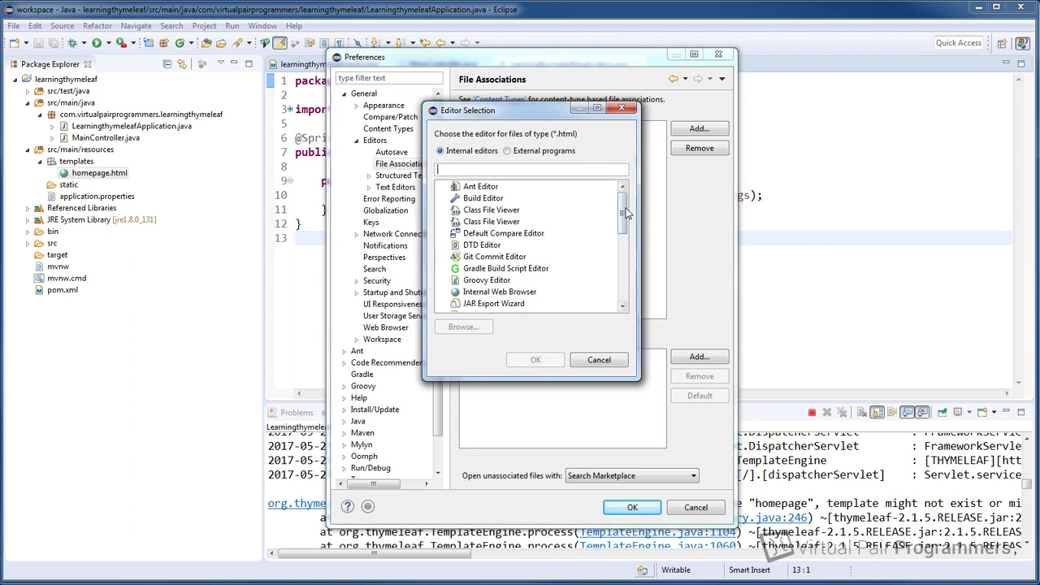
pyautogui.scroll(-3)
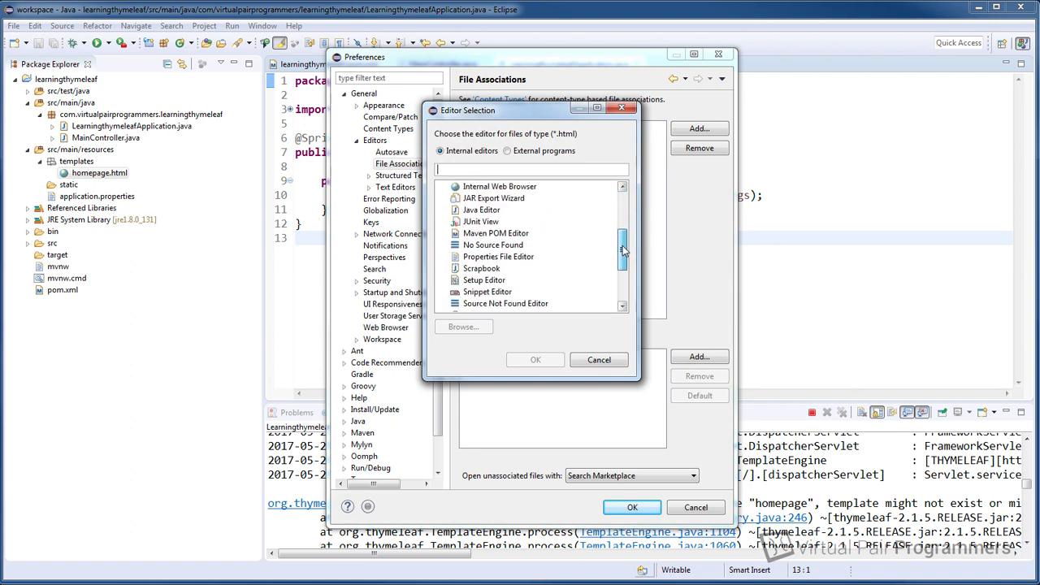
pyautogui.scroll(-3)
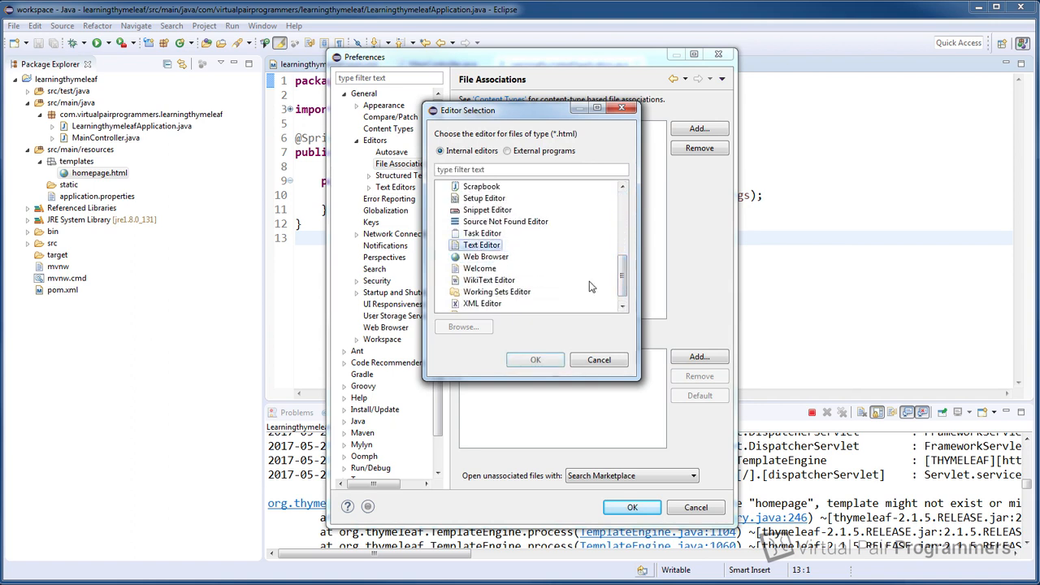
pyautogui.click(536, 360)
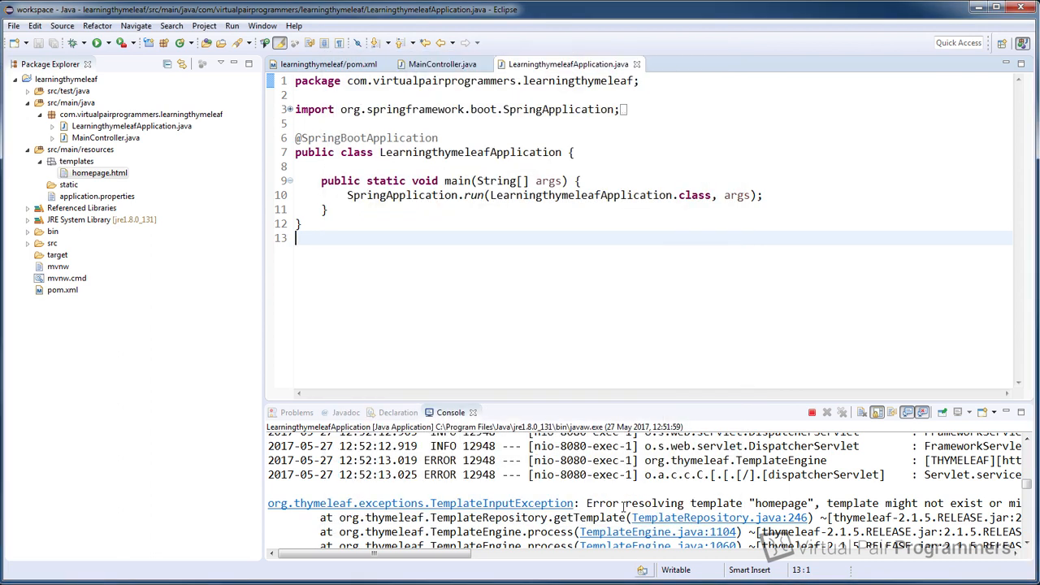
# Write <html><body><p>Hello world.</p></body></html> into homepage.html and save it.
pyautogui.click(99, 172)
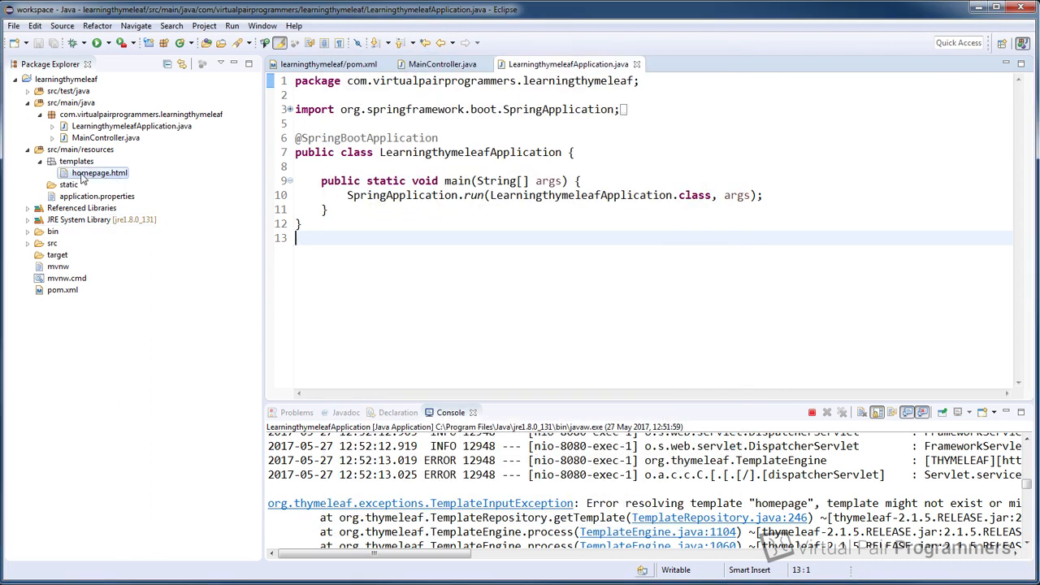
pyautogui.doubleClick(99, 172)
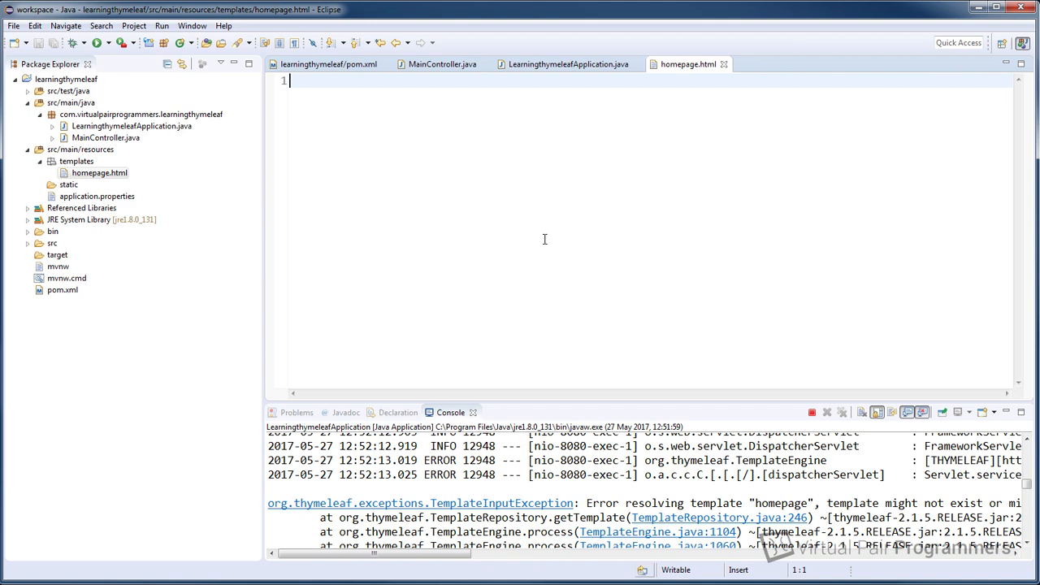
pyautogui.moveTo(627, 237)
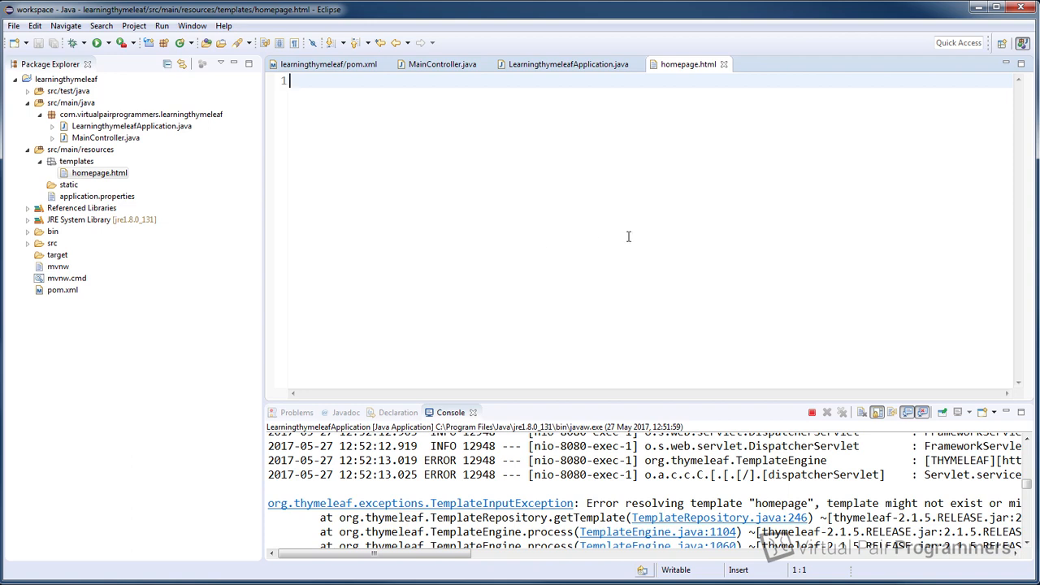
pyautogui.write('<html>')
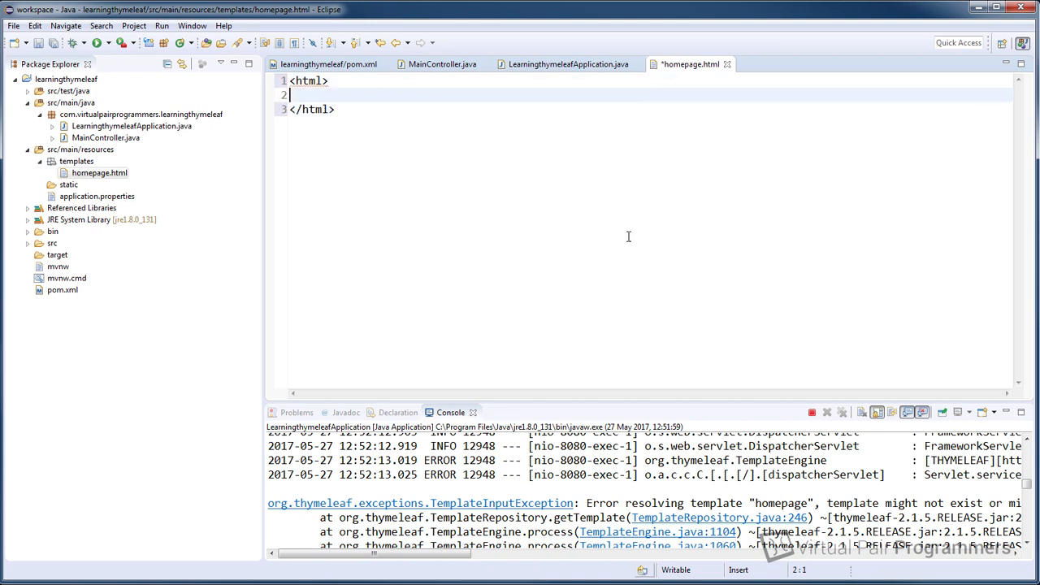
pyautogui.write('<body>')
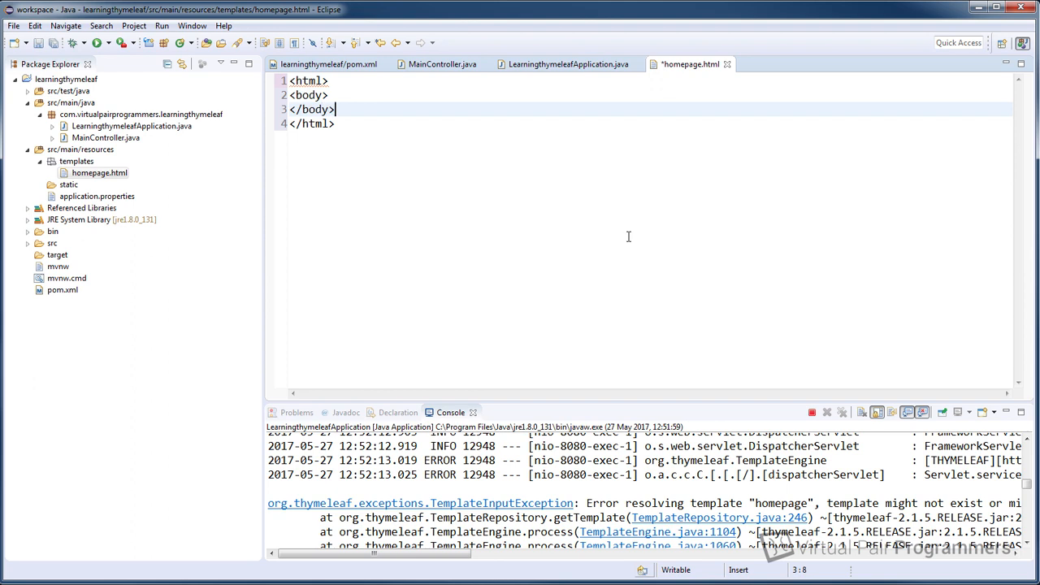
pyautogui.write('<p')
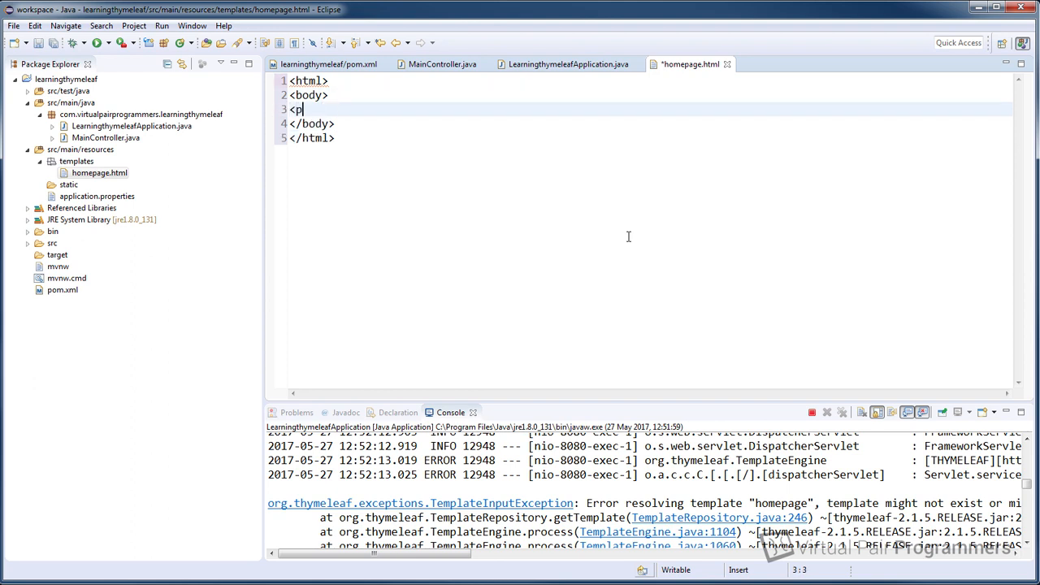
pyautogui.write('></p>')
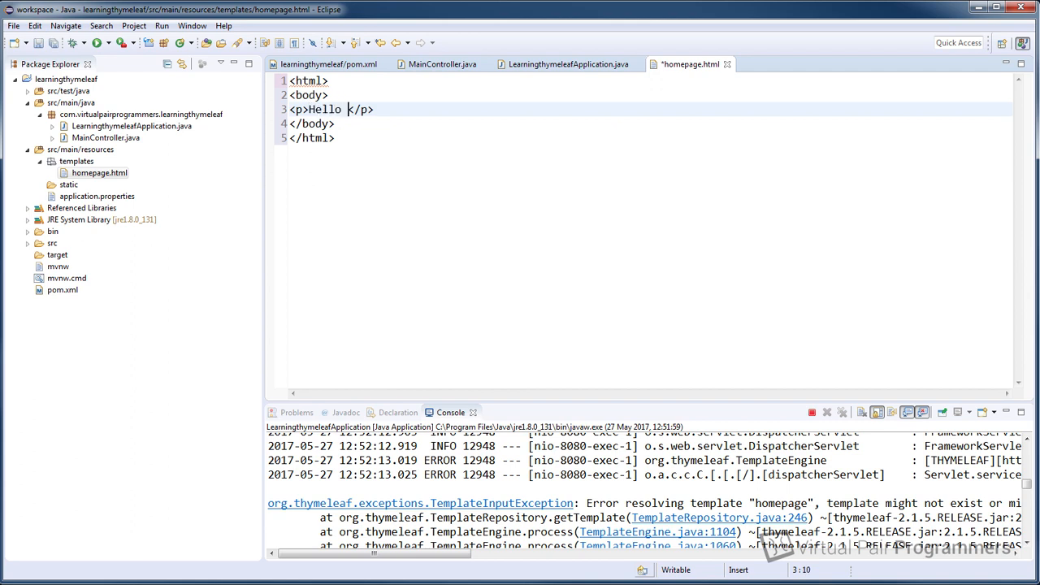
pyautogui.write('world.')
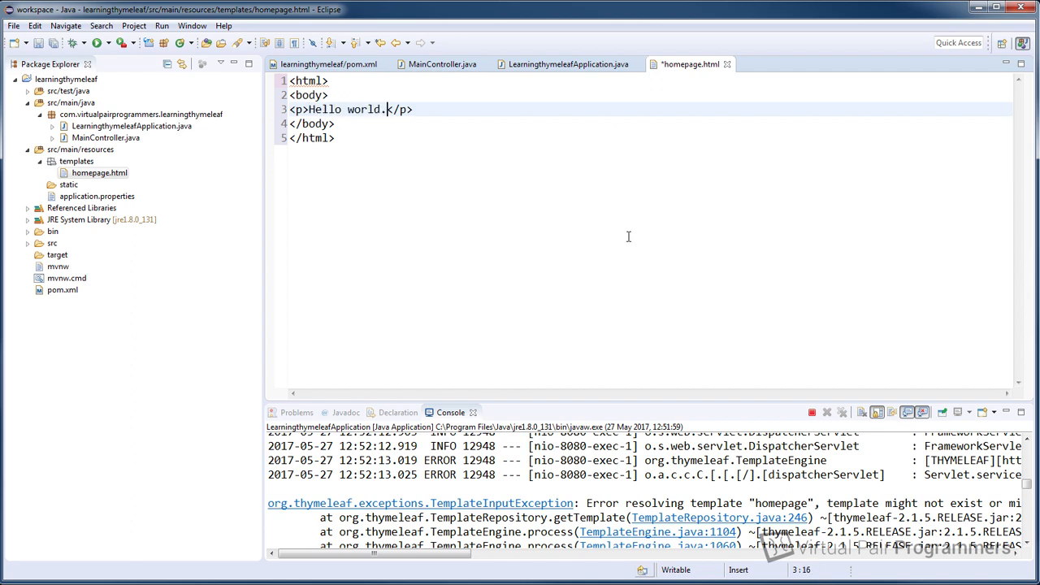
pyautogui.press('Backspace')
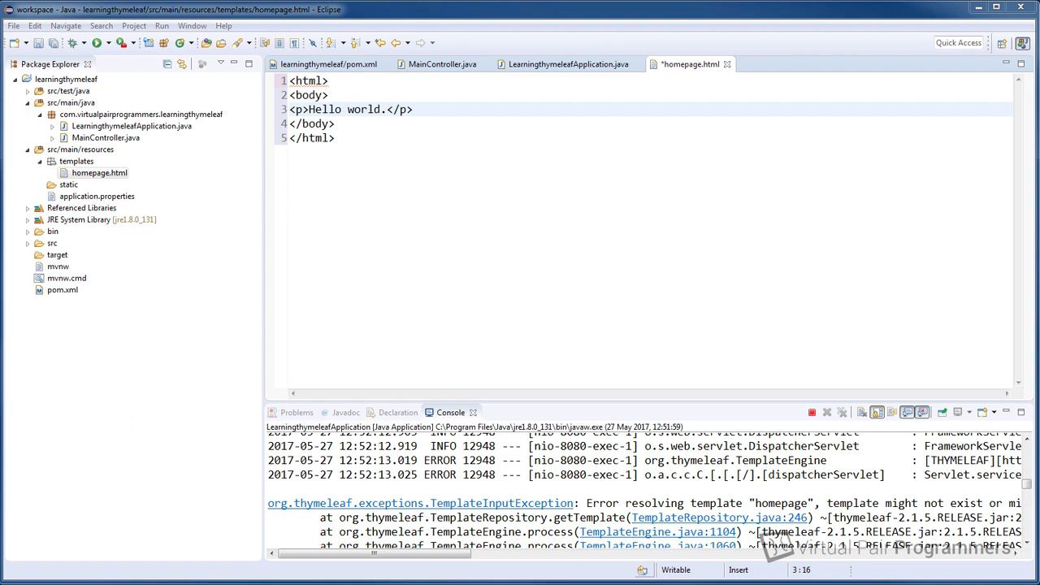
pyautogui.moveTo(364, 159)
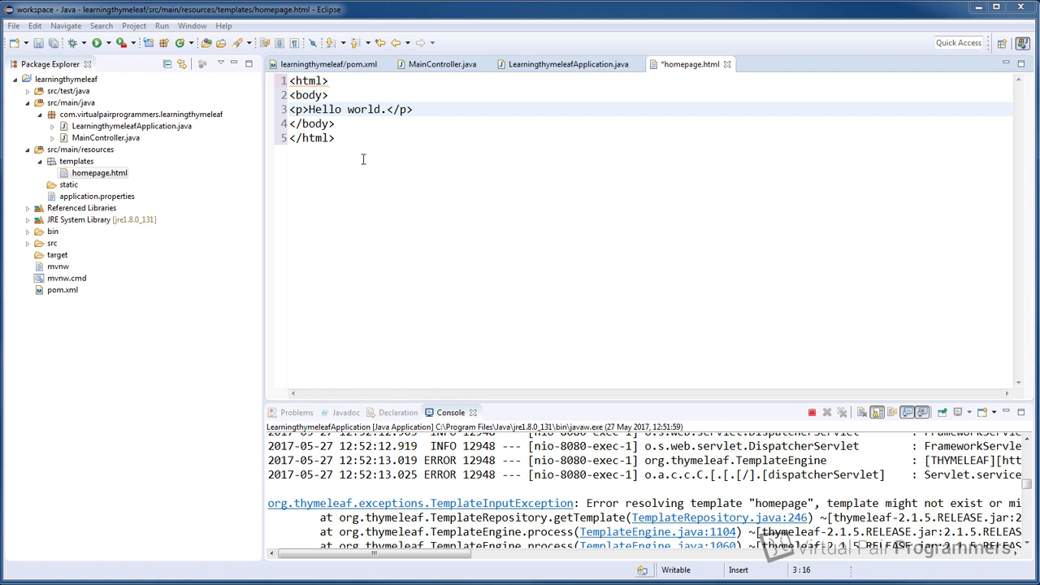
pyautogui.moveTo(361, 144)
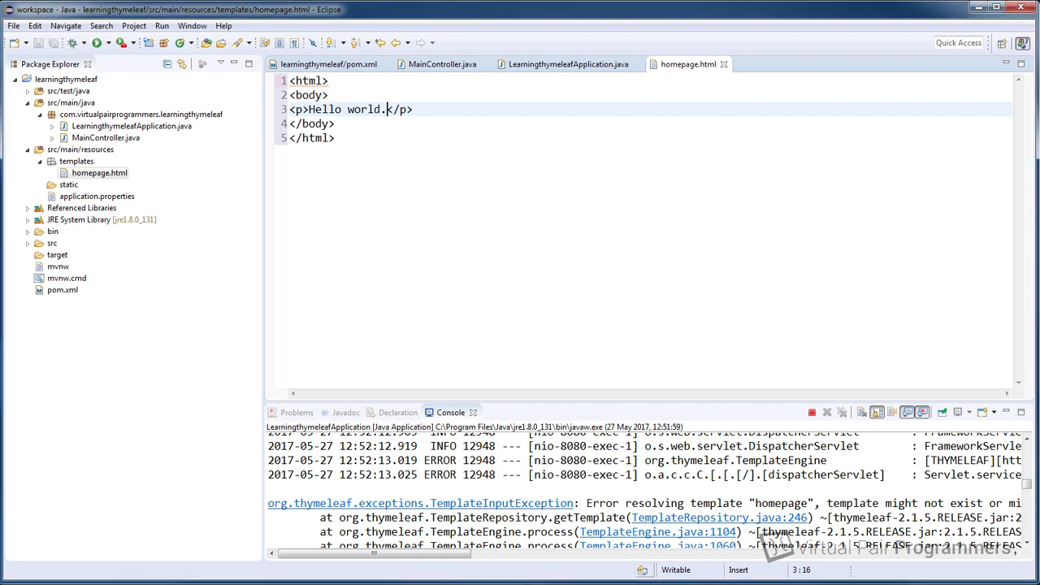
pyautogui.press('Backspace')
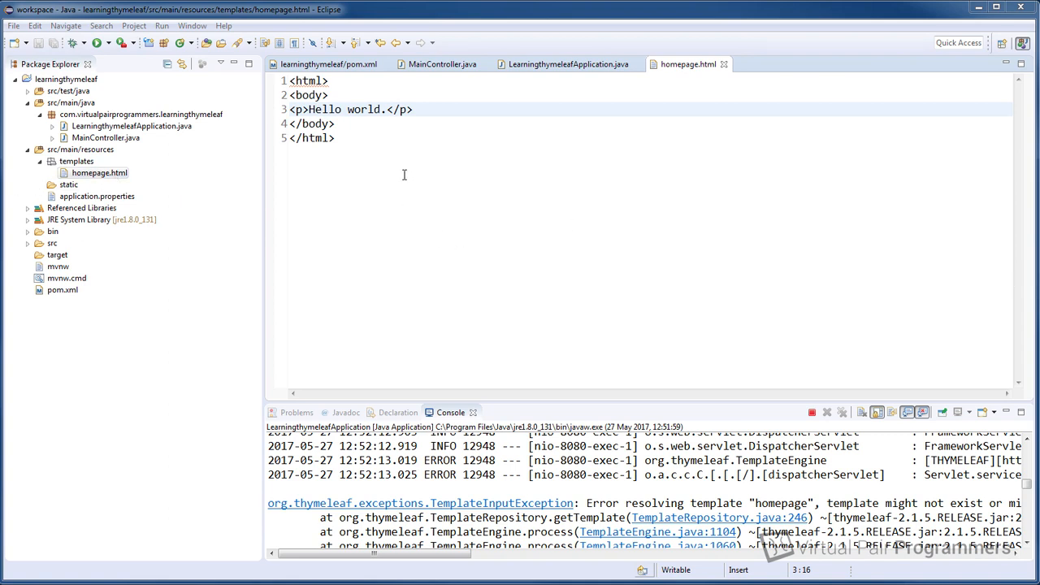
pyautogui.moveTo(427, 252)
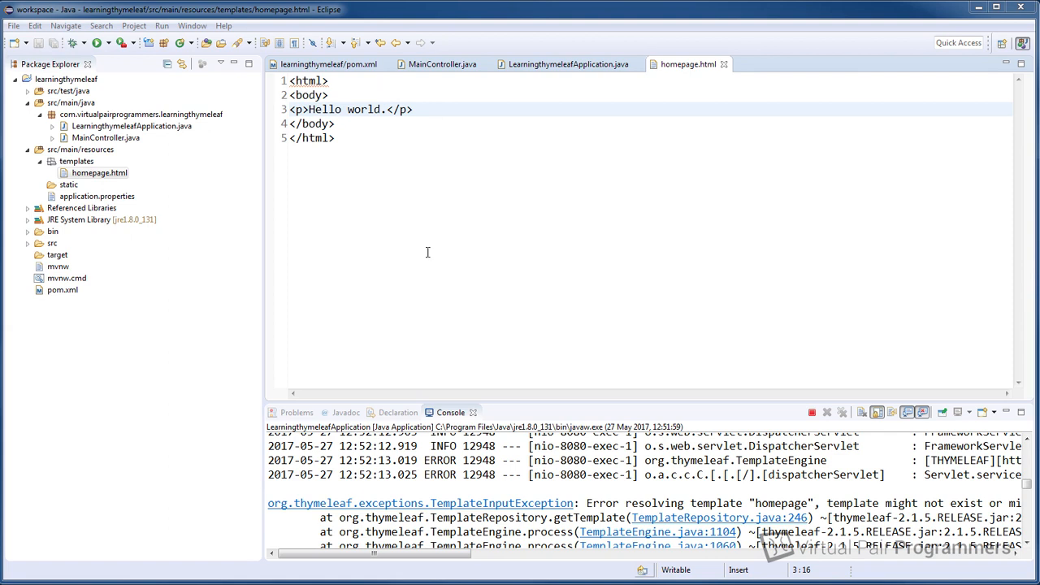
pyautogui.moveTo(390, 170)
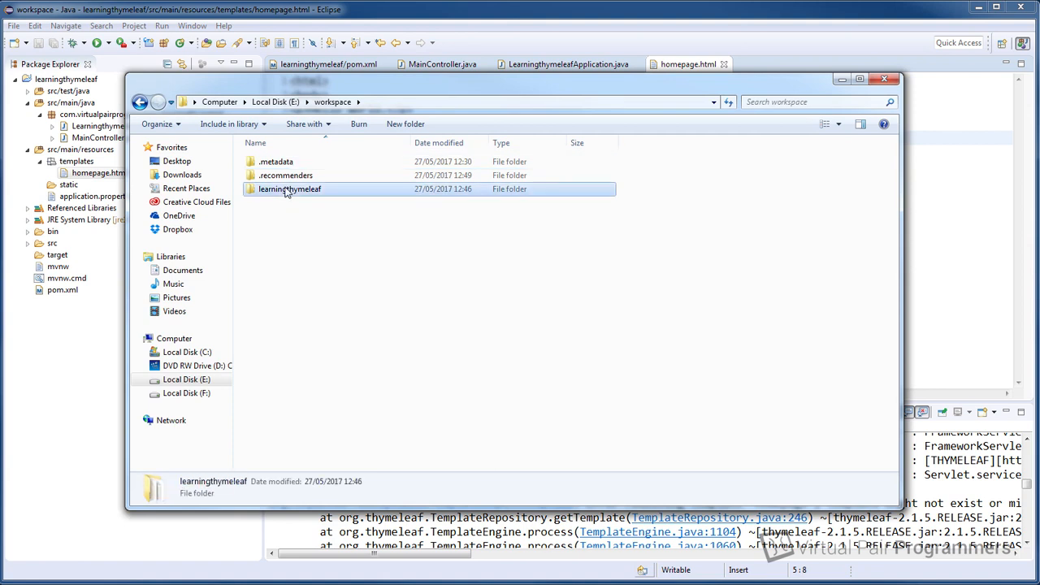
# Browse into the project's templates folder and open homepage.html in Chrome.
pyautogui.doubleClick(289, 188)
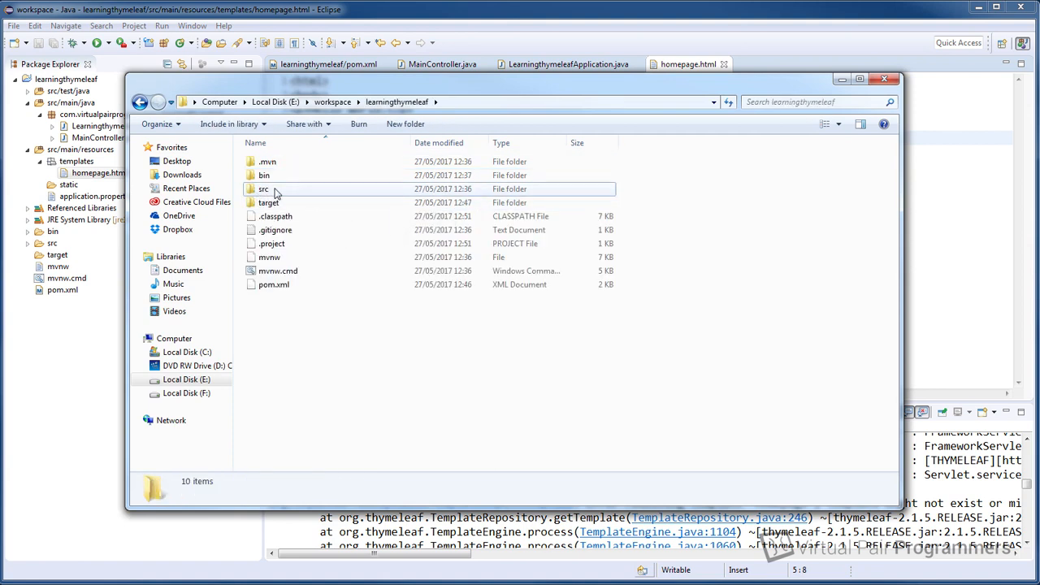
pyautogui.doubleClick(263, 188)
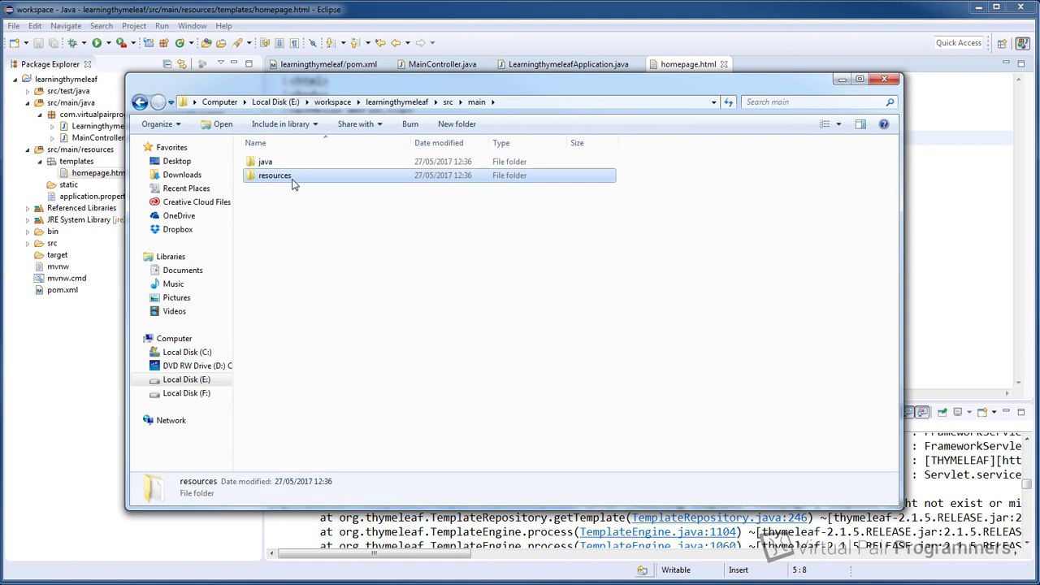
pyautogui.doubleClick(273, 175)
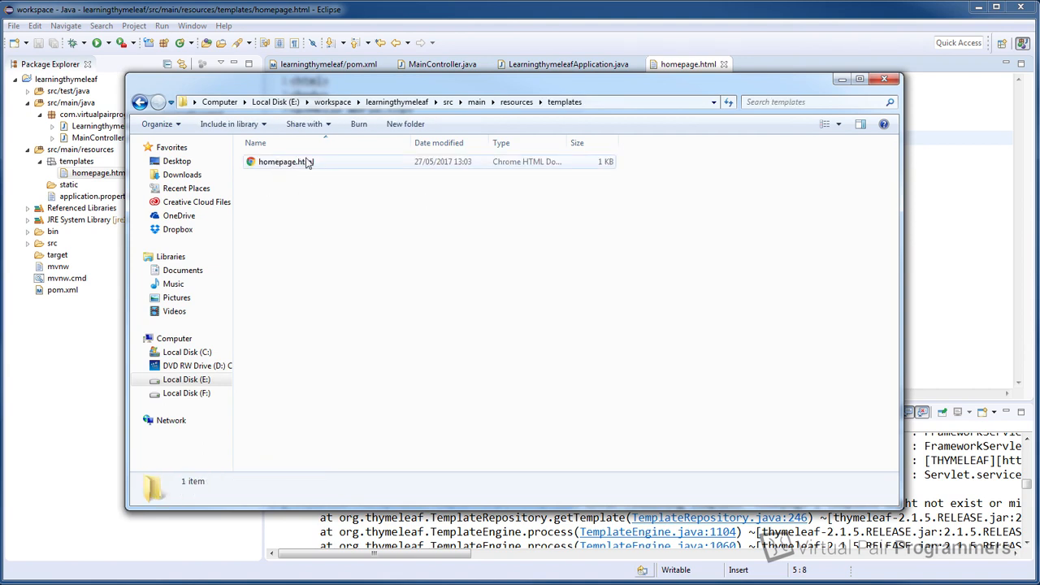
pyautogui.doubleClick(283, 162)
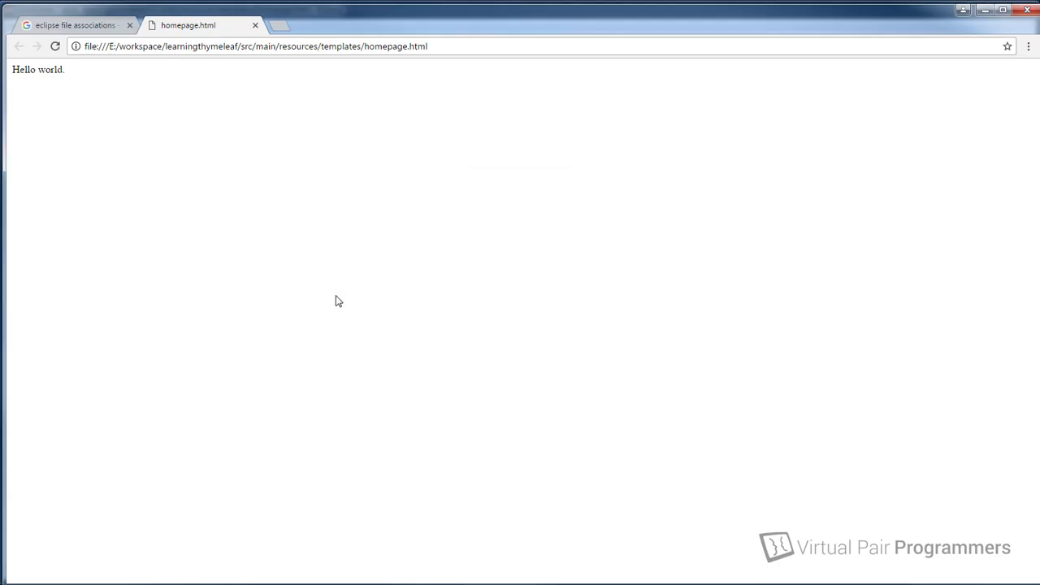
# Close the extra tab and load localhost:8080 to see the served Hello world page.
pyautogui.click(130, 26)
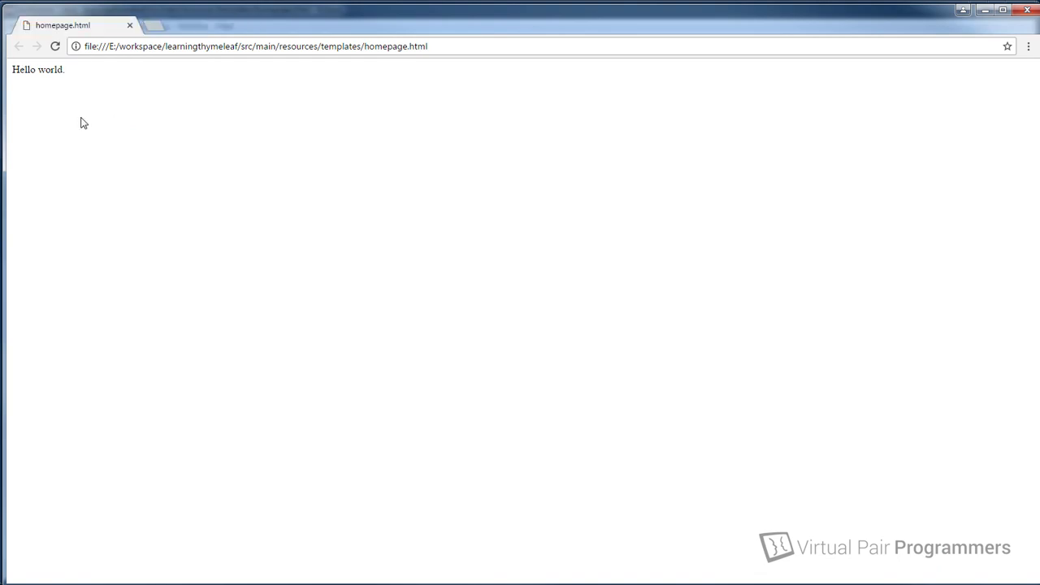
pyautogui.moveTo(137, 115)
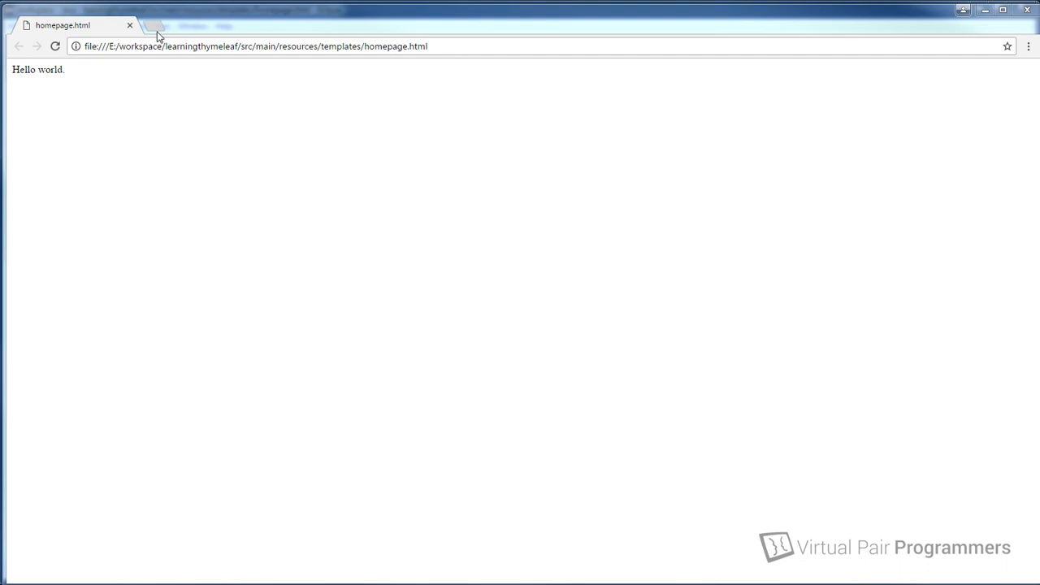
pyautogui.write('localhost:8080')
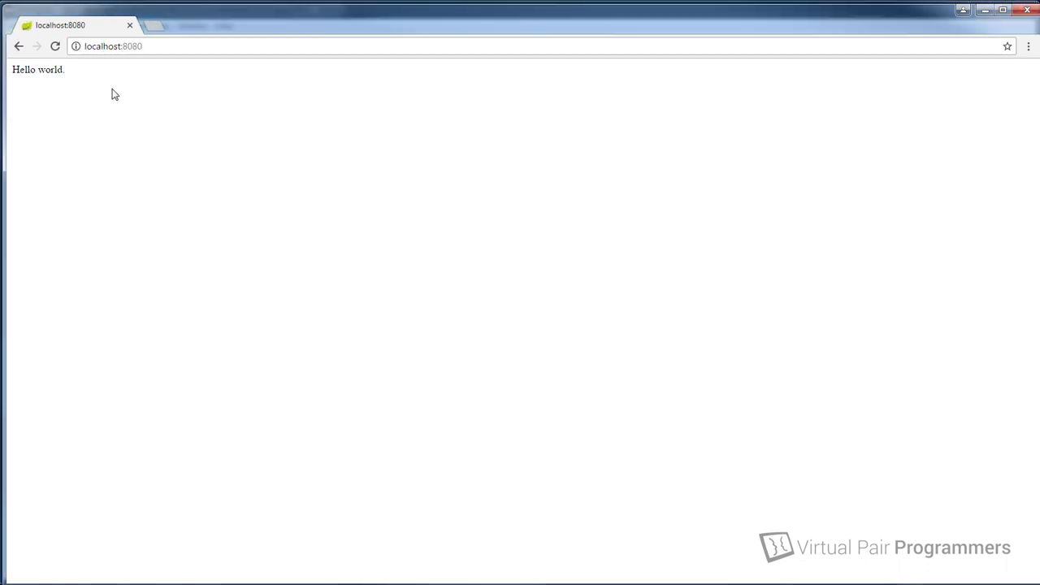
pyautogui.moveTo(75, 97)
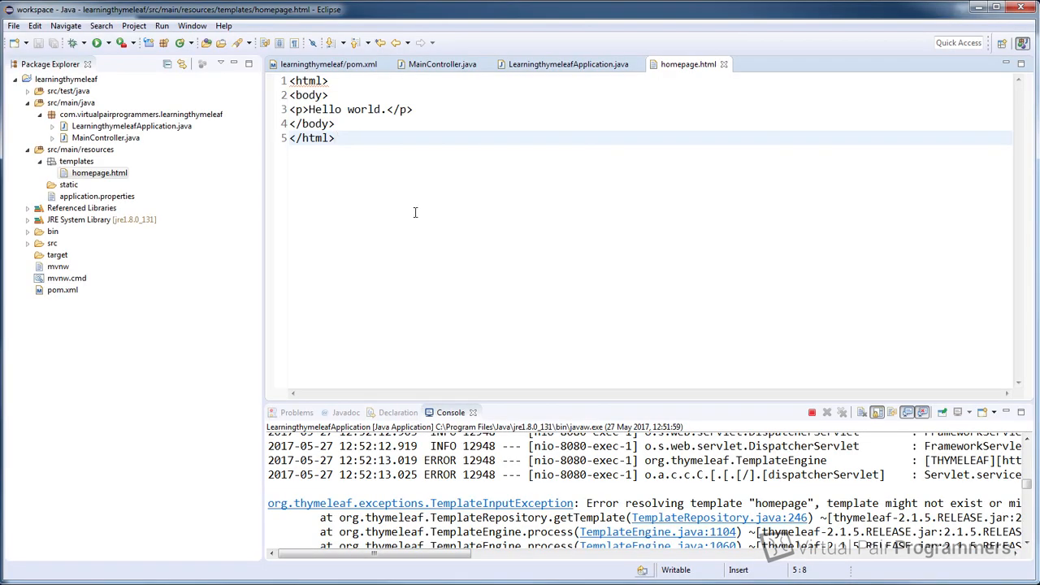
pyautogui.moveTo(206, 210)
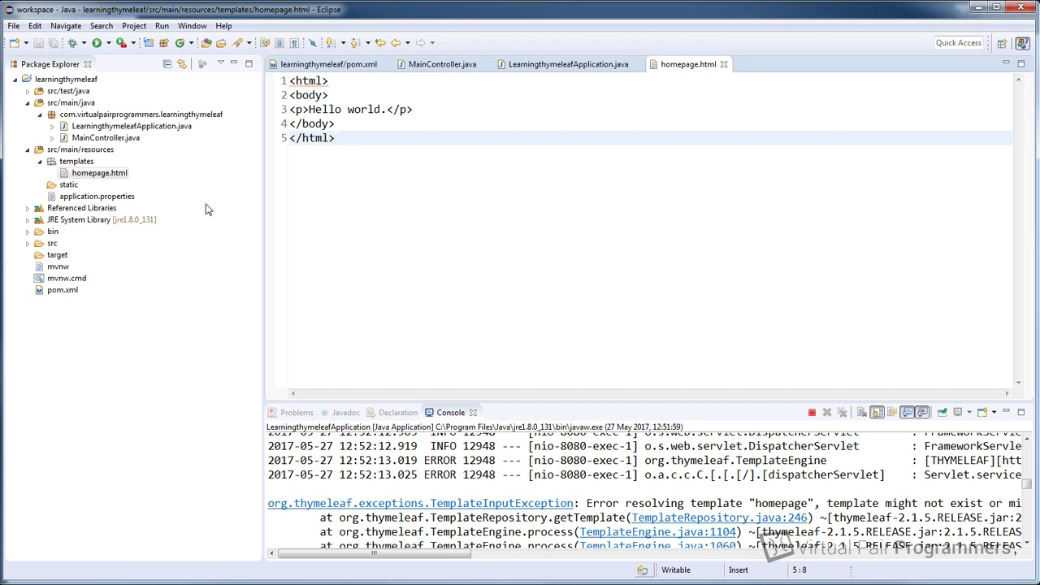
pyautogui.click(99, 172)
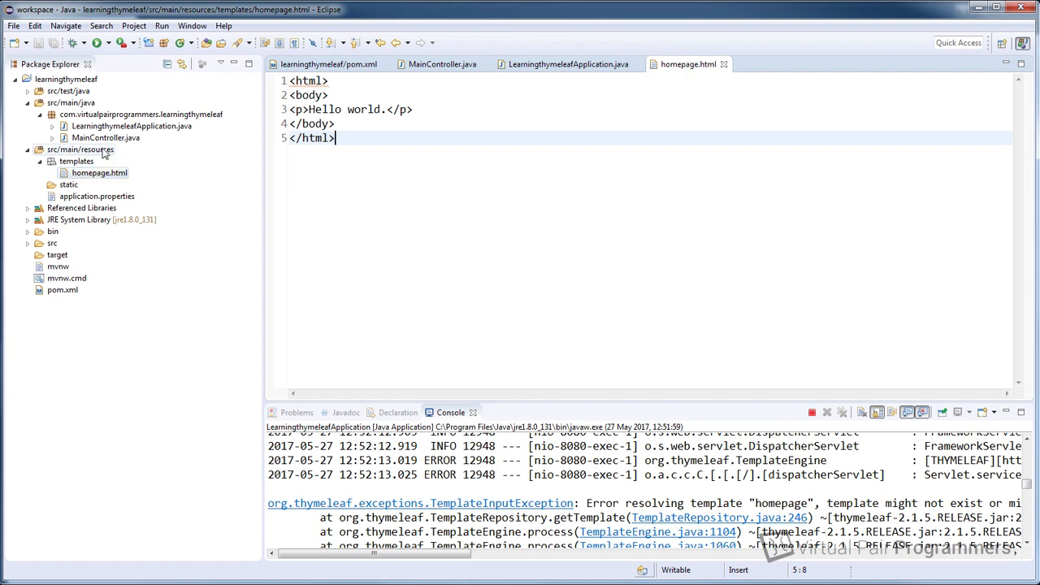
pyautogui.moveTo(166, 214)
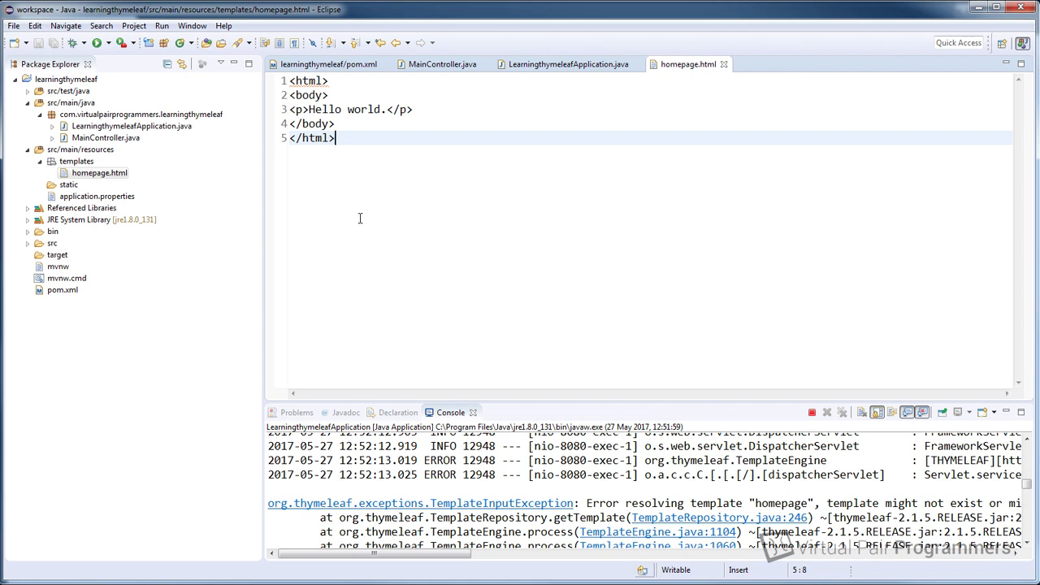
pyautogui.moveTo(105, 136)
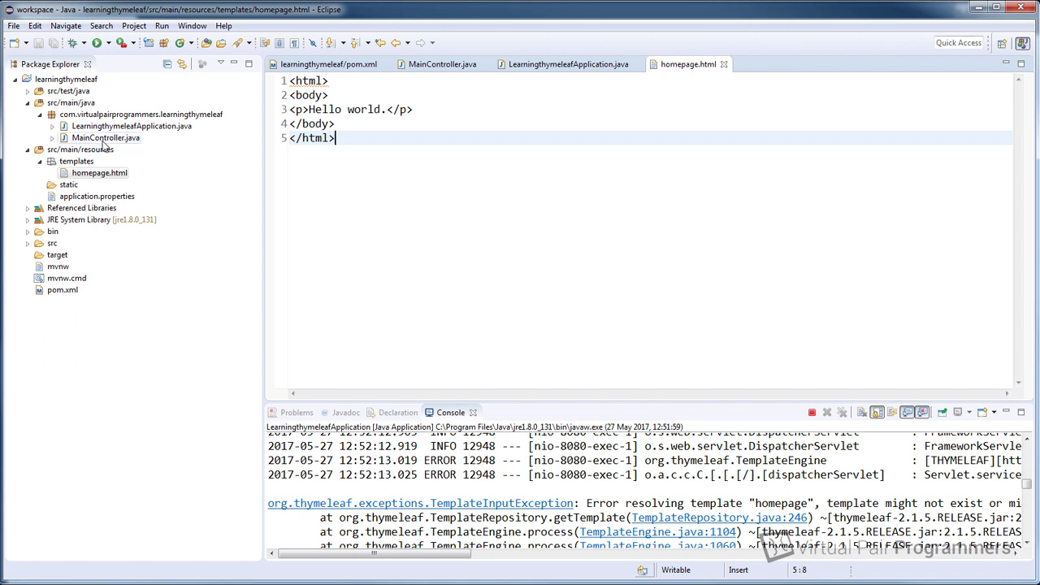
pyautogui.click(442, 65)
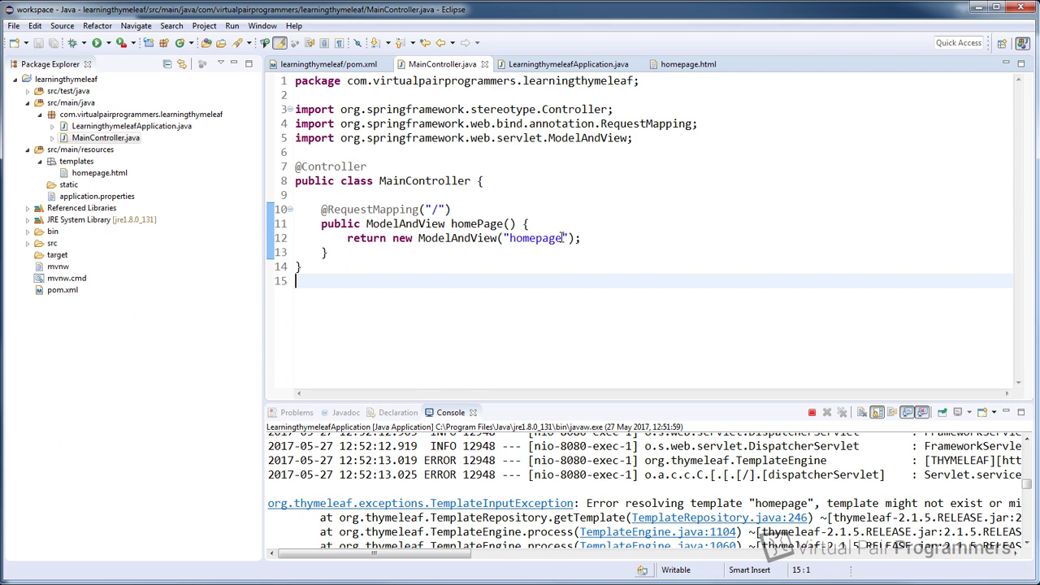
pyautogui.moveTo(494, 370)
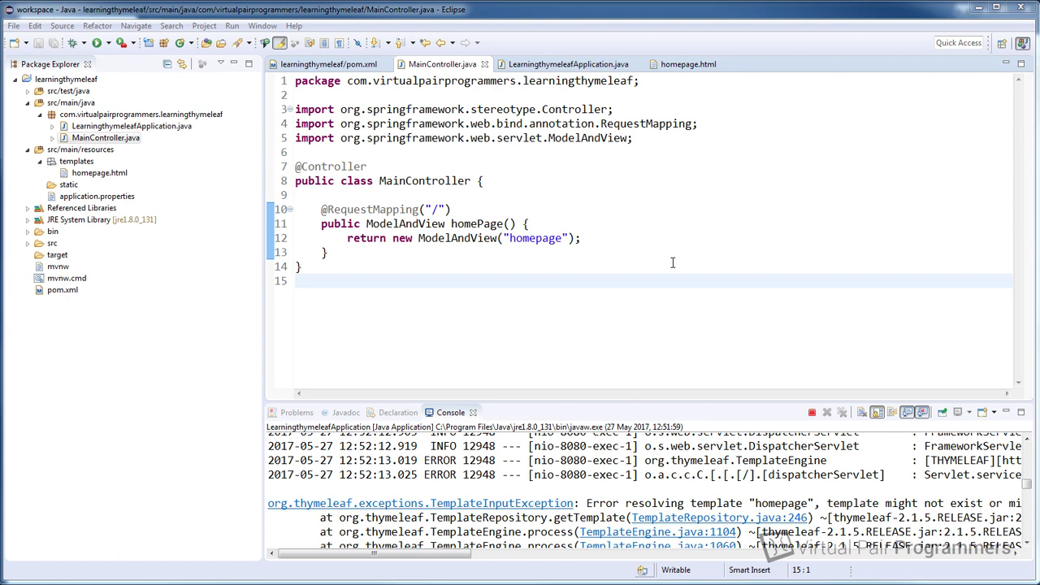
pyautogui.click(689, 65)
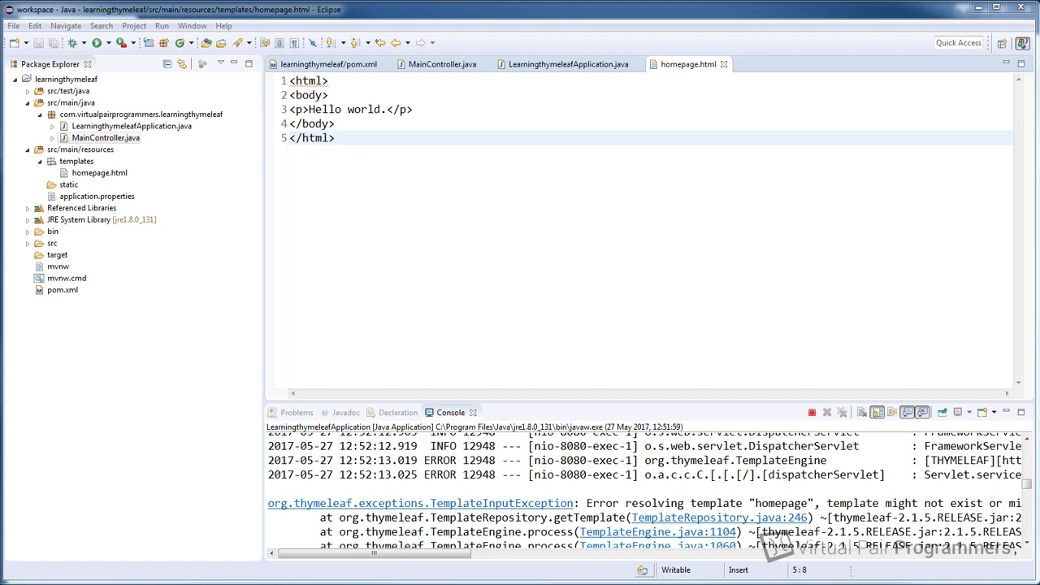
pyautogui.moveTo(558, 130)
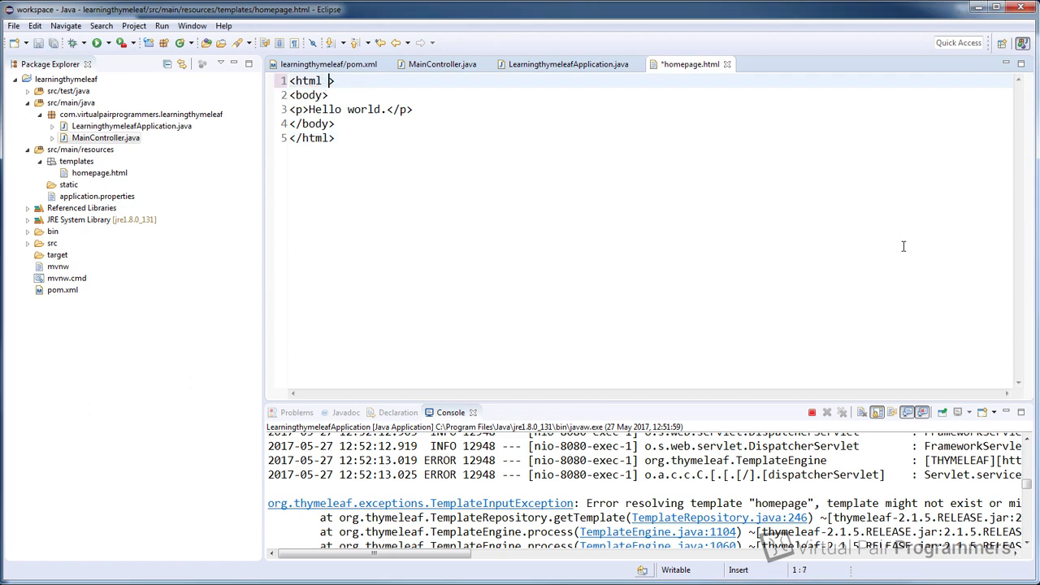
pyautogui.write('xmlns')
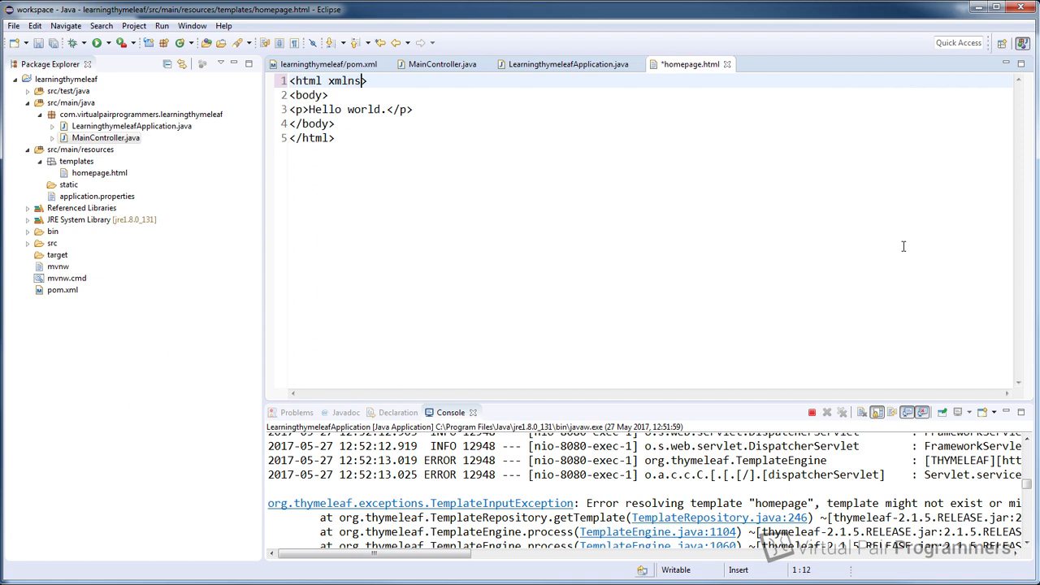
pyautogui.write(':th=')
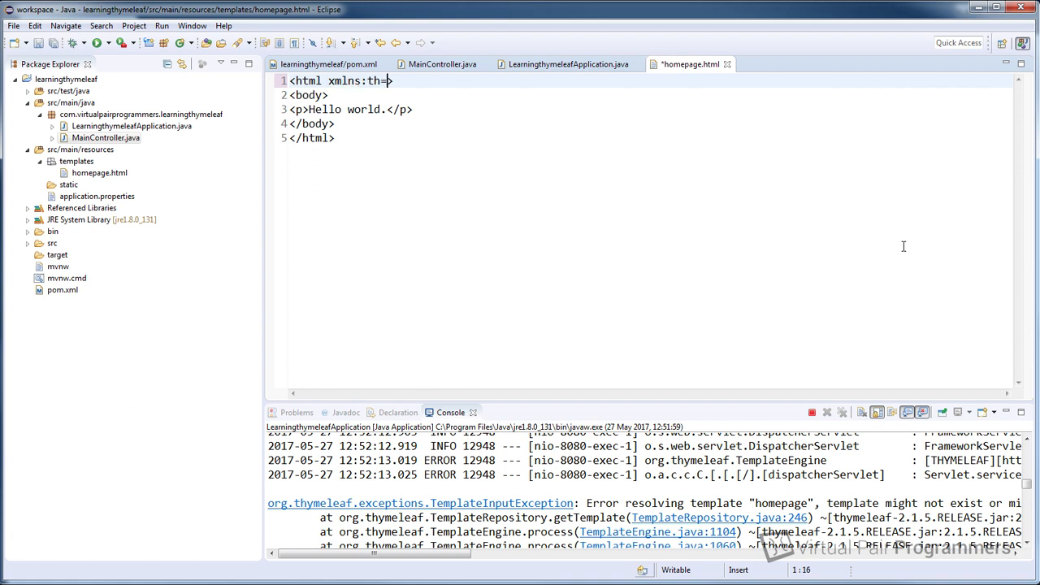
pyautogui.write('"')
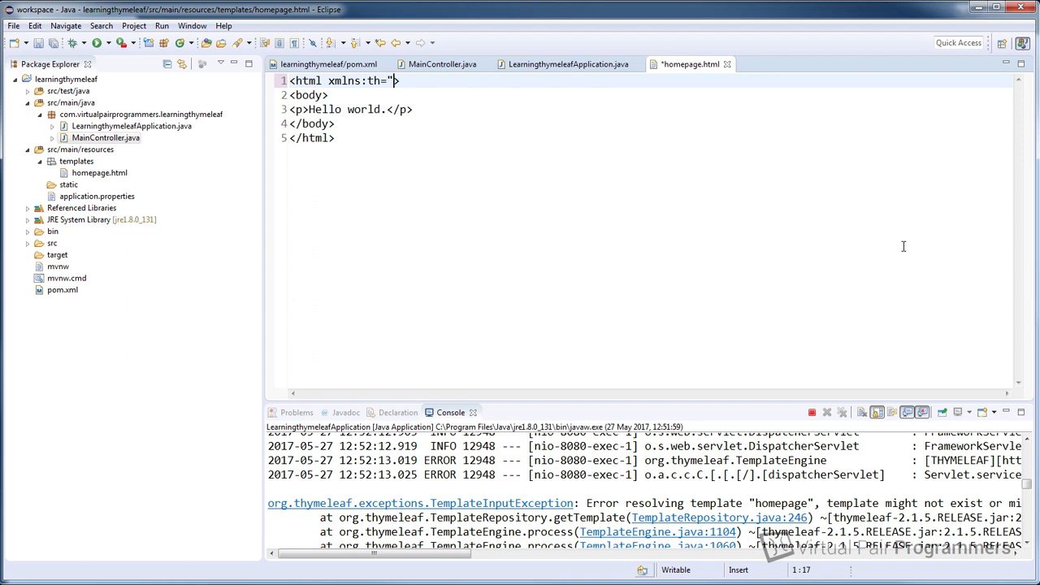
pyautogui.write('http://')
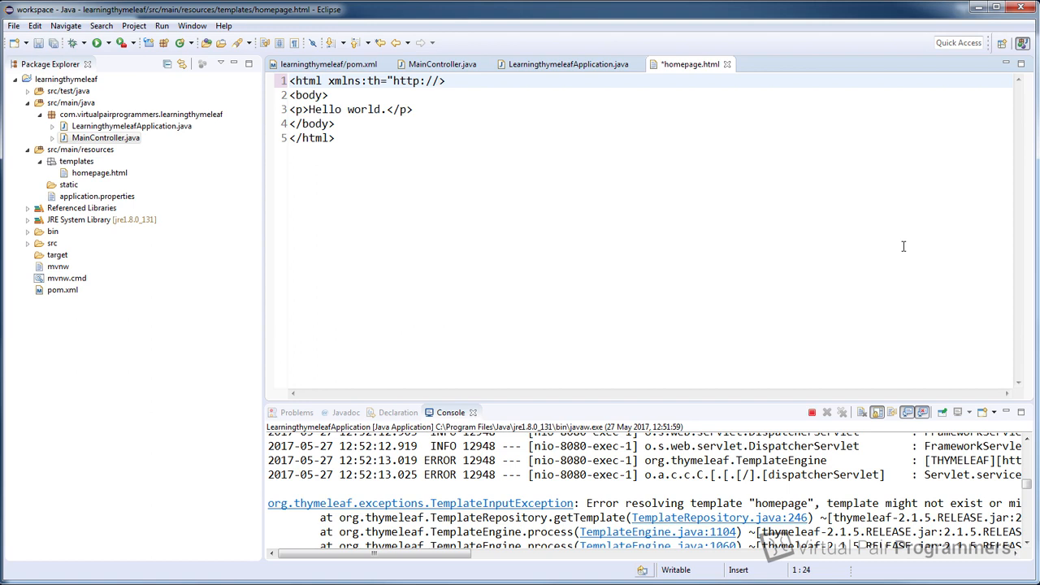
pyautogui.write('www.thy')
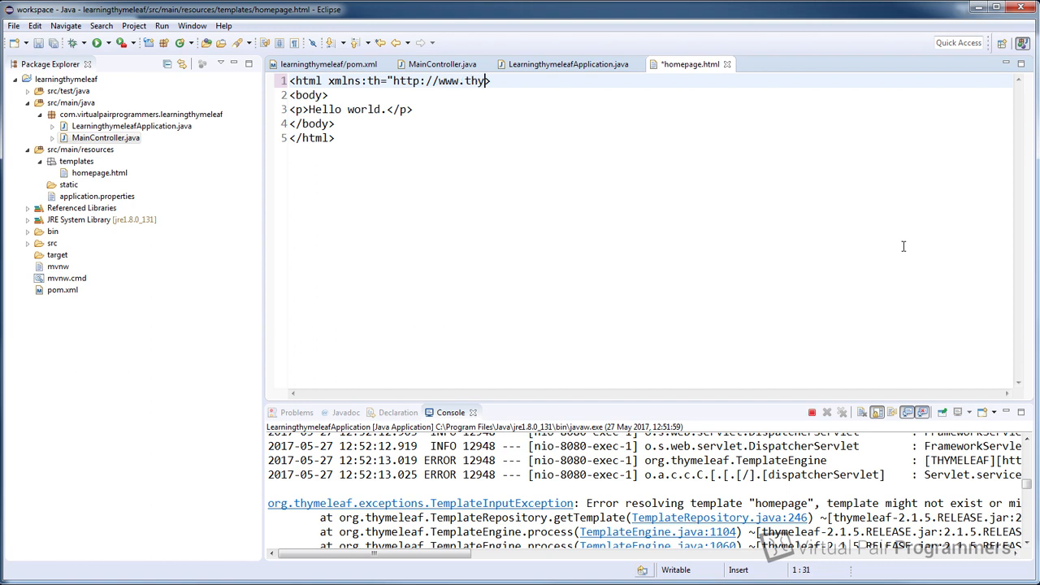
pyautogui.write('meleaf.')
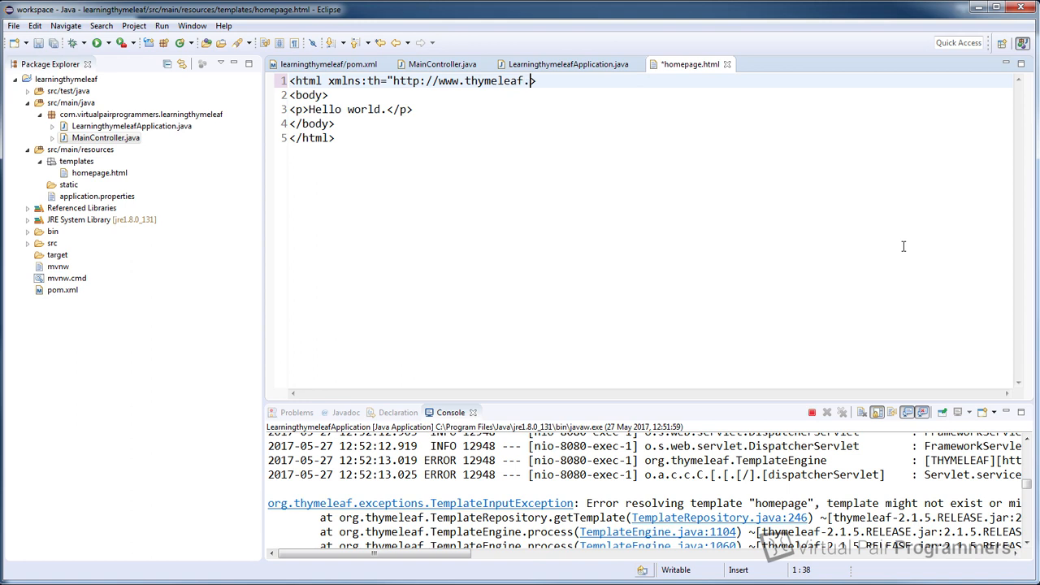
pyautogui.write('org"')
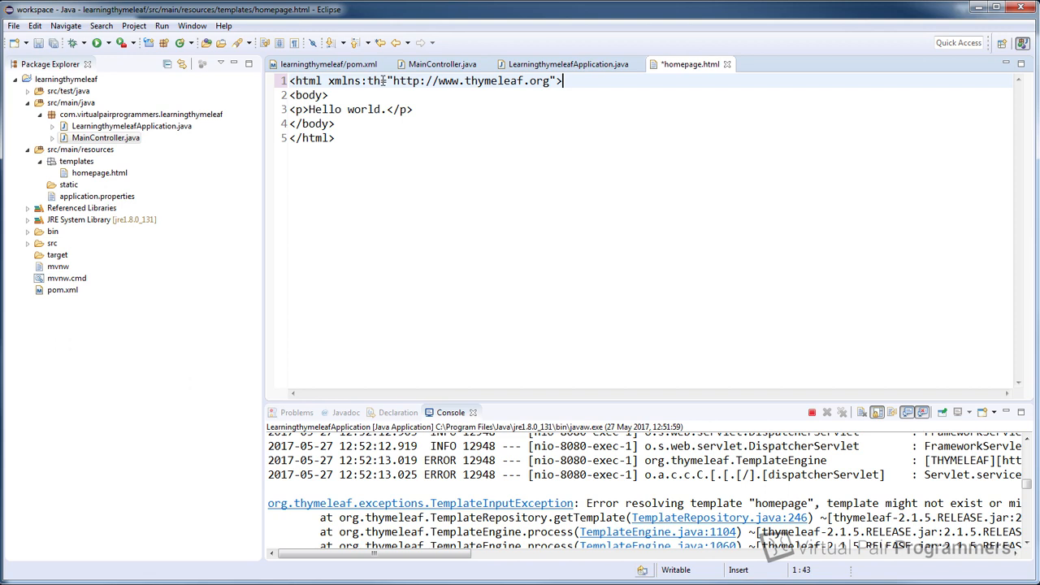
pyautogui.moveTo(523, 91)
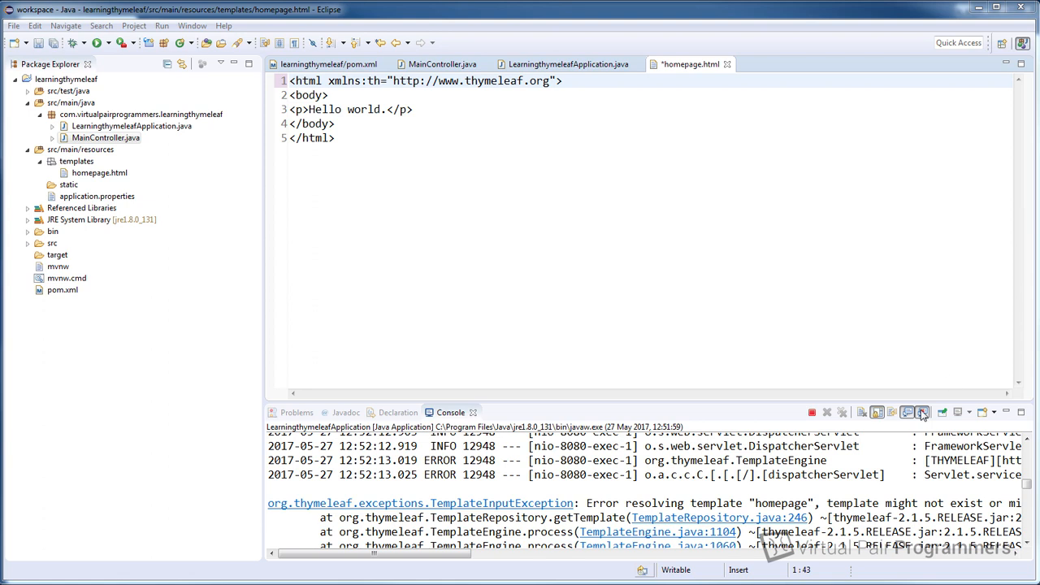
pyautogui.moveTo(671, 156)
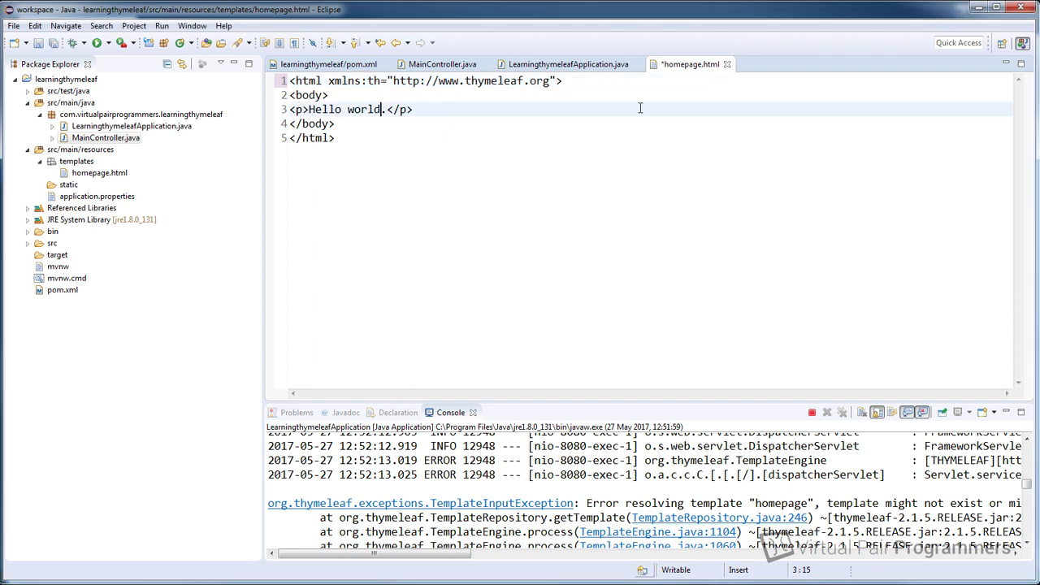
# Edit the body to Hello world!, <br> and <p>Goodbye</p>, saving the template.
pyautogui.write('!')
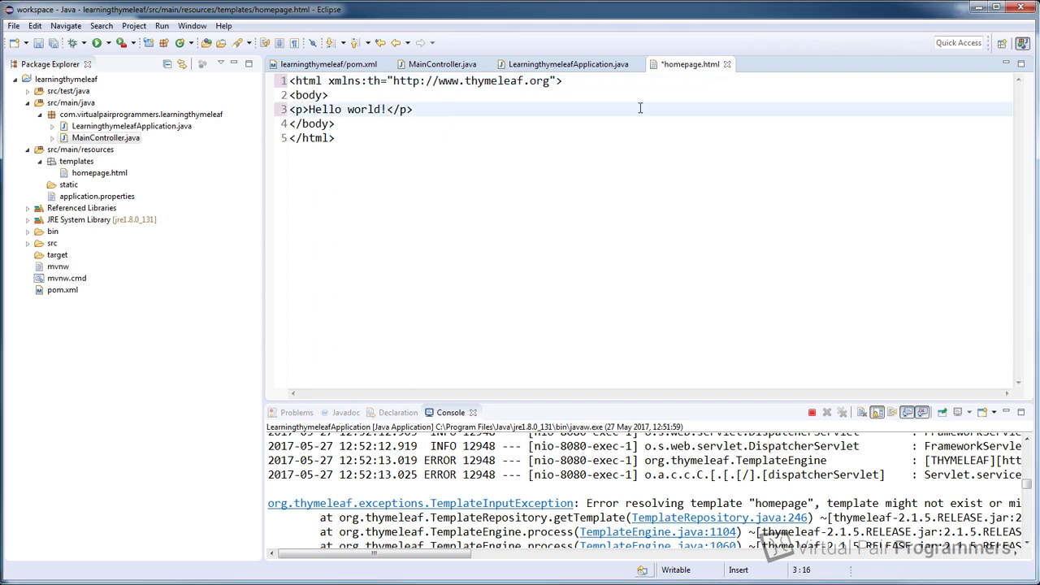
pyautogui.press('ctrl+s')
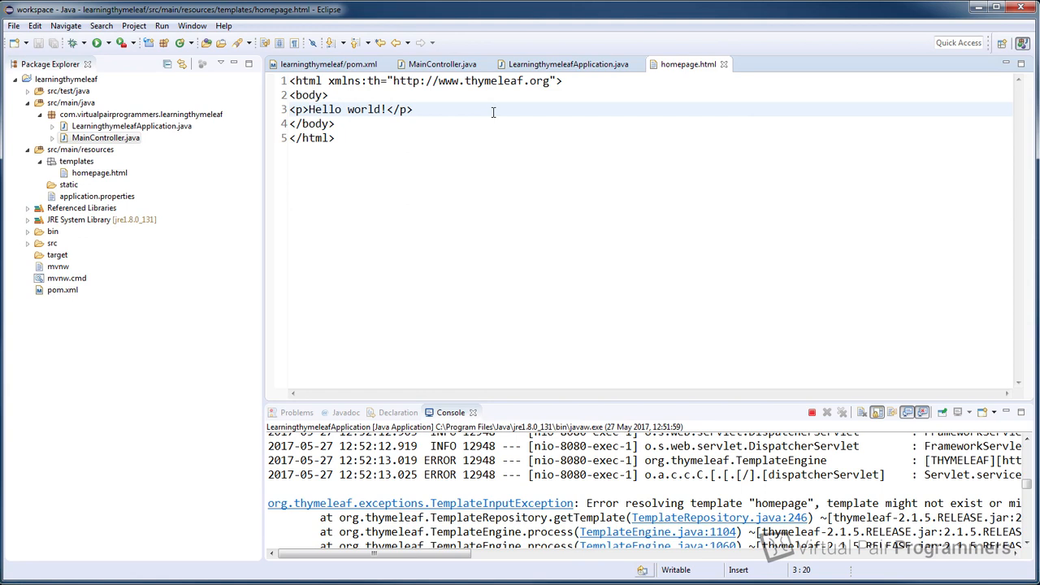
pyautogui.write('<br>')
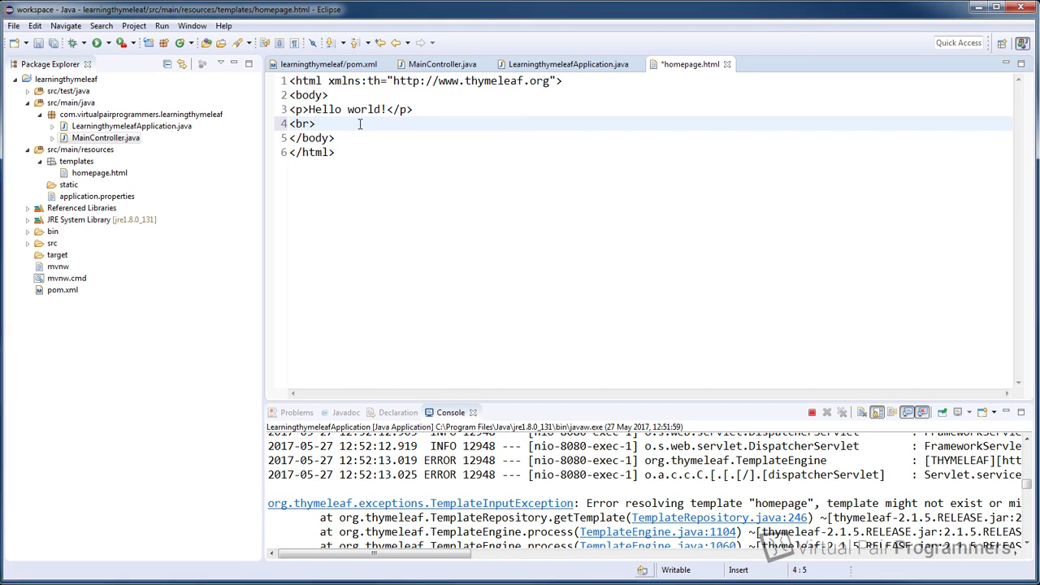
pyautogui.write('<p>Goodbye</p')
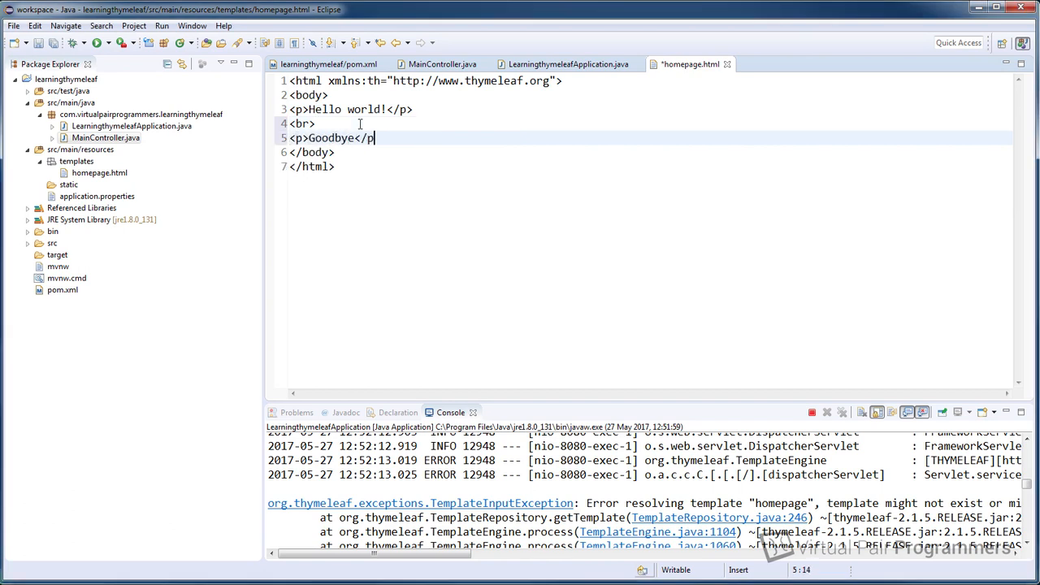
pyautogui.write('>')
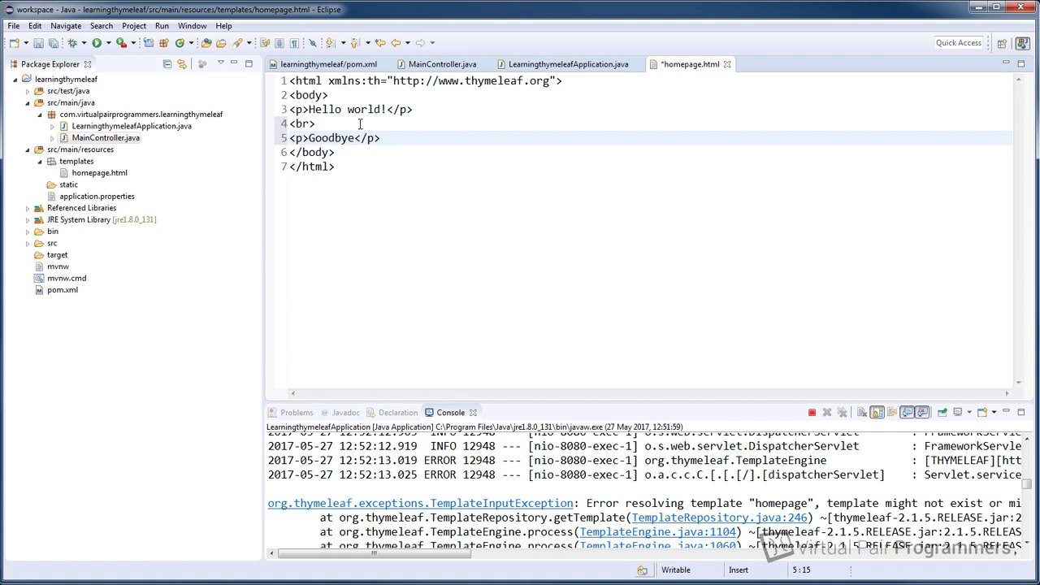
pyautogui.press('ctrl+s')
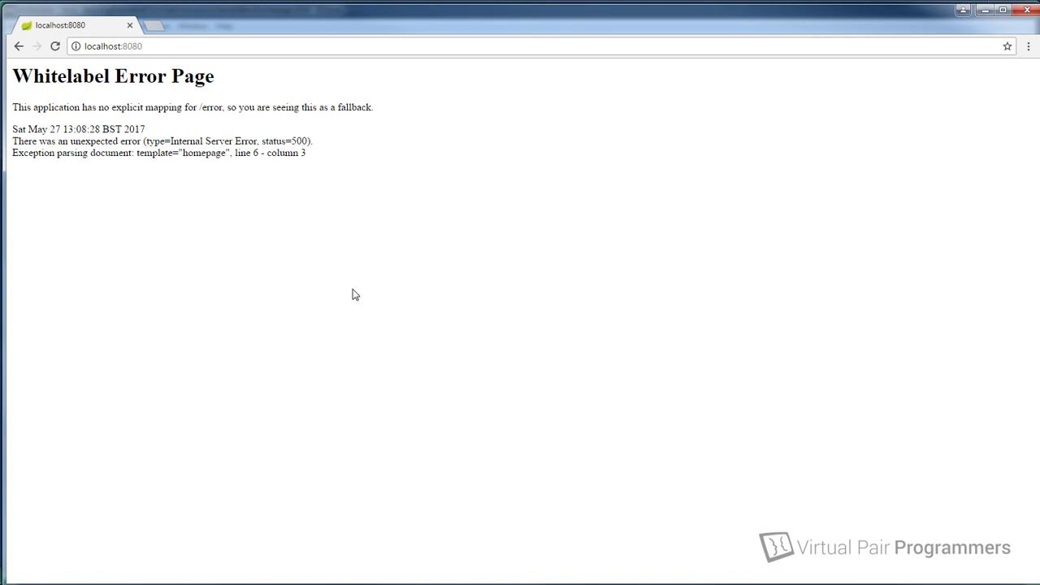
pyautogui.moveTo(361, 291)
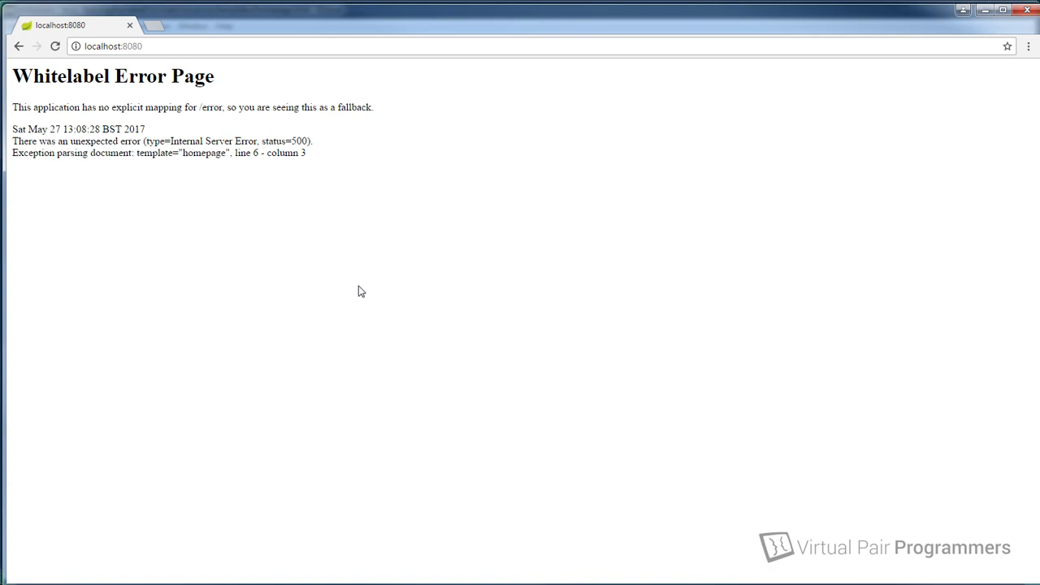
pyautogui.moveTo(354, 293)
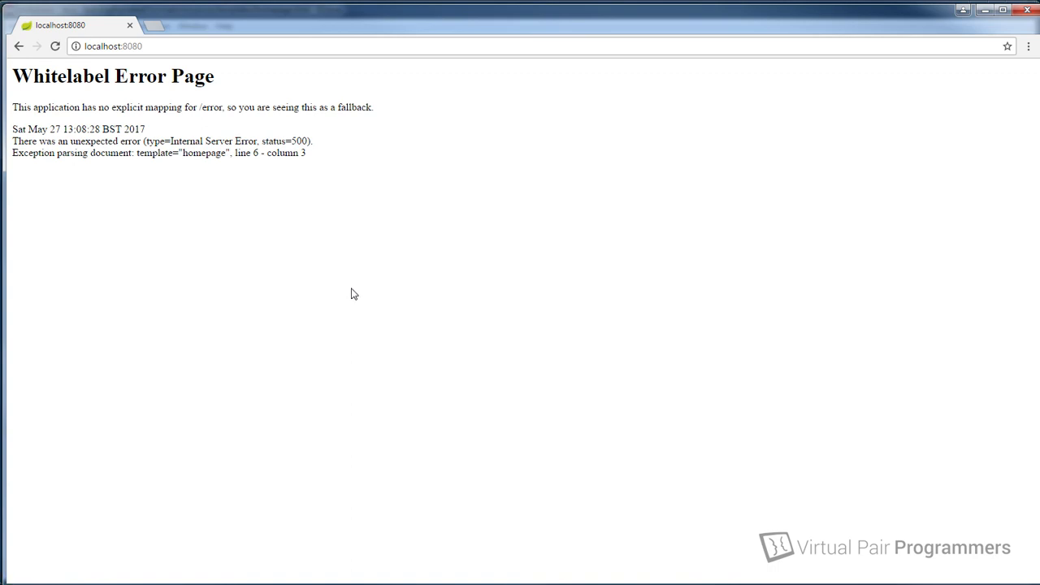
pyautogui.moveTo(377, 224)
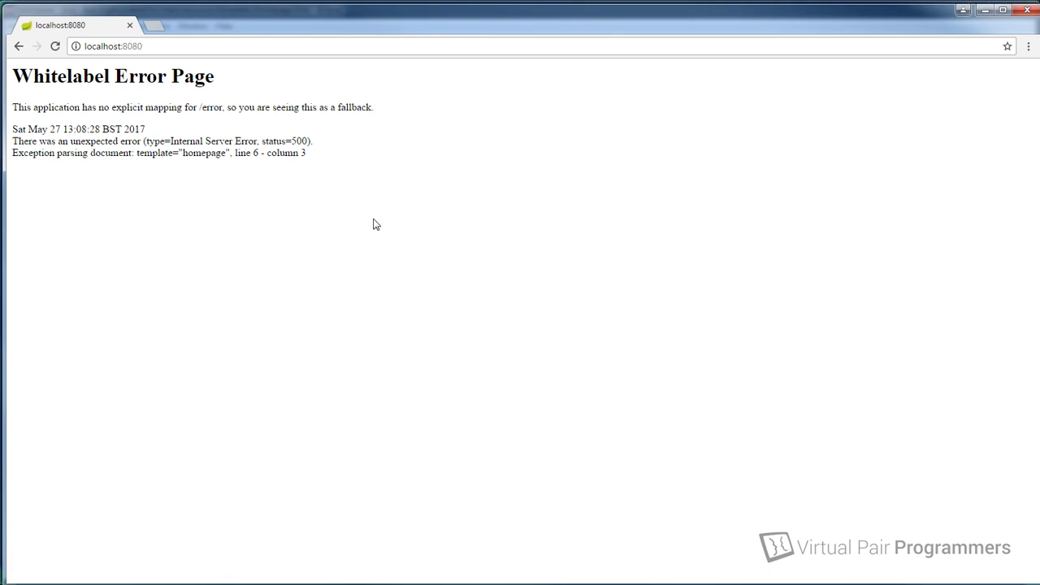
pyautogui.moveTo(104, 165)
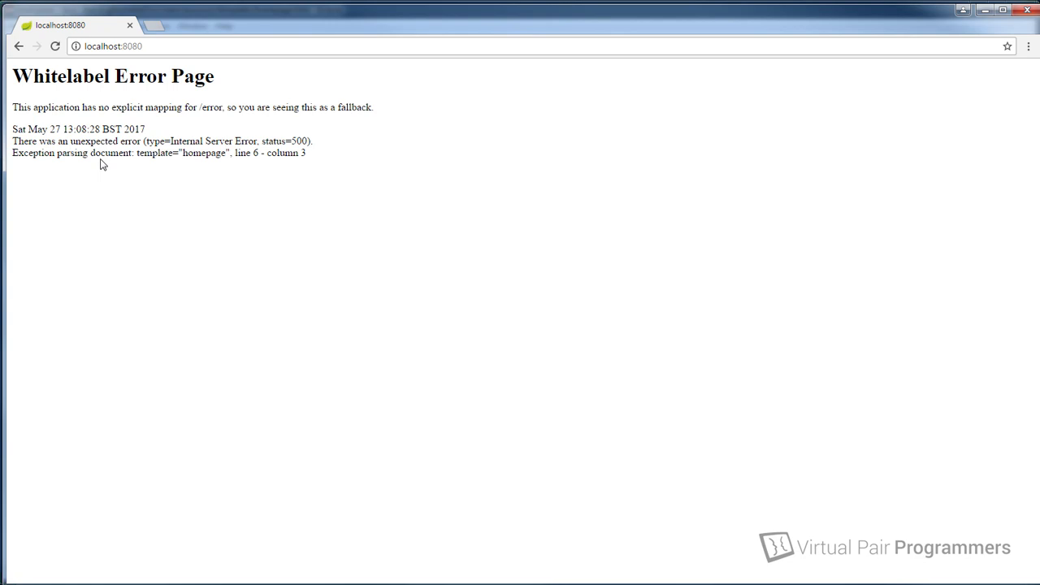
pyautogui.moveTo(291, 167)
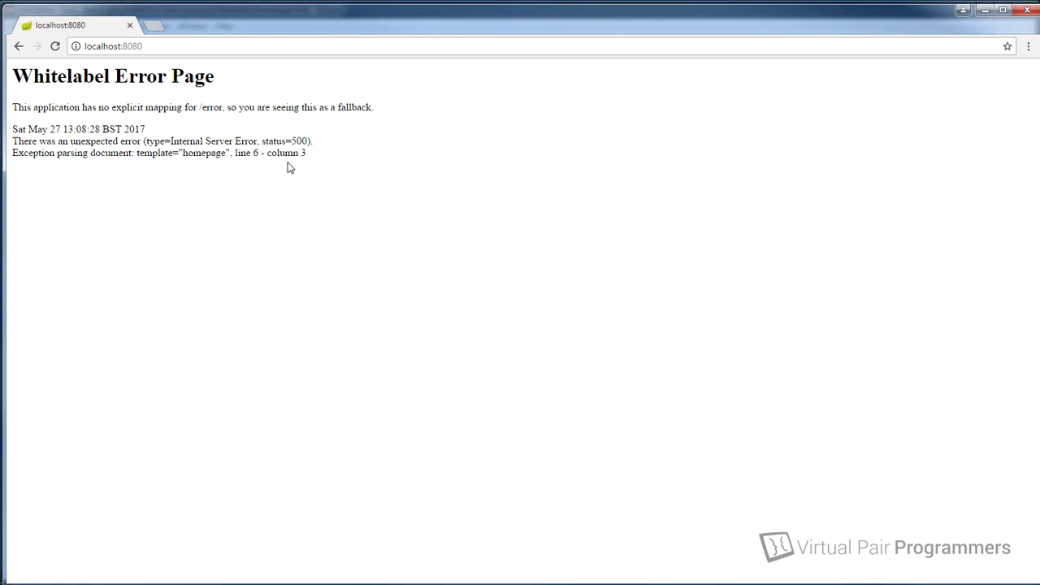
pyautogui.moveTo(253, 172)
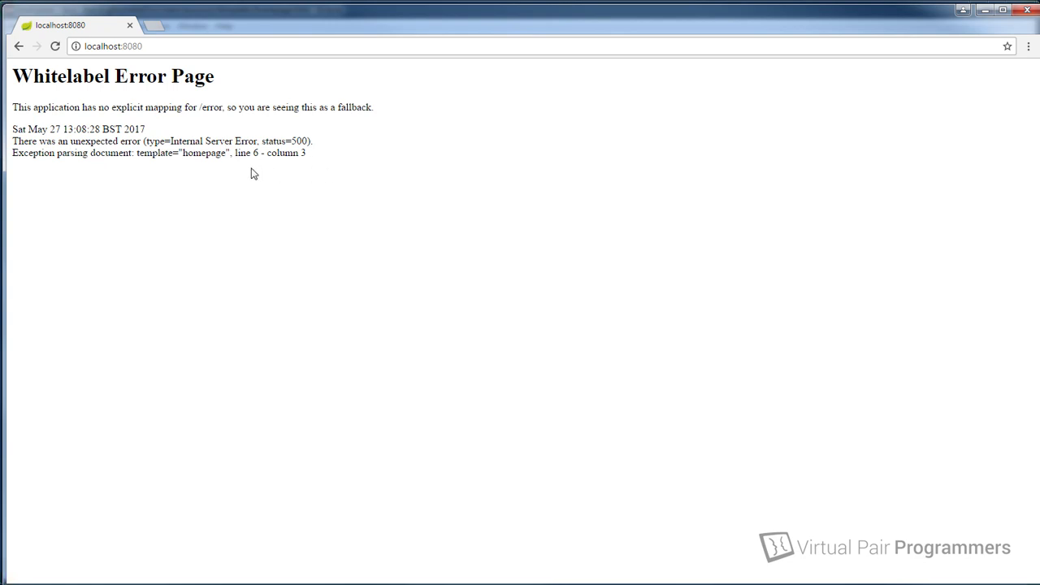
pyautogui.moveTo(305, 170)
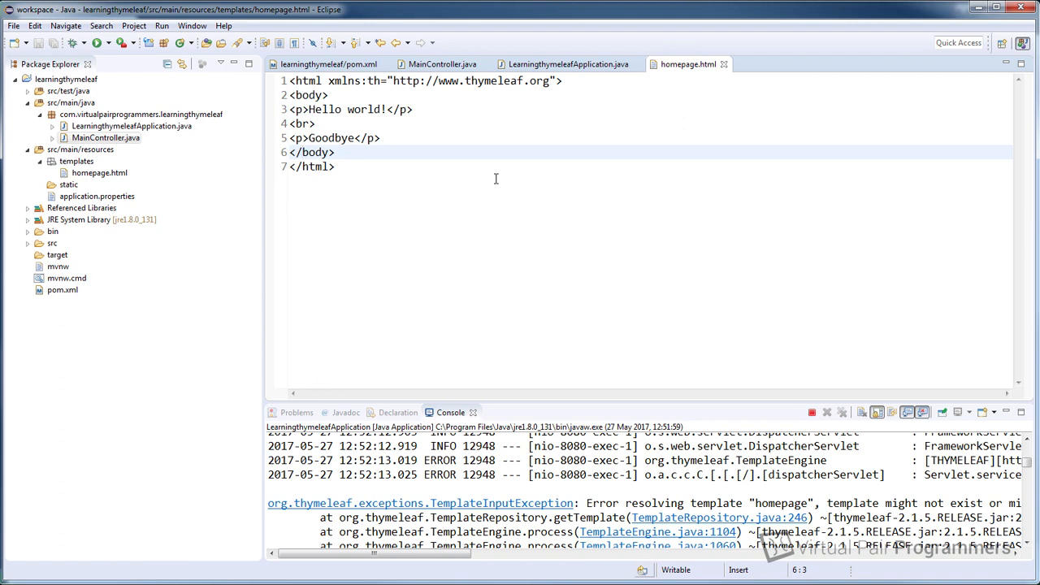
pyautogui.moveTo(308, 123)
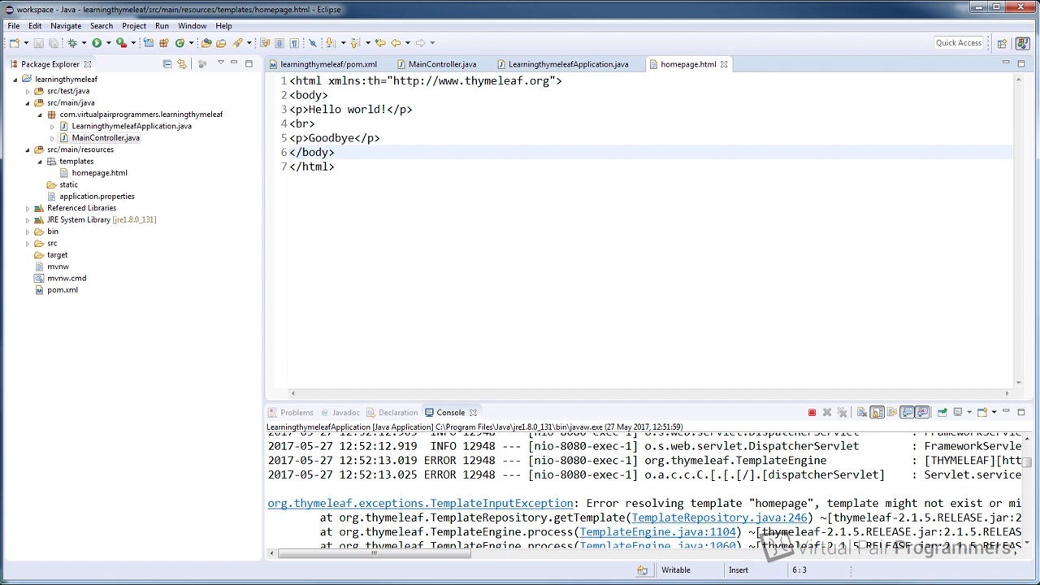
pyautogui.moveTo(588, 233)
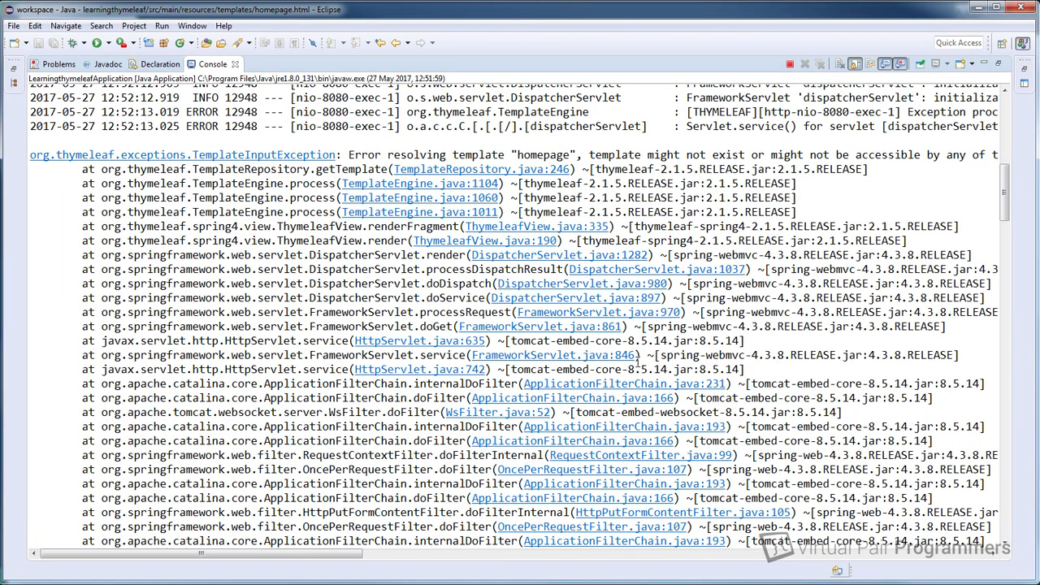
# Scroll the Console to the SAXParseException about the unterminated br element and back.
pyautogui.scroll(-3)
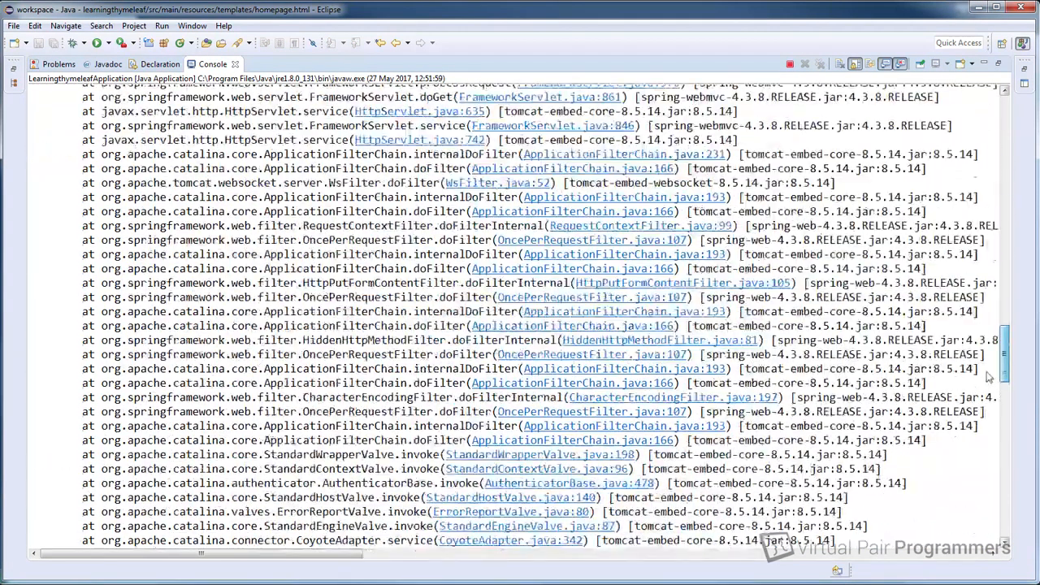
pyautogui.scroll(-3)
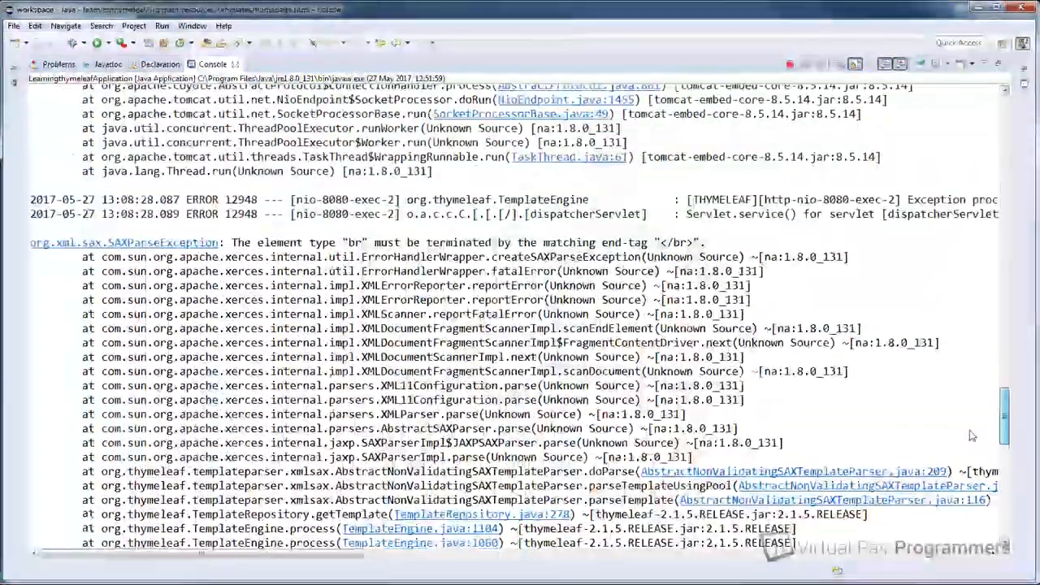
pyautogui.scroll(3)
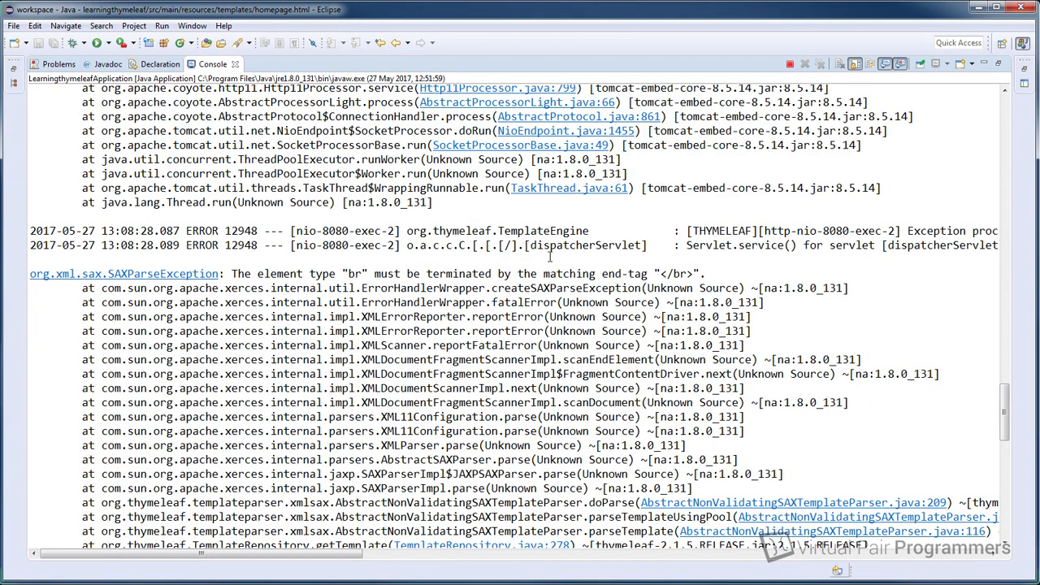
pyautogui.moveTo(575, 279)
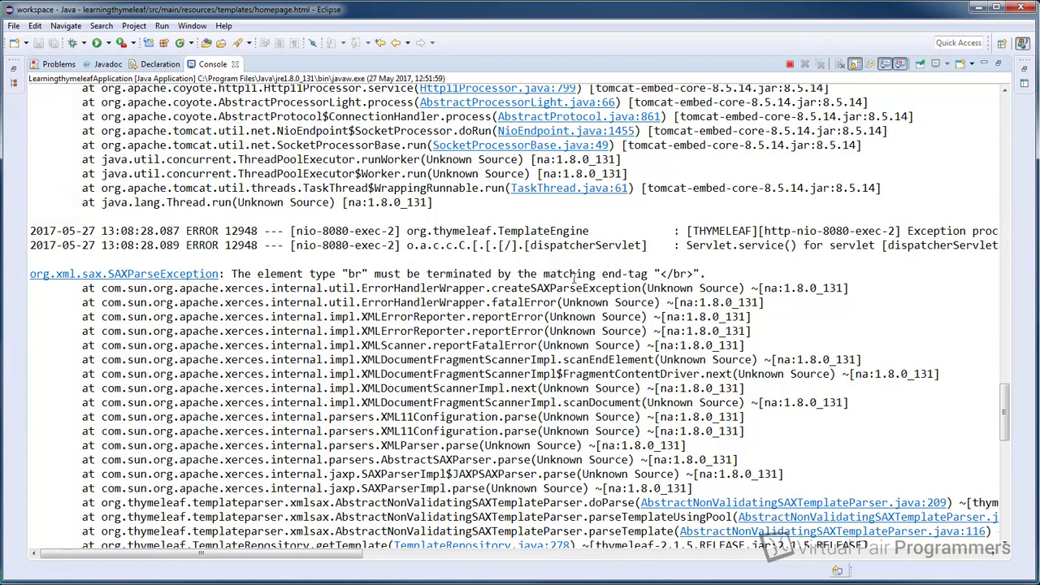
pyautogui.moveTo(588, 270)
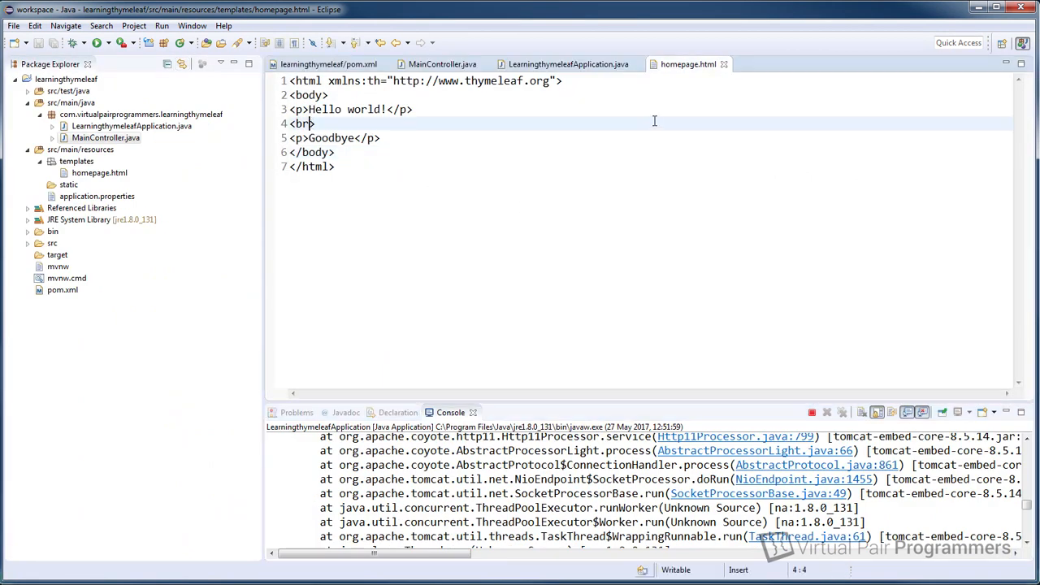
# Change <br> to self-closing <br />, save, and reload localhost:8080 in Chrome.
pyautogui.write('/')
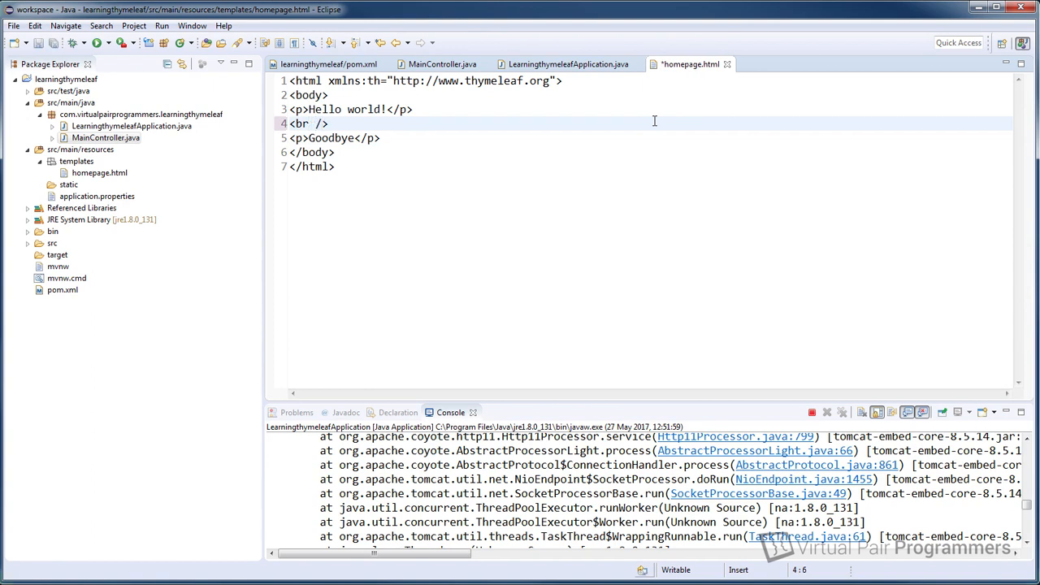
pyautogui.press('ctrl+s')
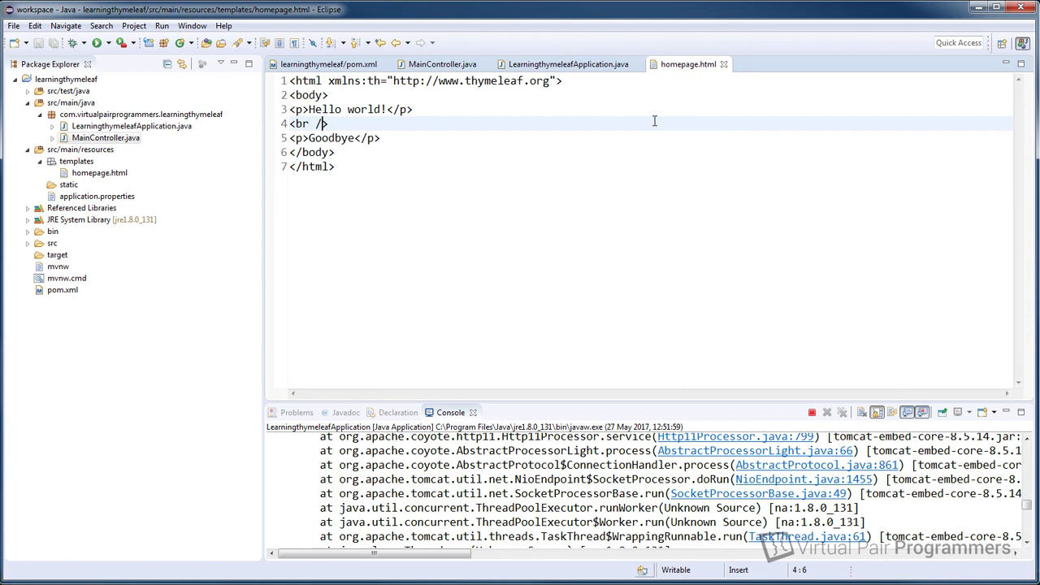
pyautogui.moveTo(202, 542)
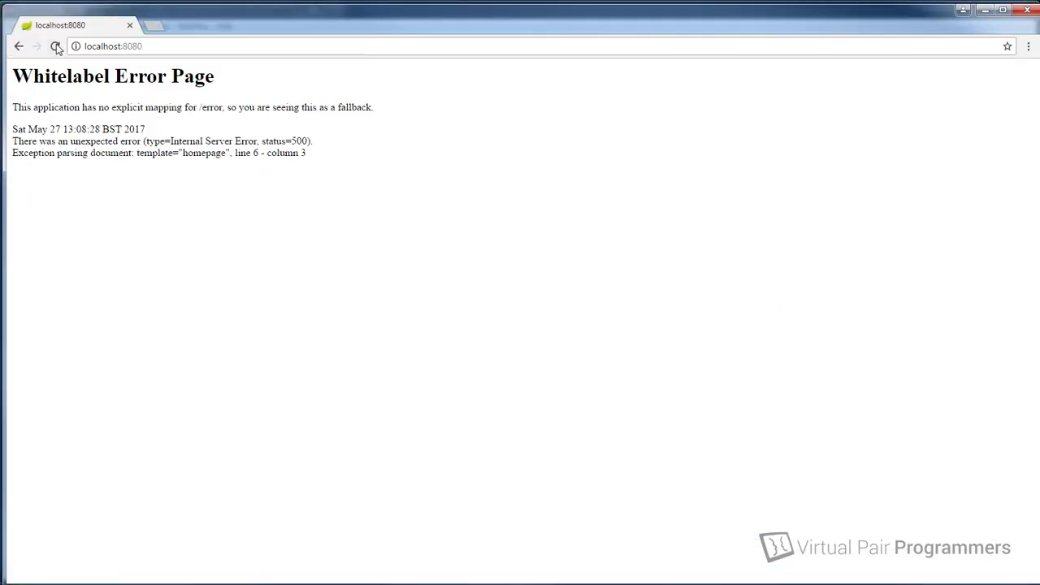
pyautogui.click(56, 45)
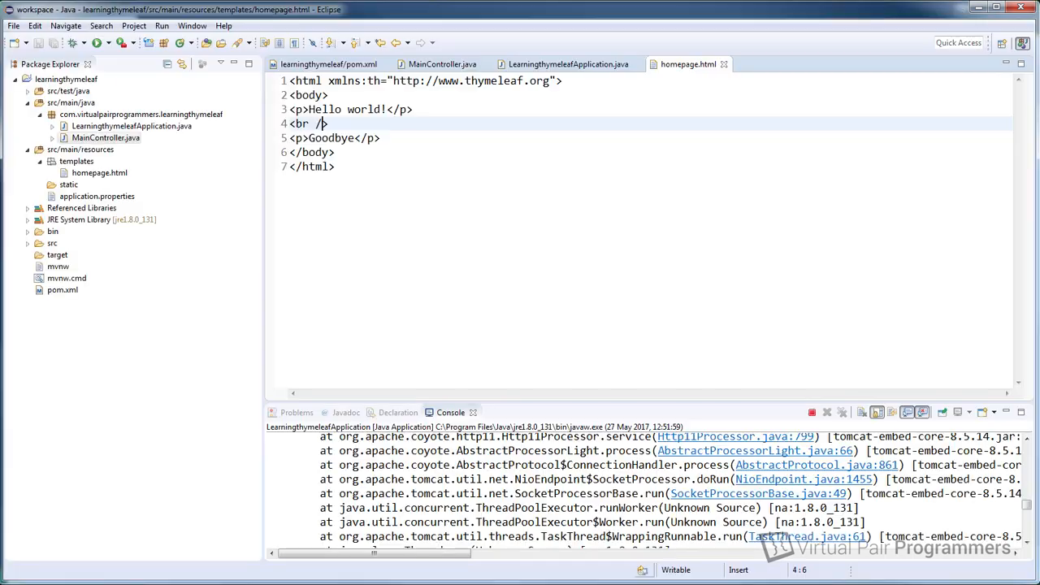
pyautogui.click(334, 166)
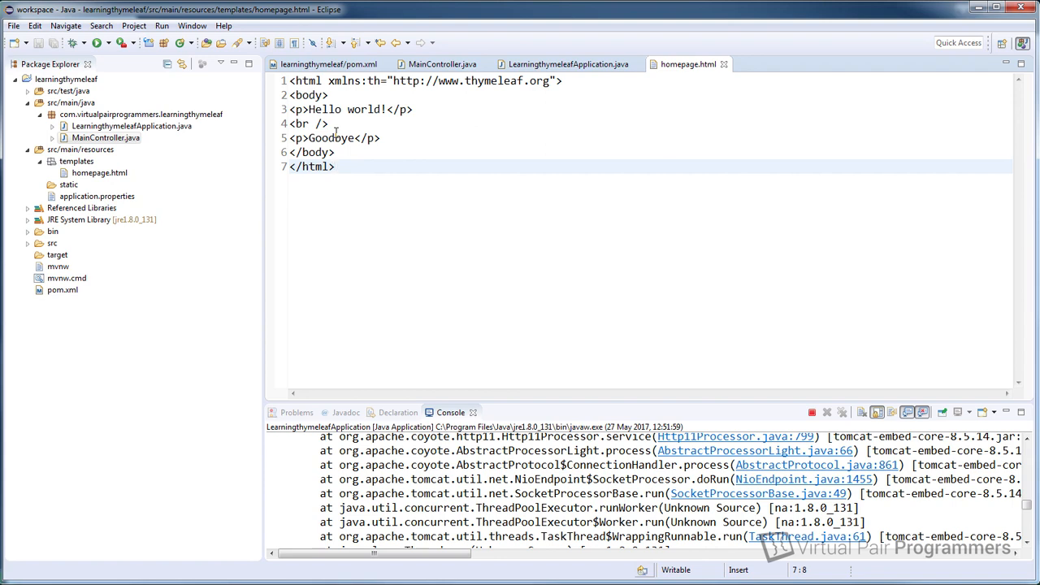
pyautogui.click(334, 166)
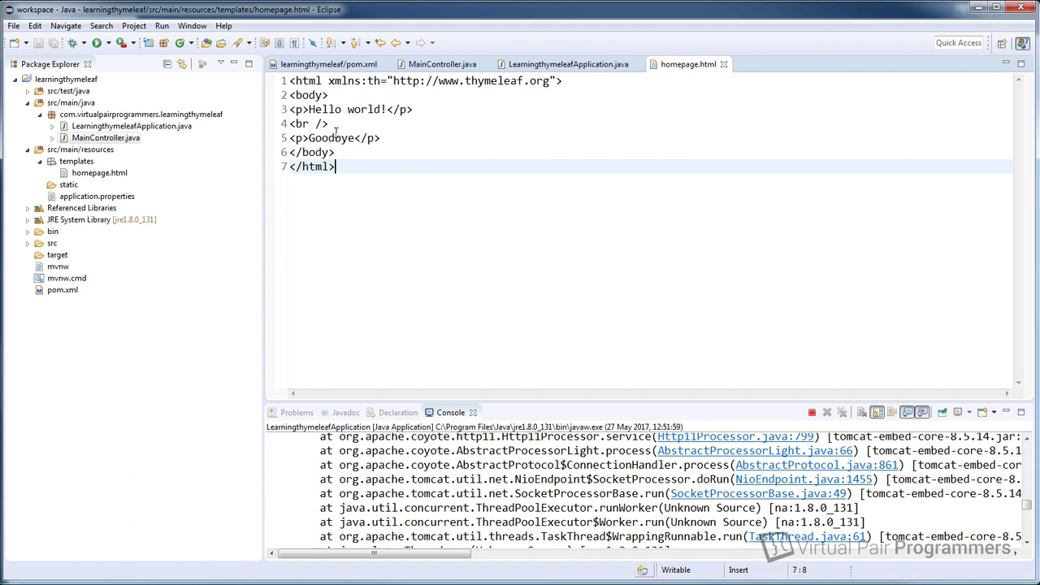
pyautogui.moveTo(437, 246)
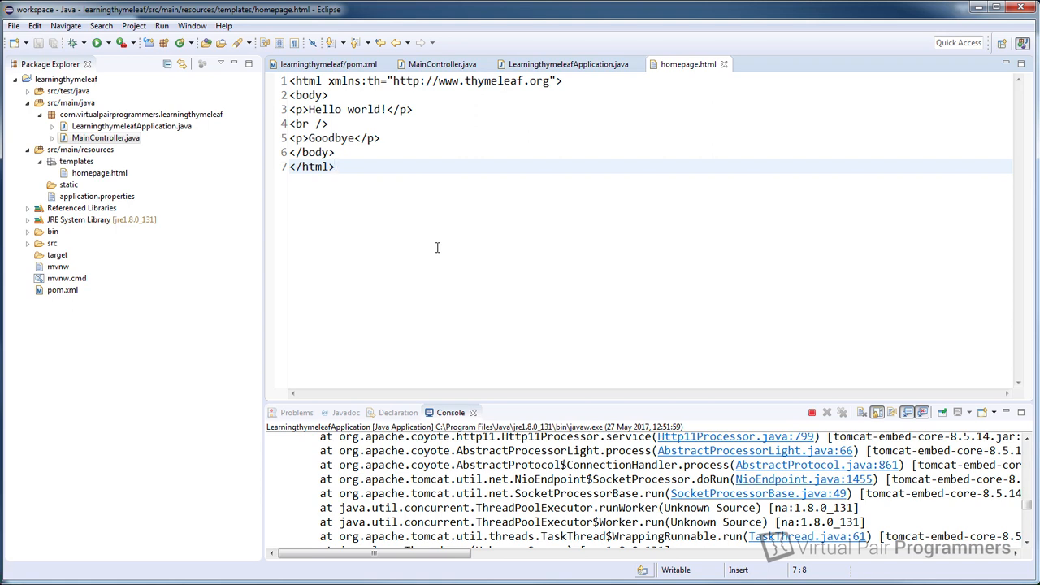
pyautogui.moveTo(433, 244)
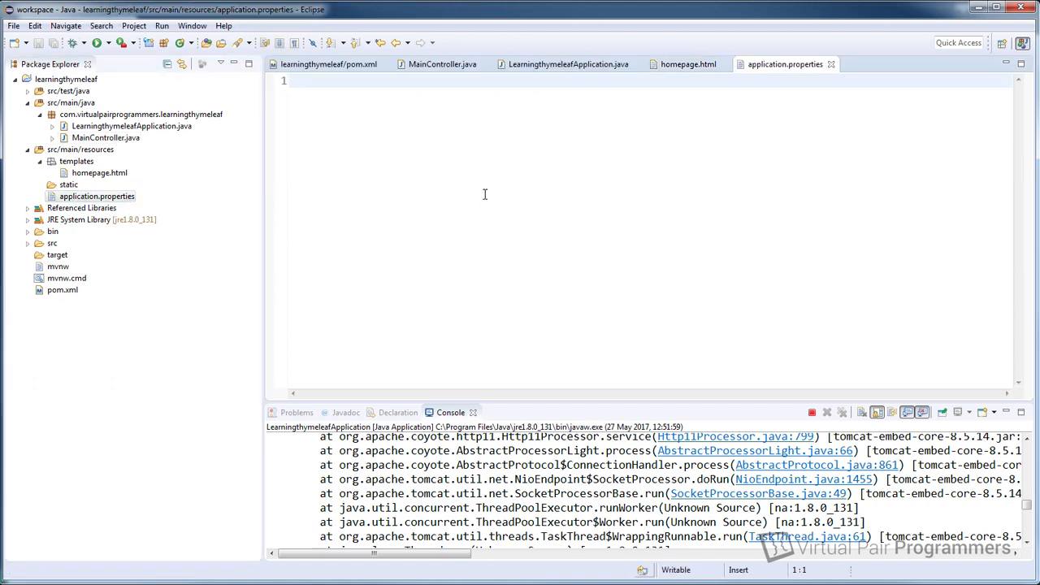
pyautogui.moveTo(539, 230)
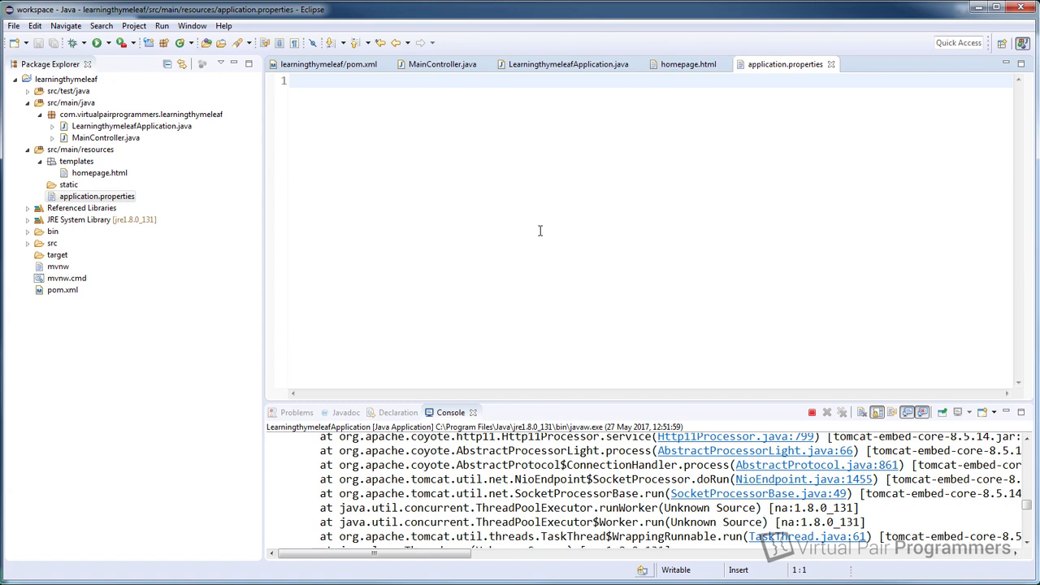
# Add spring.thymeleaf.mode=LEGACYHTML5 to application.properties.
pyautogui.write('spring.thy')
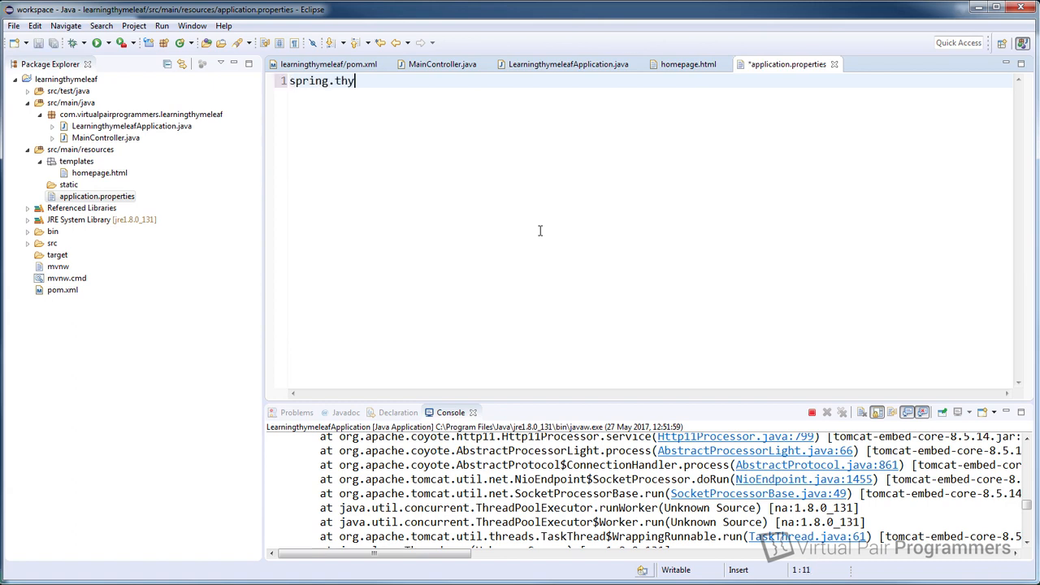
pyautogui.write('meleaf.mode')
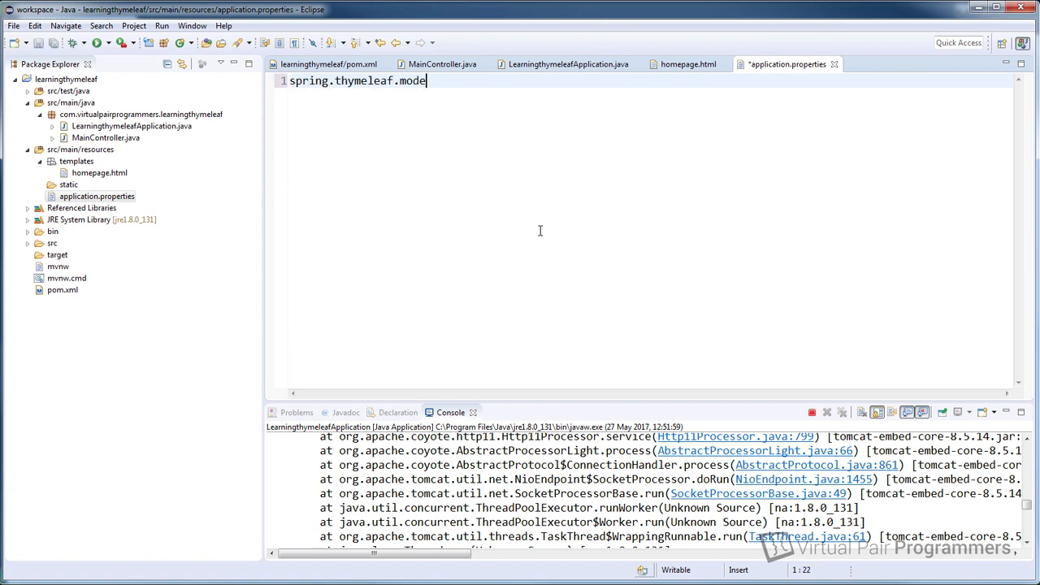
pyautogui.write('=')
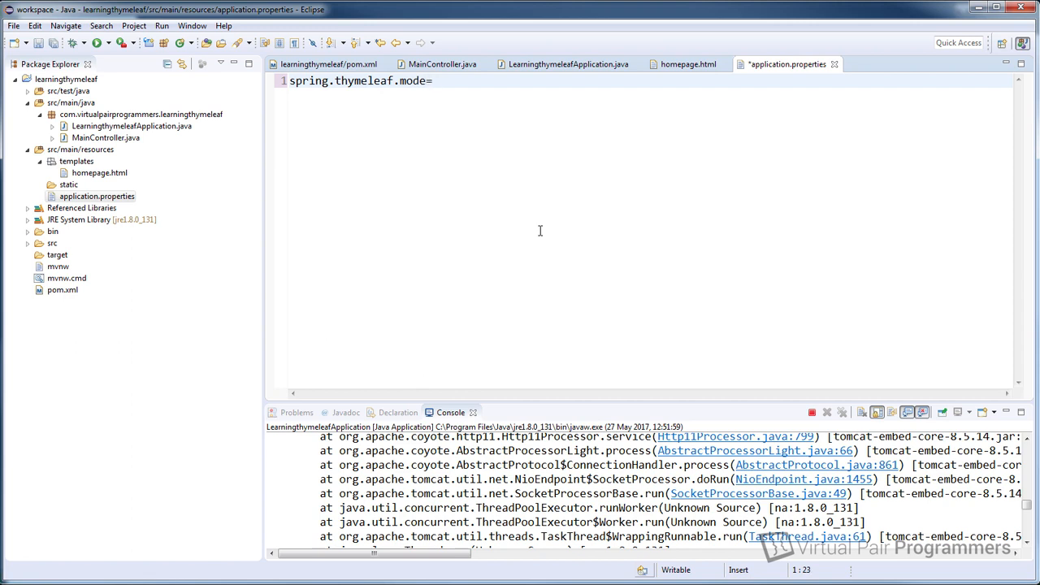
pyautogui.write('LEGACYH')
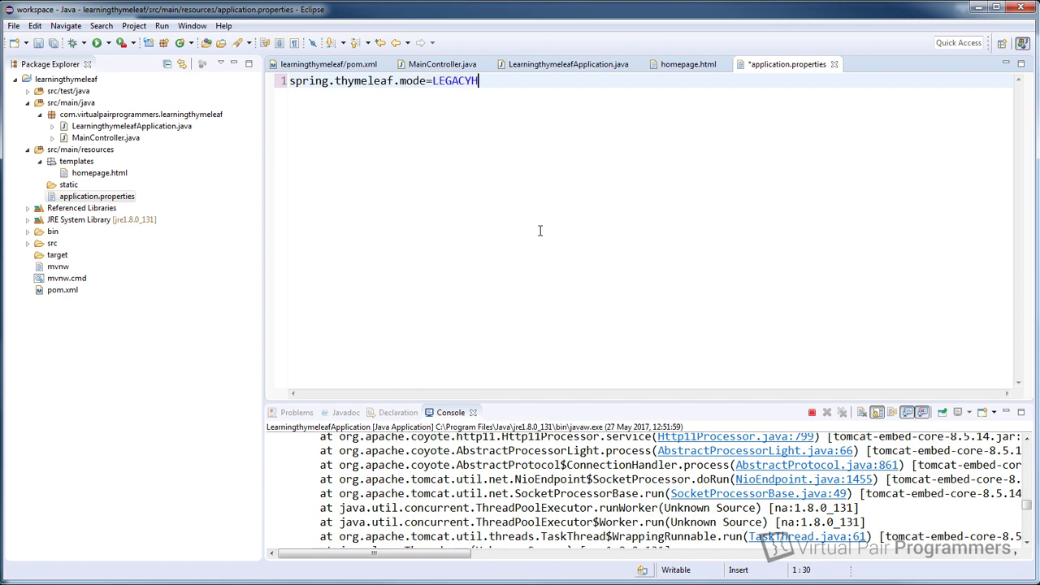
pyautogui.write('TML5')
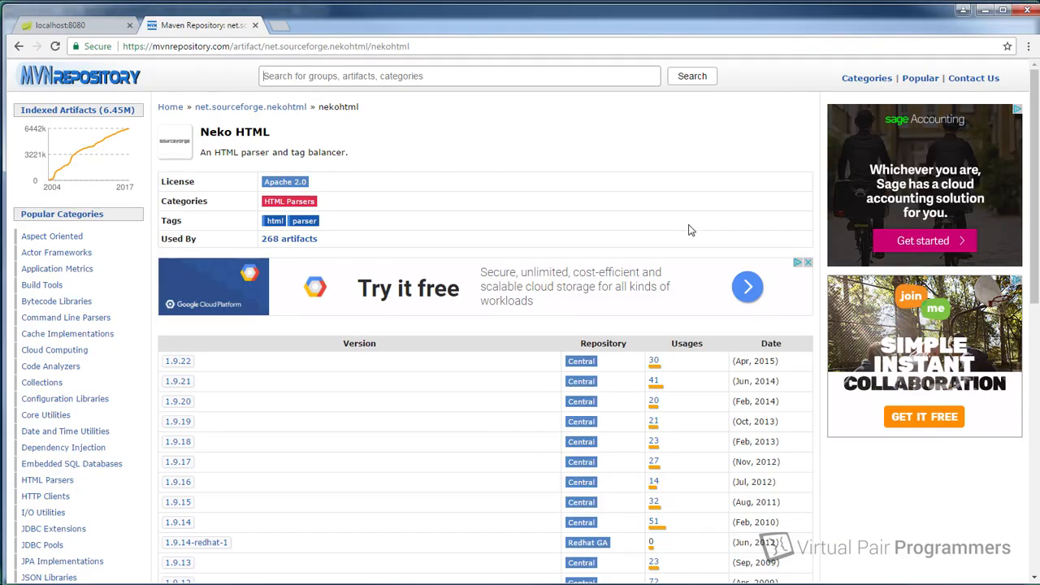
pyautogui.moveTo(611, 210)
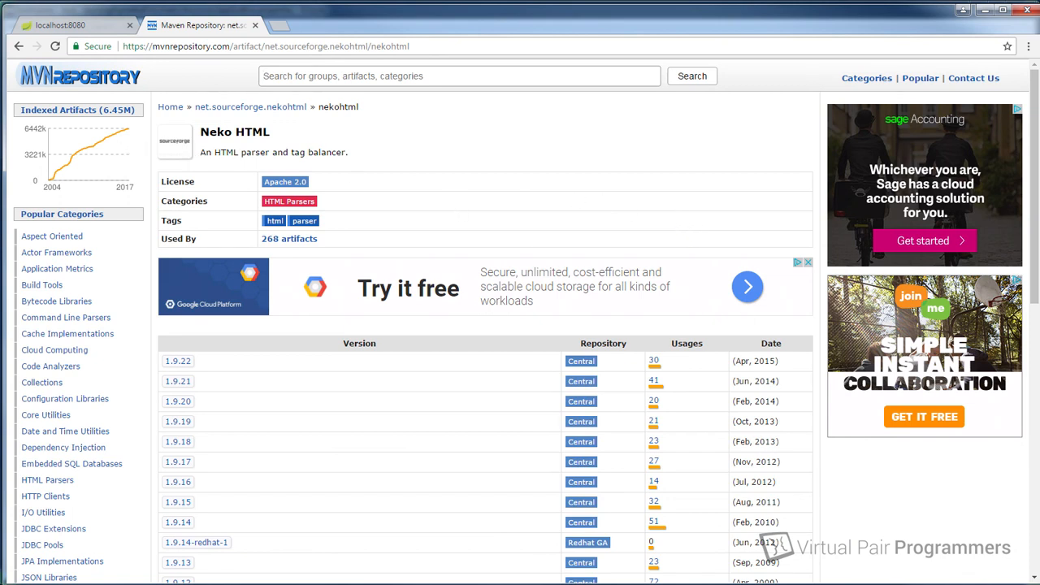
pyautogui.moveTo(338, 414)
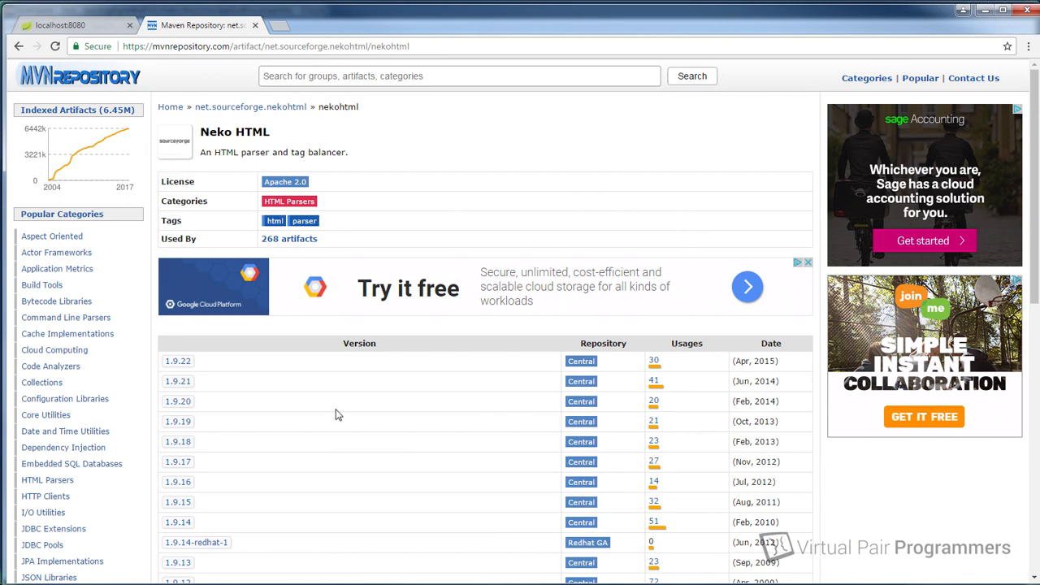
# Select version 1.9.22 of the Neko HTML artifact on mvnrepository.
pyautogui.click(178, 361)
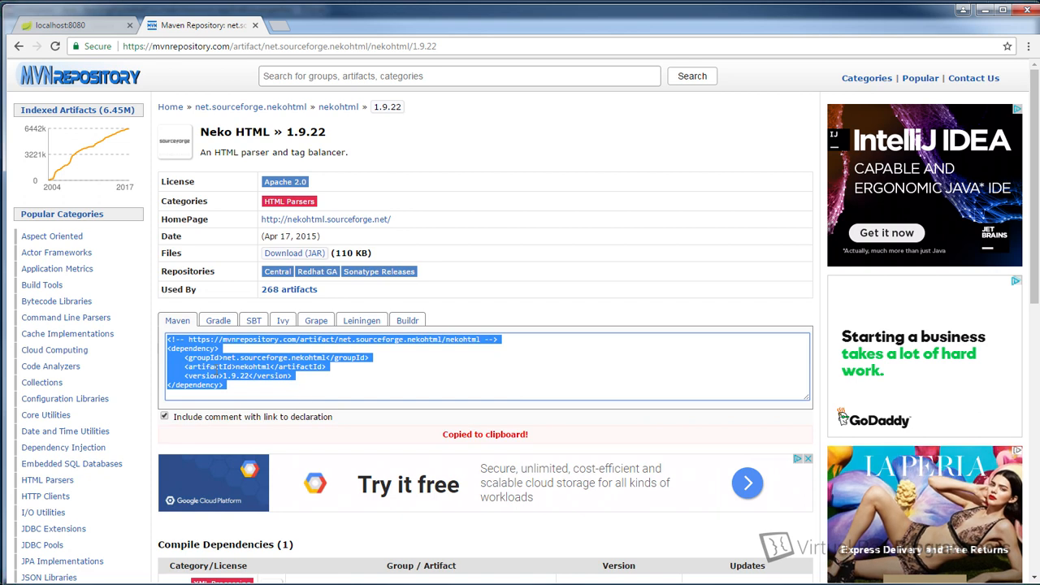
pyautogui.moveTo(923, 58)
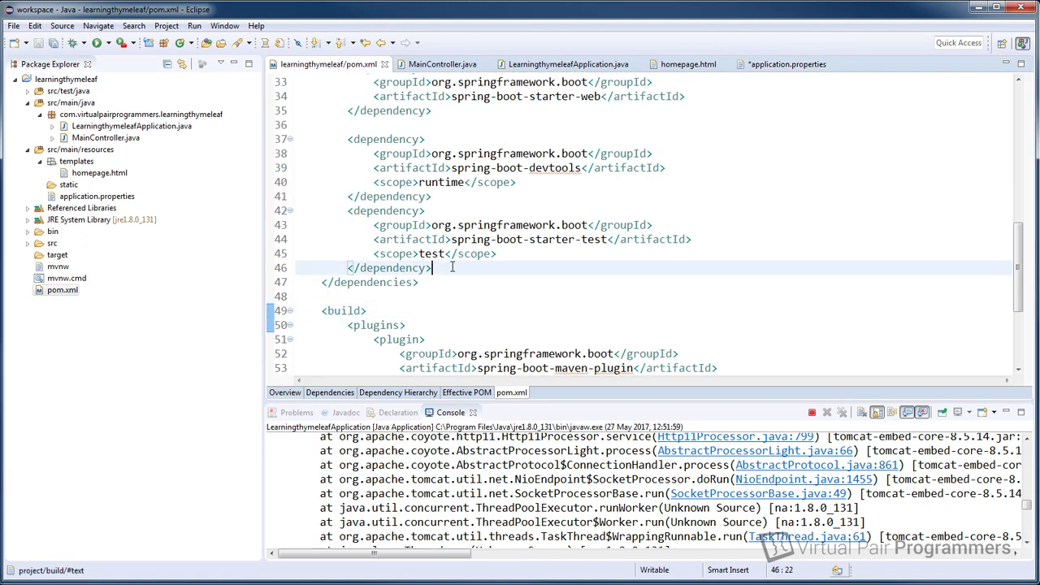
# Paste the nekohtml 1.9.22 dependency into pom.xml and run the Maven build configuration.
pyautogui.press('Return')
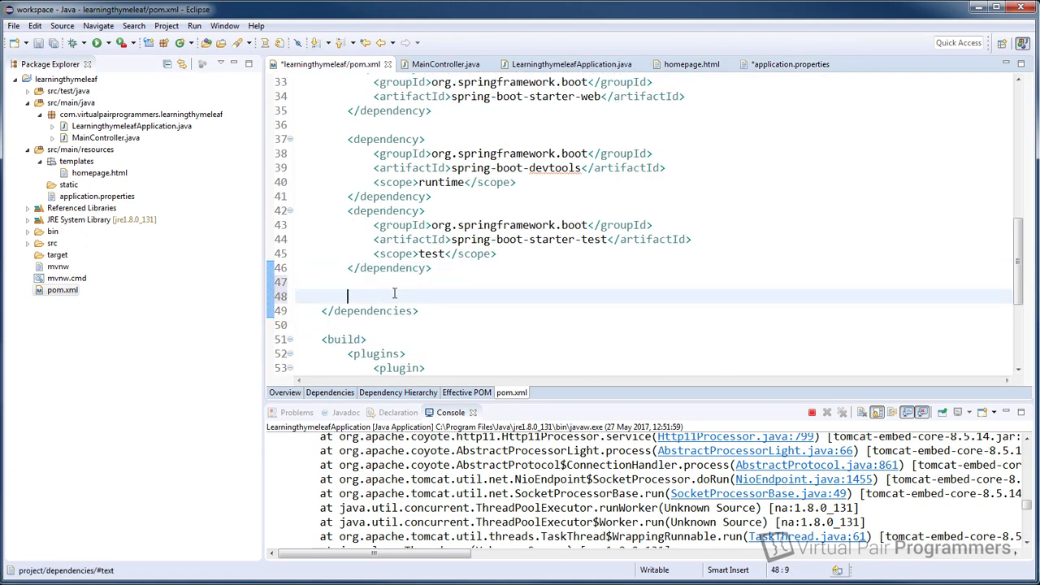
pyautogui.write('<!-- https://mvnrepository.com/artifact/net.sourceforge.nekohtml/nekohtml -->')
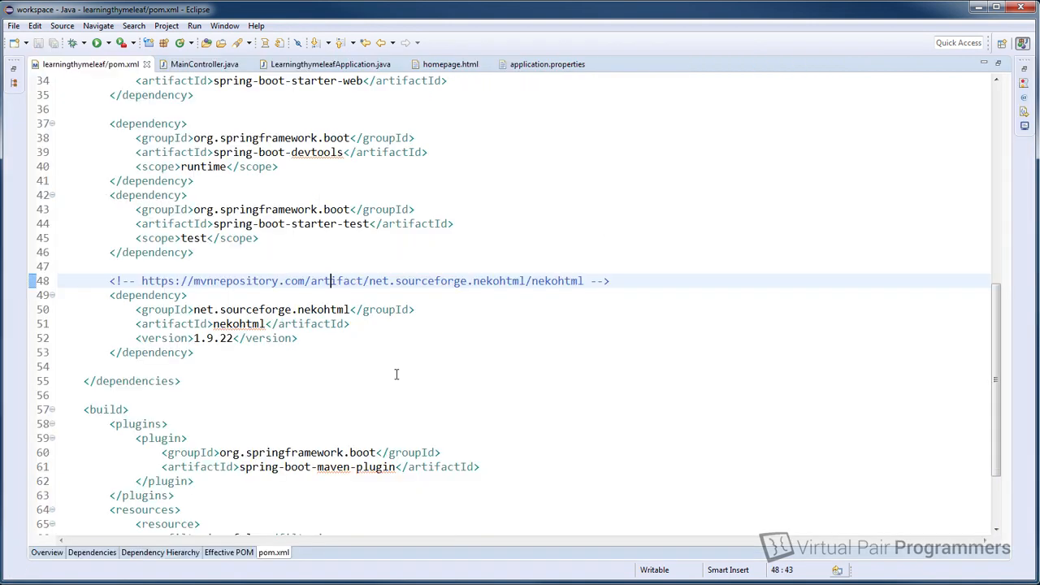
pyautogui.moveTo(291, 342)
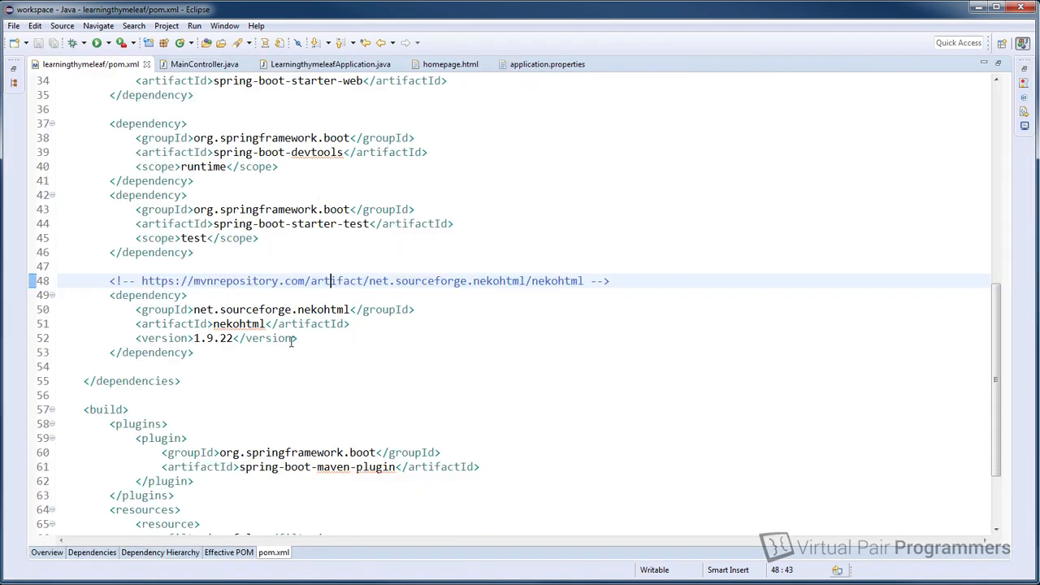
pyautogui.moveTo(91, 65)
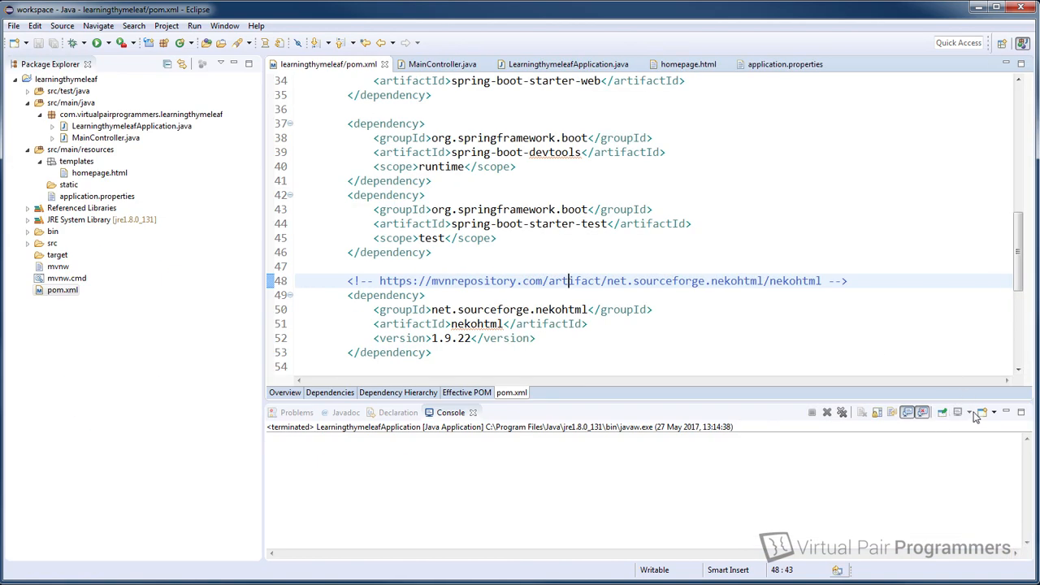
pyautogui.moveTo(958, 412)
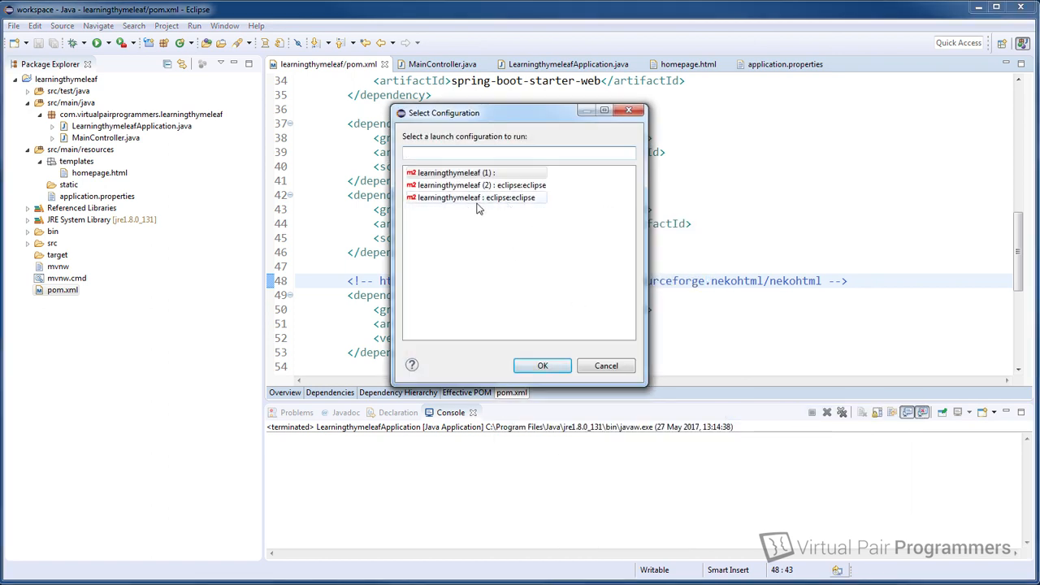
pyautogui.click(543, 365)
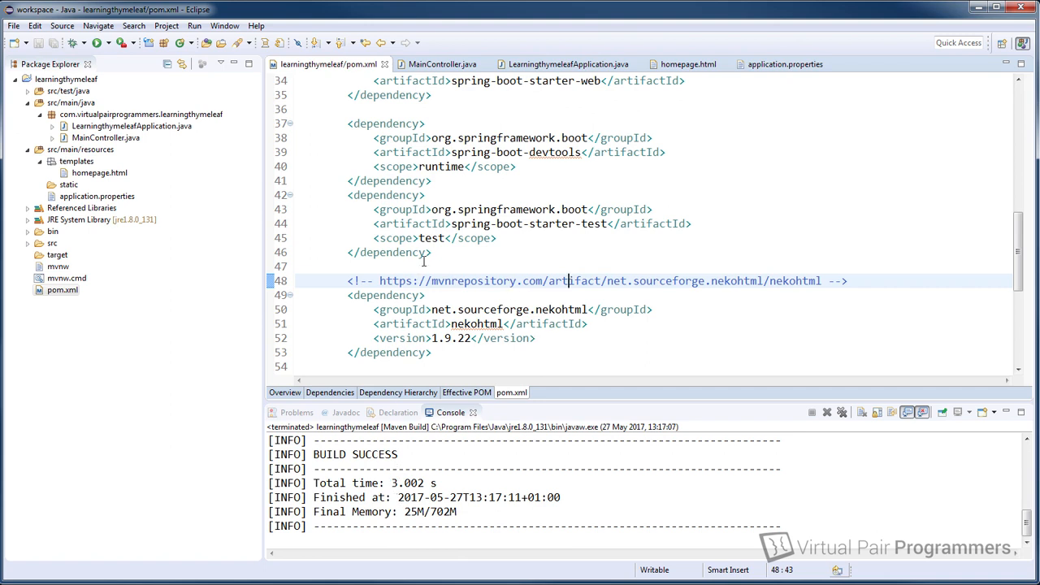
# Refresh the project, rerun the app, check localhost:8080 renders, and return to homepage.html.
pyautogui.click(127, 42)
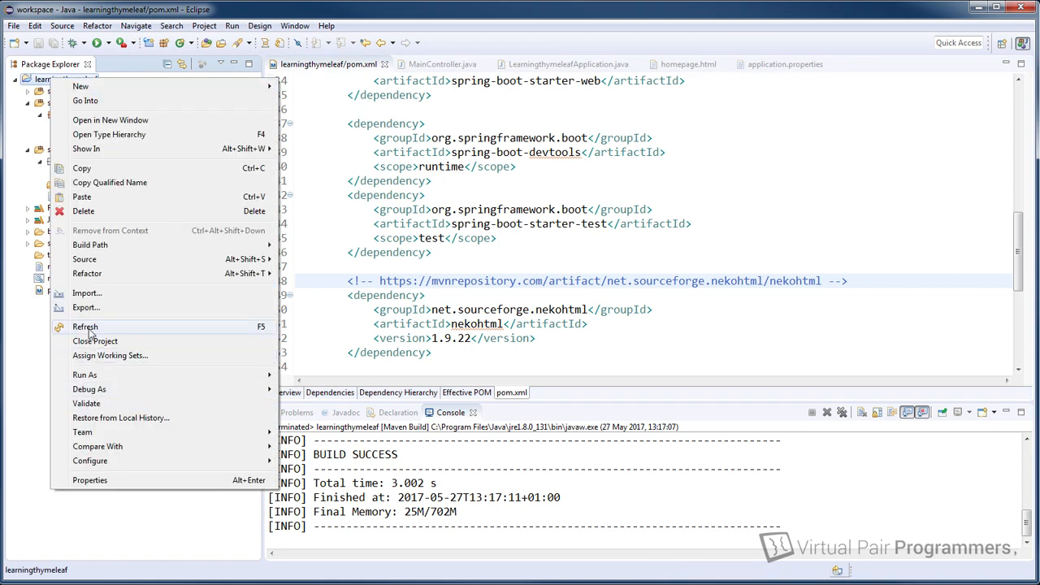
pyautogui.click(84, 326)
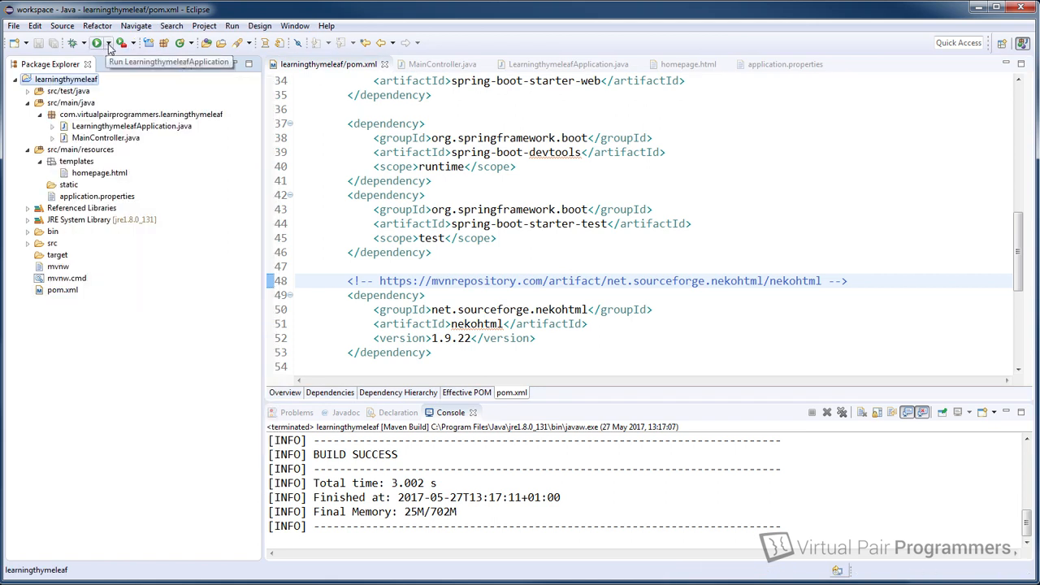
pyautogui.click(110, 42)
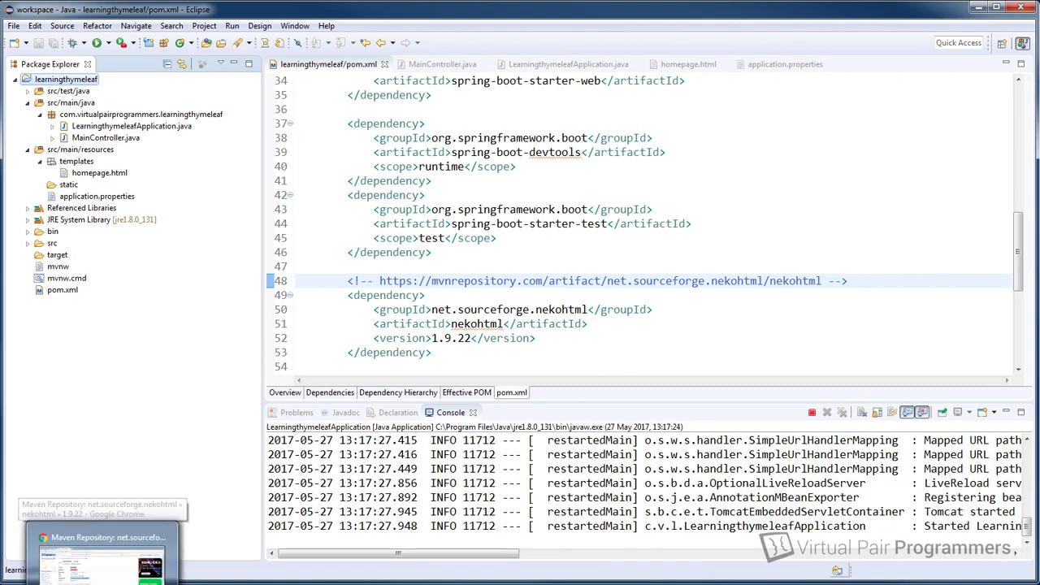
pyautogui.click(101, 552)
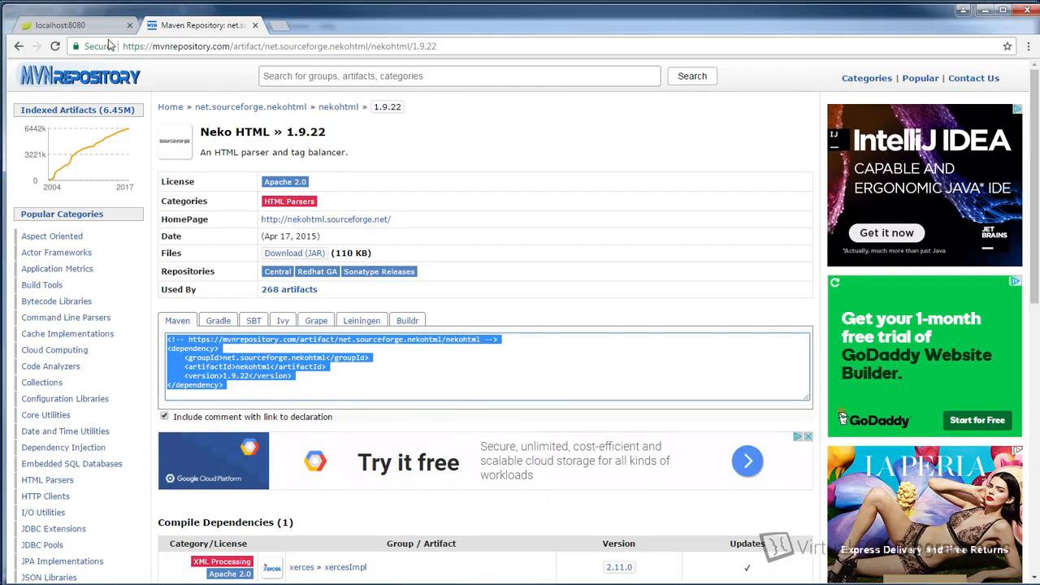
pyautogui.click(73, 25)
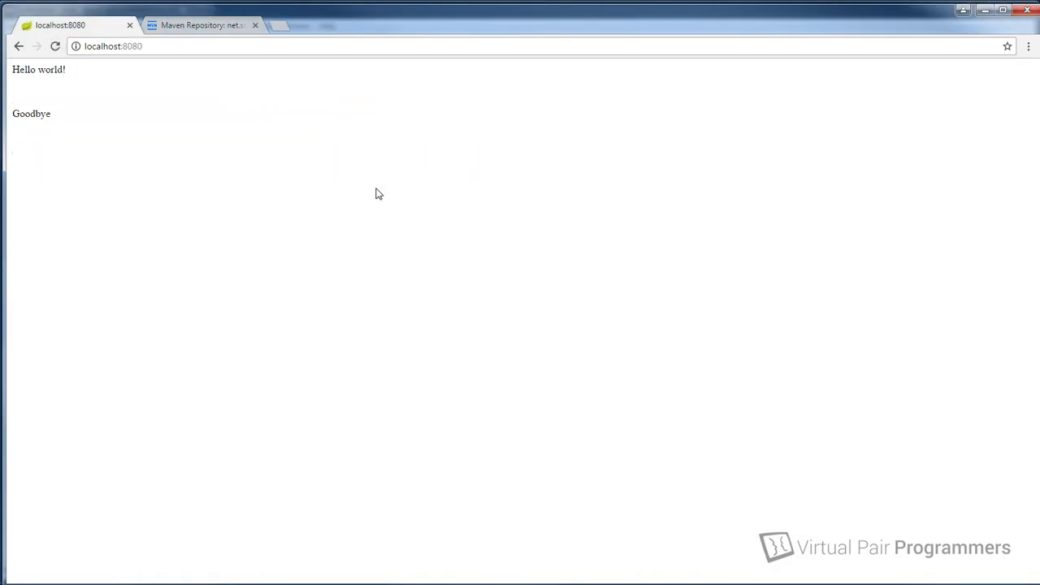
pyautogui.moveTo(416, 549)
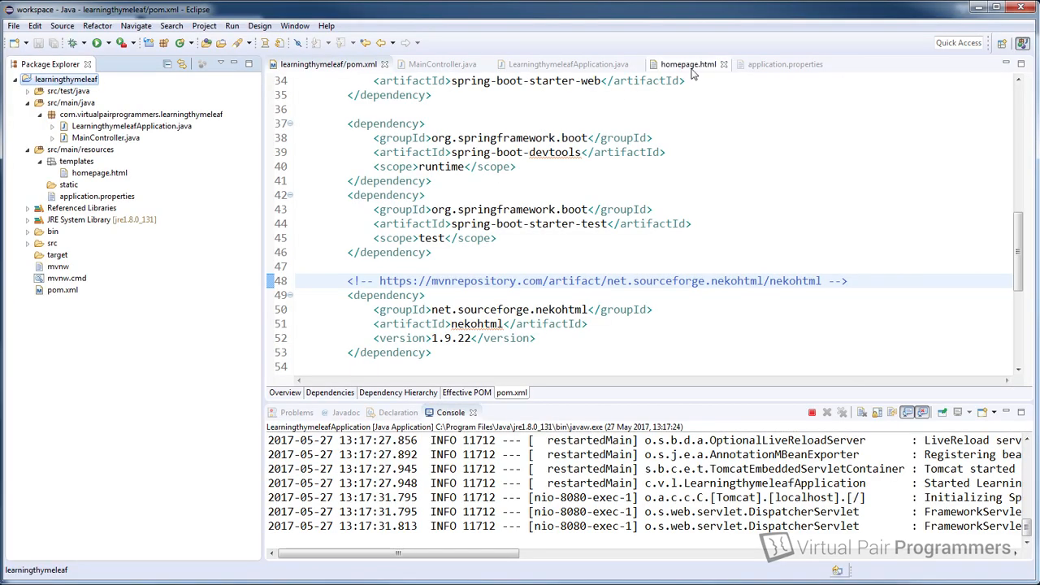
pyautogui.click(687, 65)
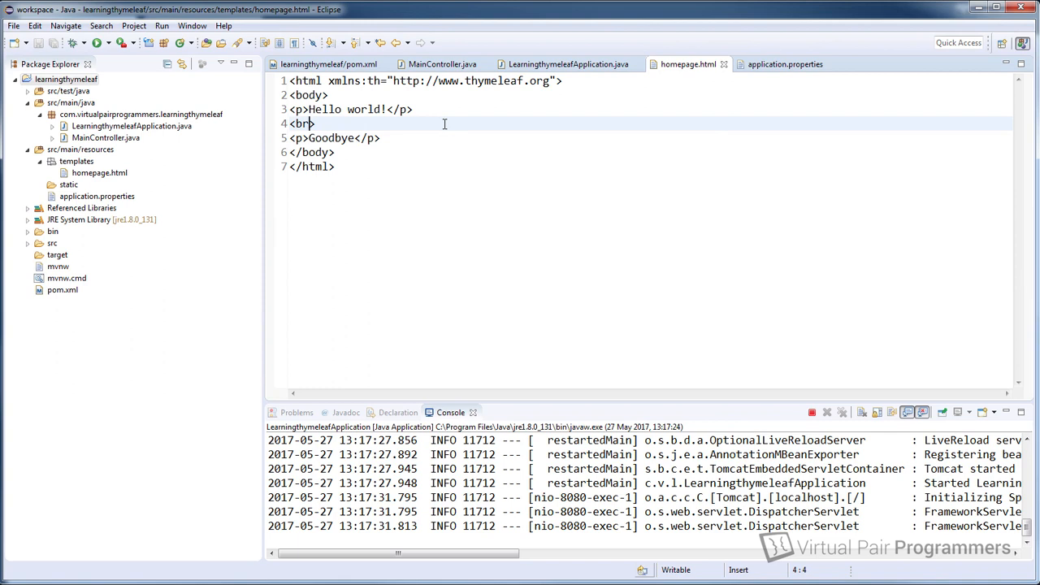
# Comment out spring.thymeleaf.mode with # and make the template's br self-closing.
pyautogui.click(97, 195)
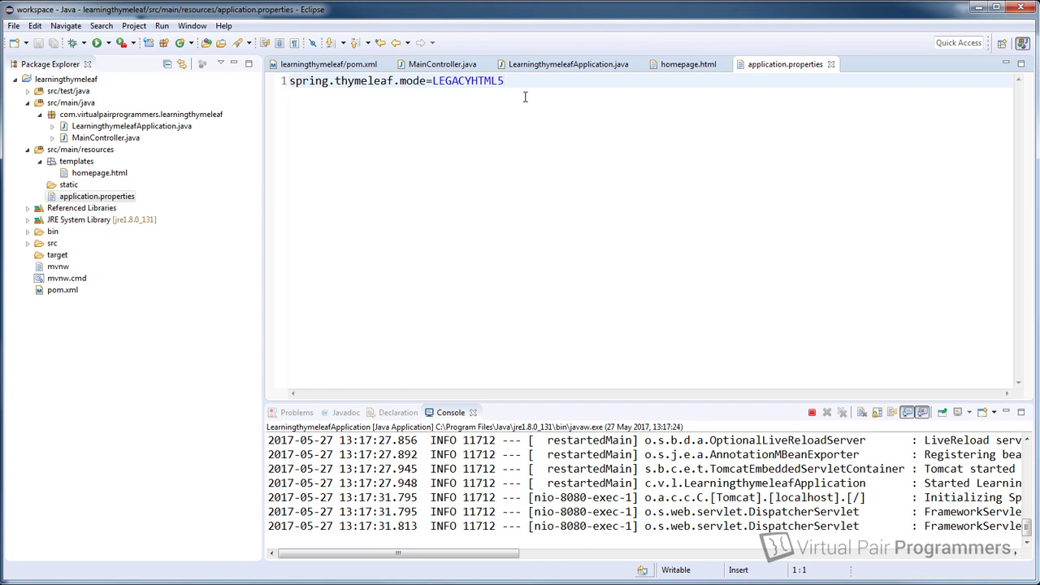
pyautogui.write('#')
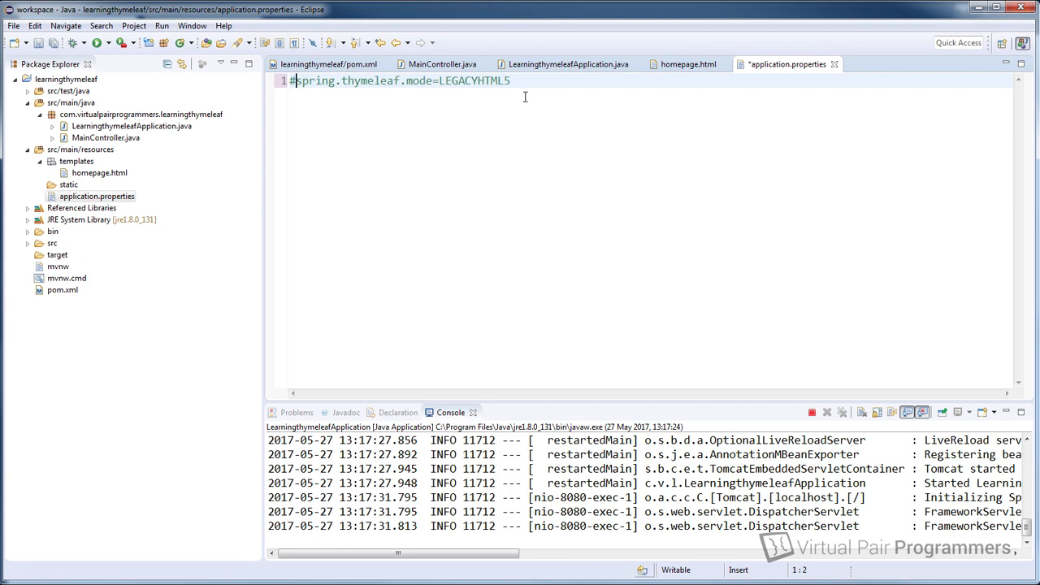
pyautogui.moveTo(39, 59)
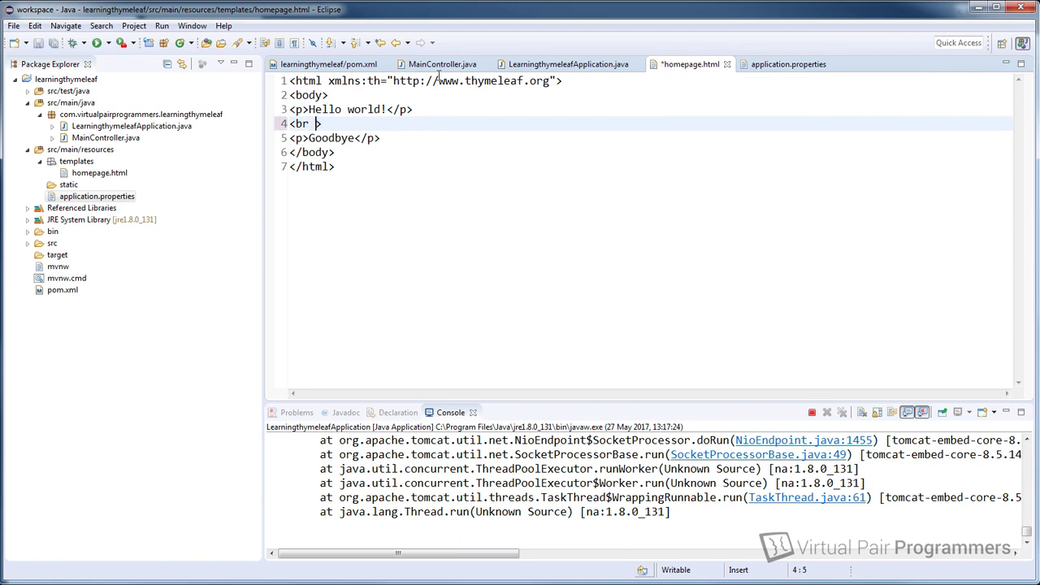
pyautogui.write('/')
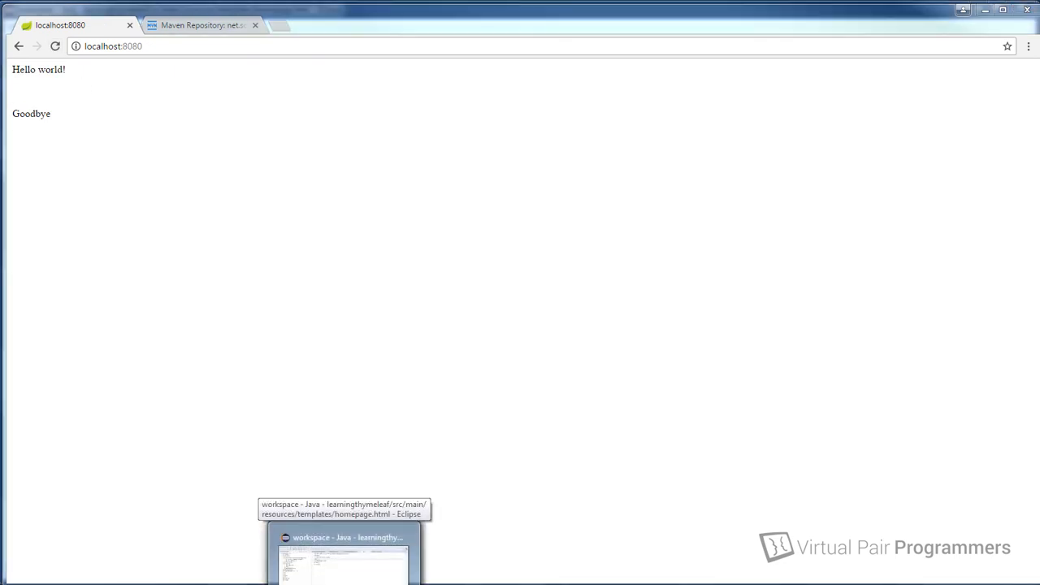
pyautogui.click(341, 552)
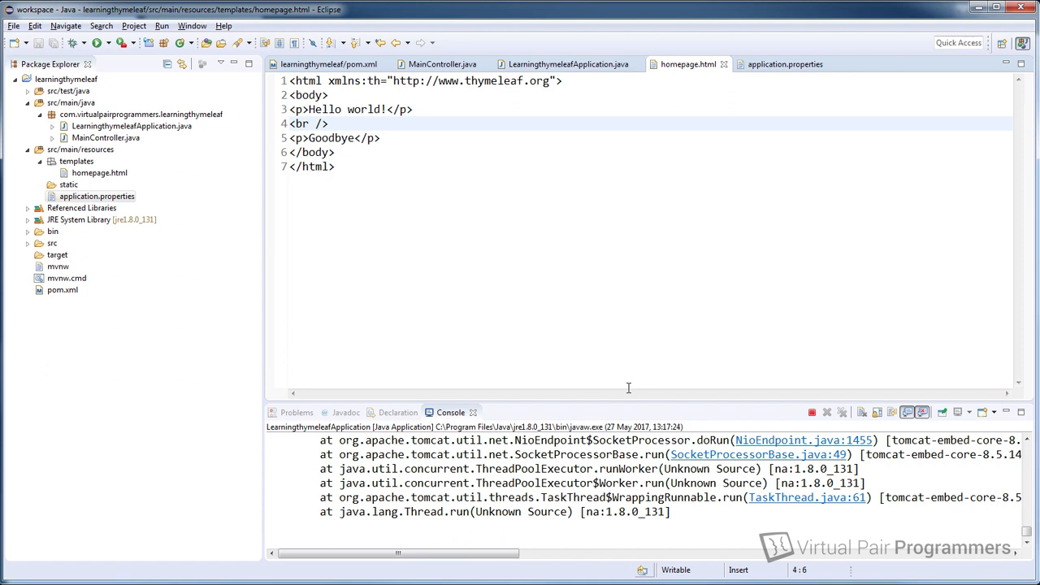
pyautogui.moveTo(543, 197)
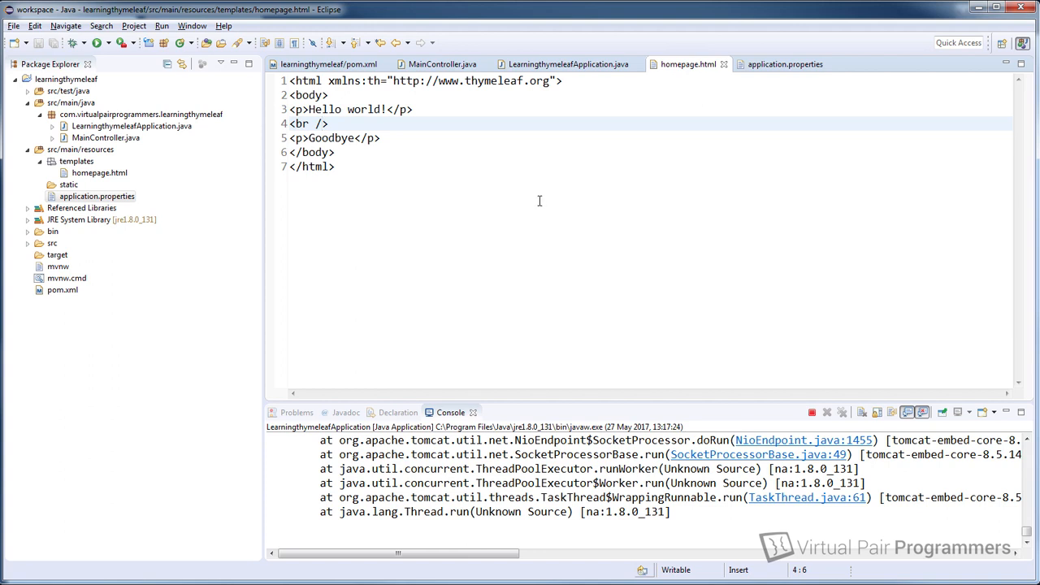
pyautogui.moveTo(562, 192)
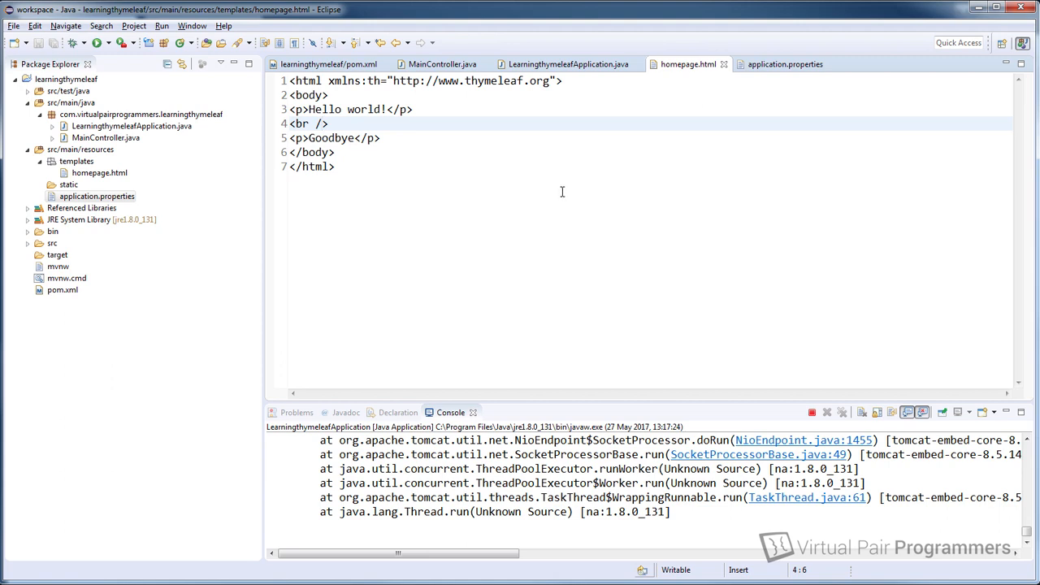
pyautogui.moveTo(572, 192)
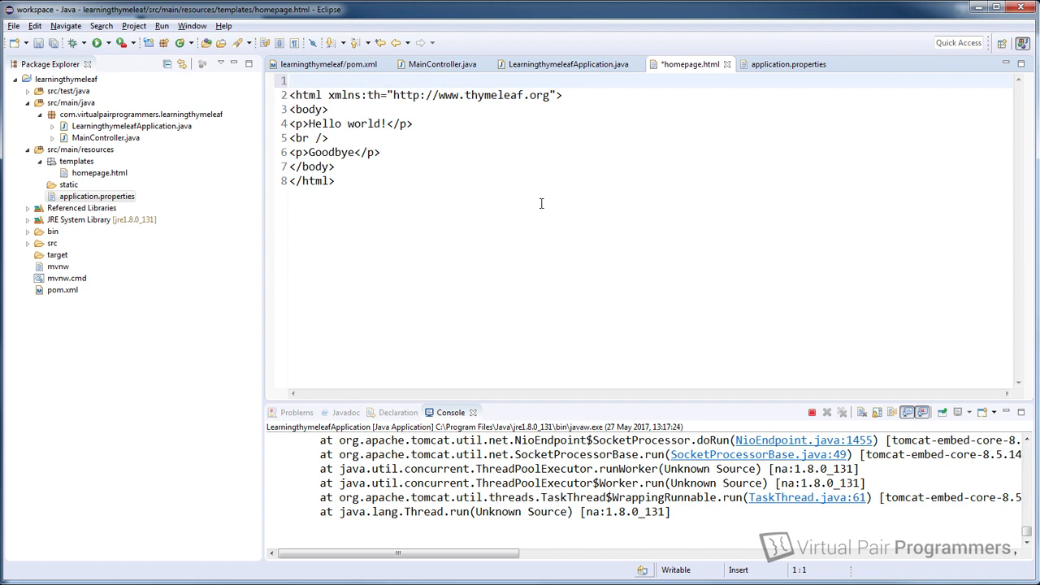
# Insert <!DOCTYPE HTML> as the first line of homepage.html and save.
pyautogui.write('<!')
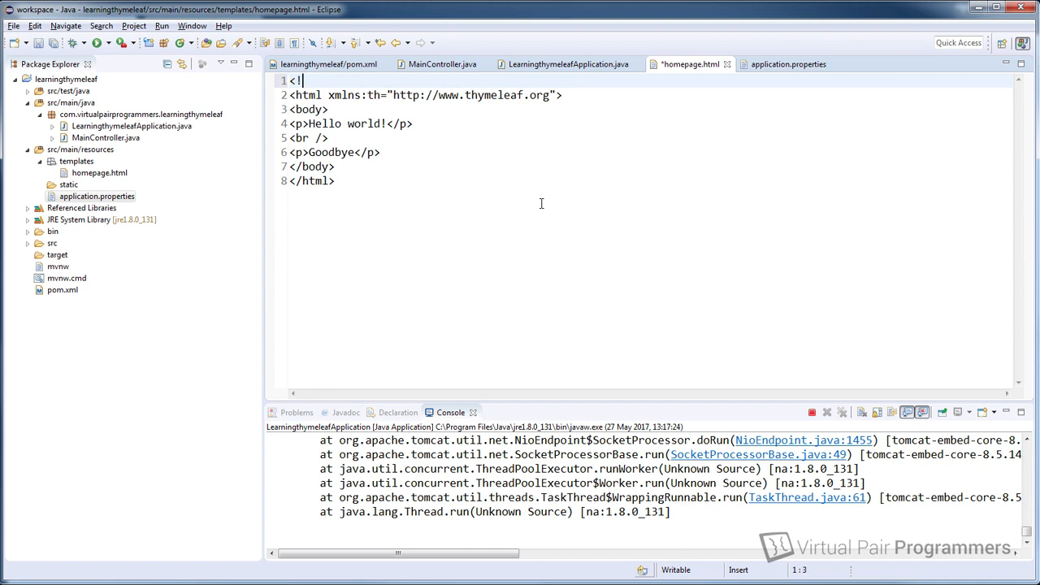
pyautogui.write('DOCTY')
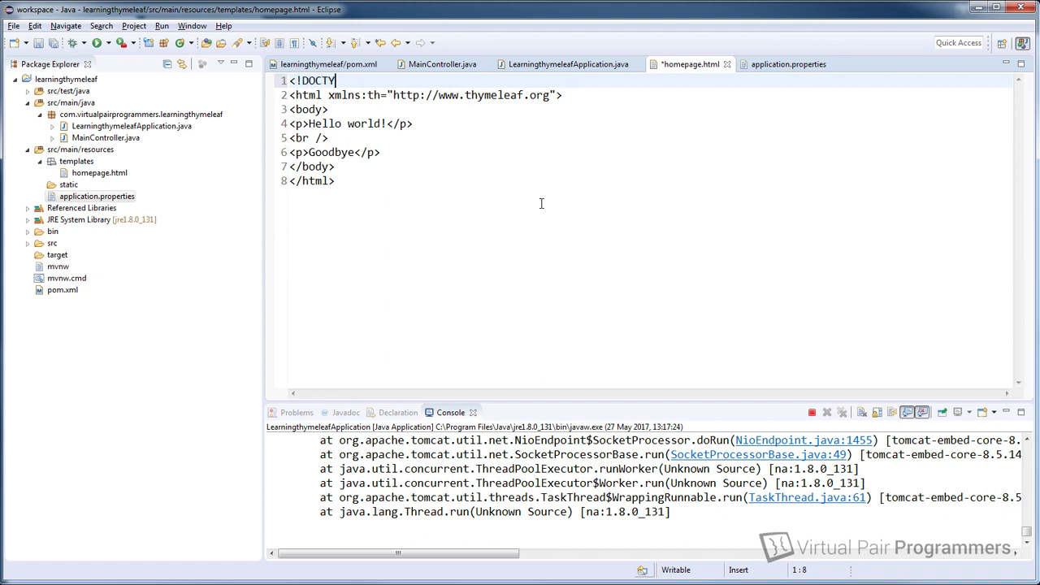
pyautogui.write('PE HTML>')
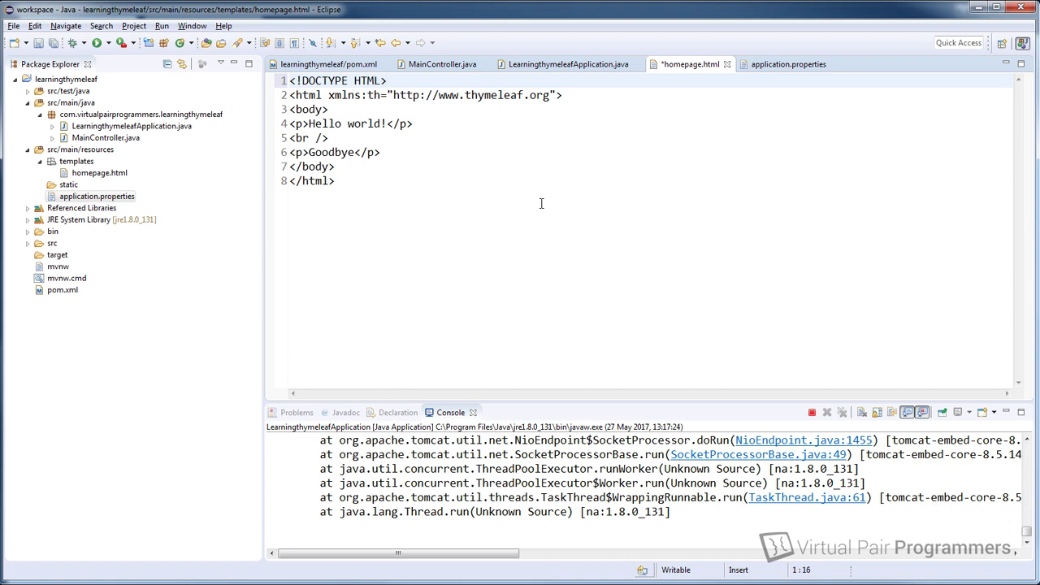
pyautogui.click(389, 82)
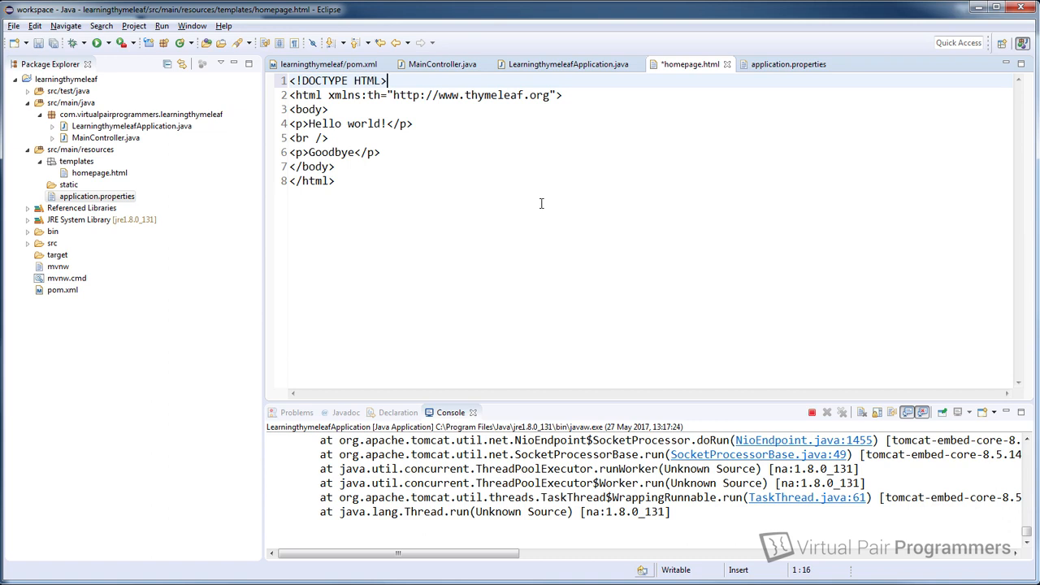
pyautogui.press('ctrl+s')
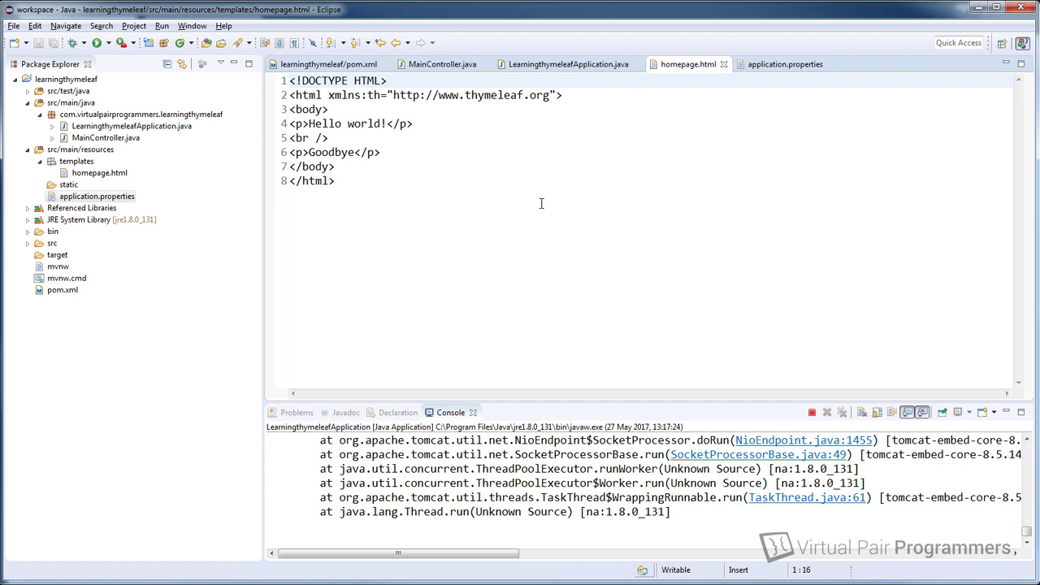